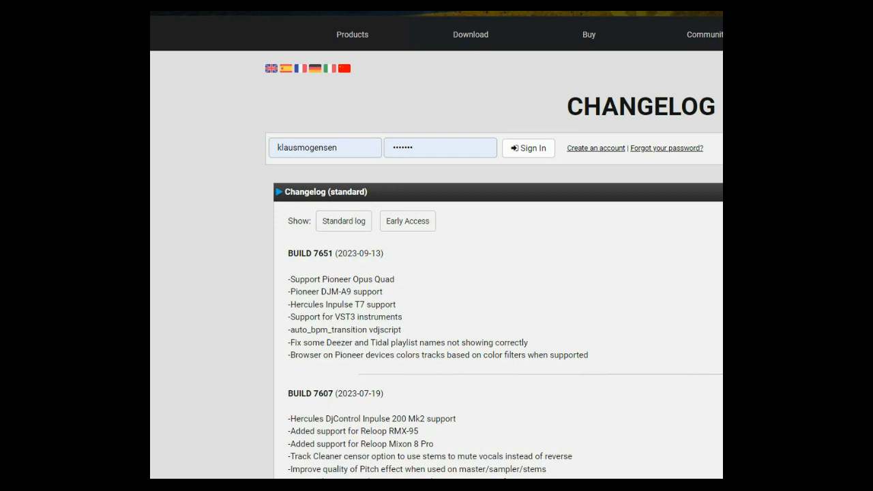
pyautogui.moveTo(406, 333)
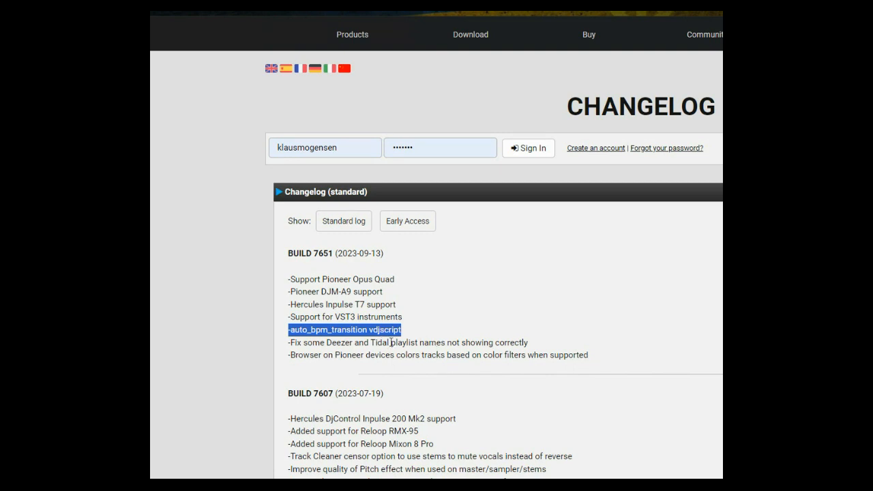
pyautogui.moveTo(397, 327)
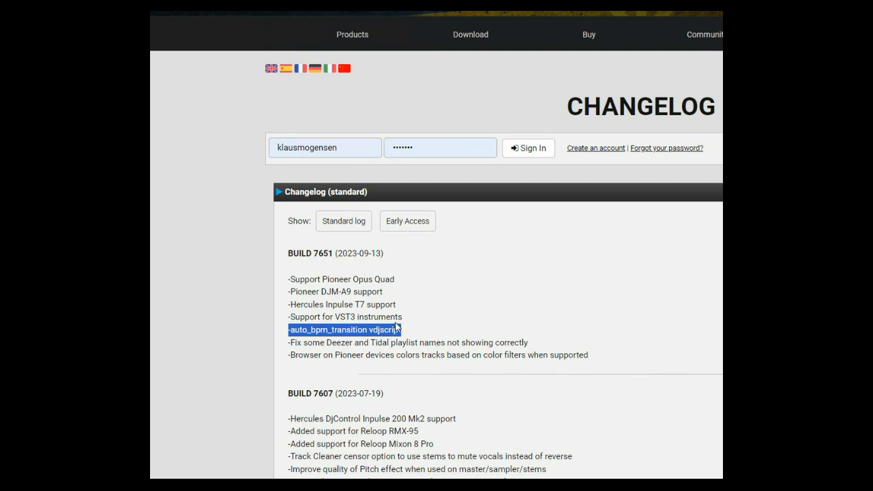
pyautogui.moveTo(450, 328)
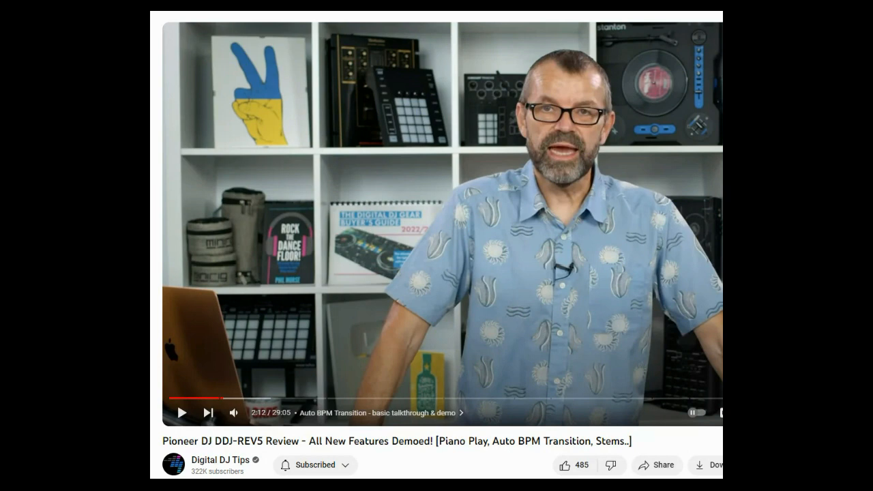
pyautogui.moveTo(158, 202)
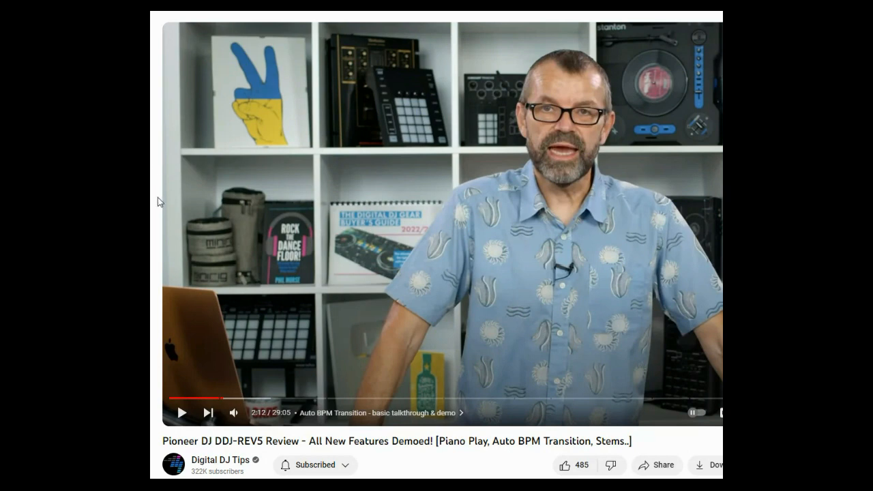
pyautogui.moveTo(367, 401)
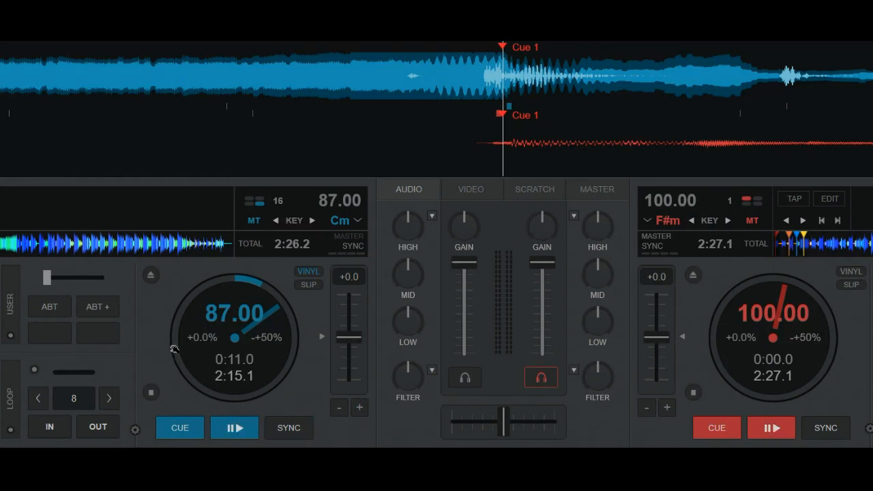
pyautogui.moveTo(153, 367)
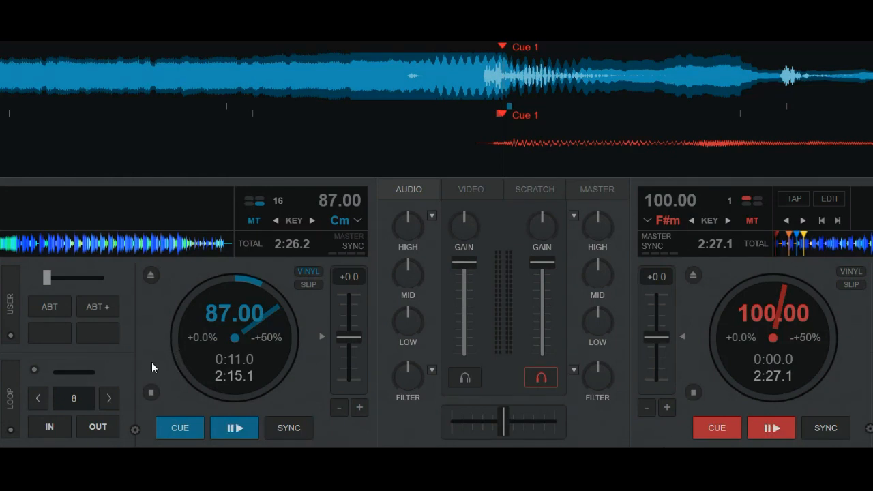
pyautogui.moveTo(68, 320)
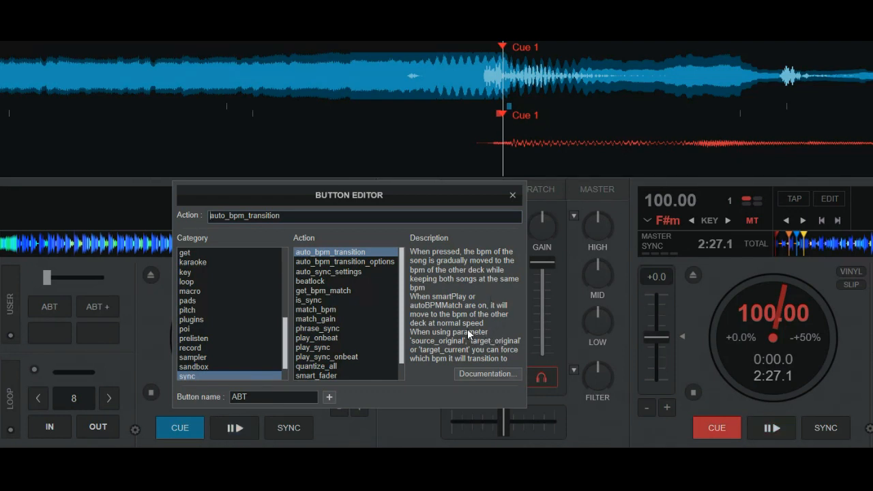
pyautogui.moveTo(259, 246)
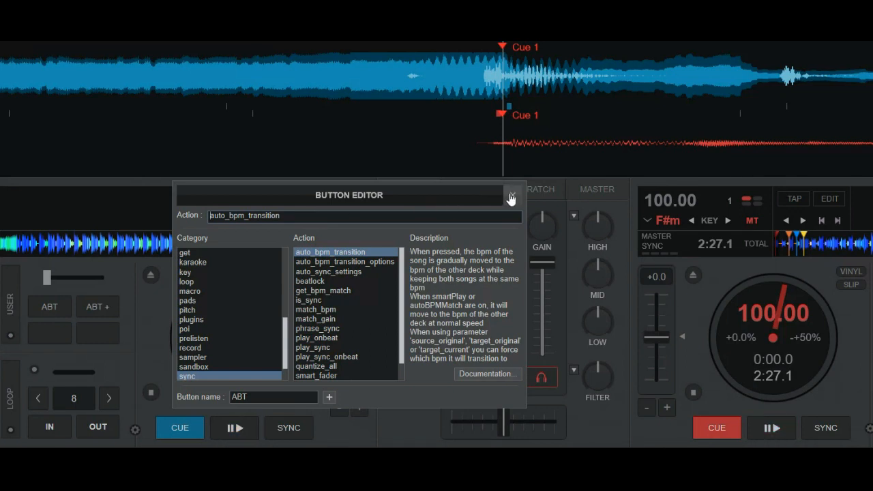
pyautogui.click(511, 197)
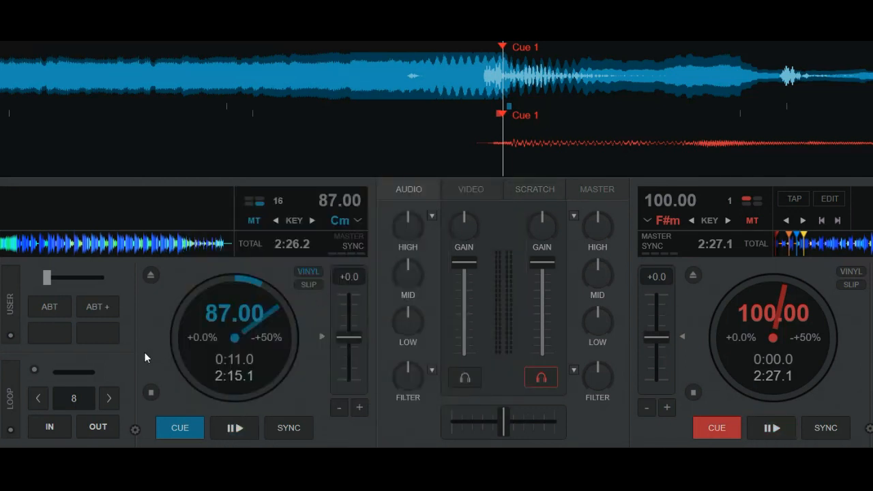
pyautogui.moveTo(712, 287)
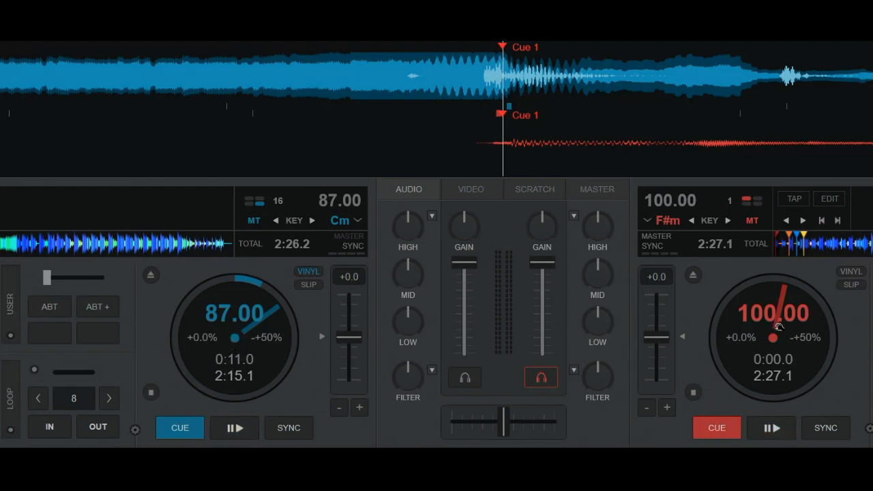
pyautogui.moveTo(270, 374)
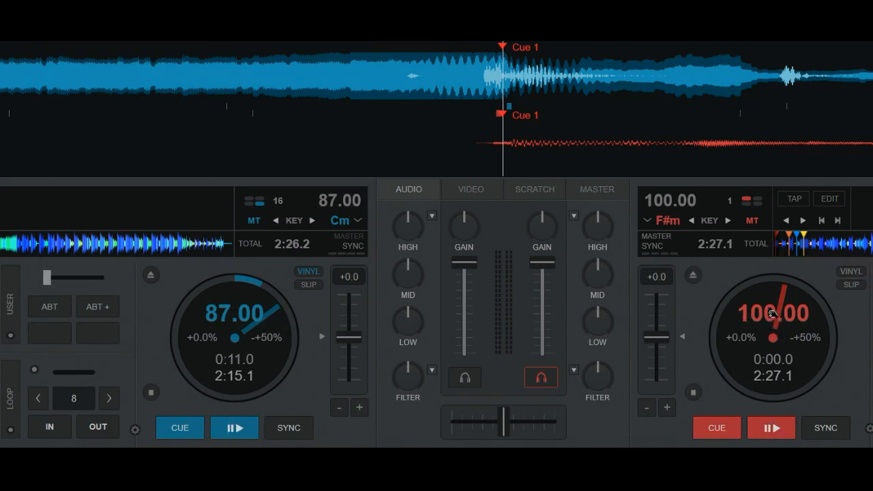
pyautogui.moveTo(747, 316)
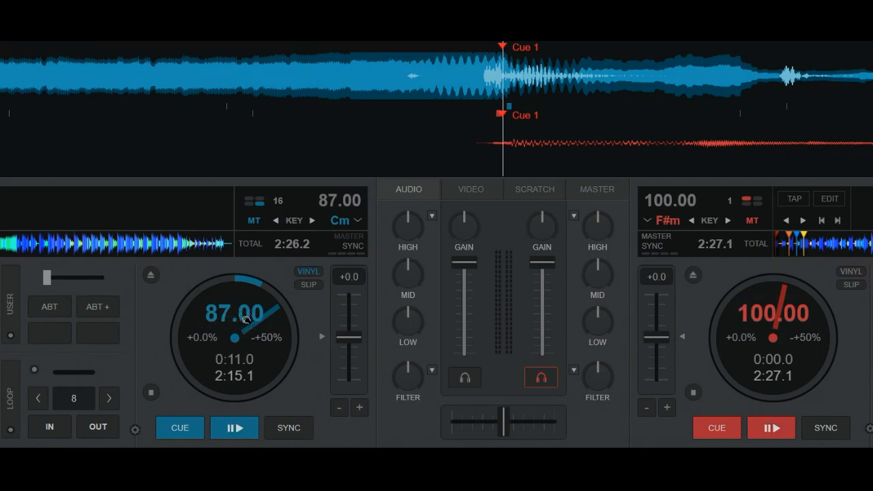
pyautogui.moveTo(270, 322)
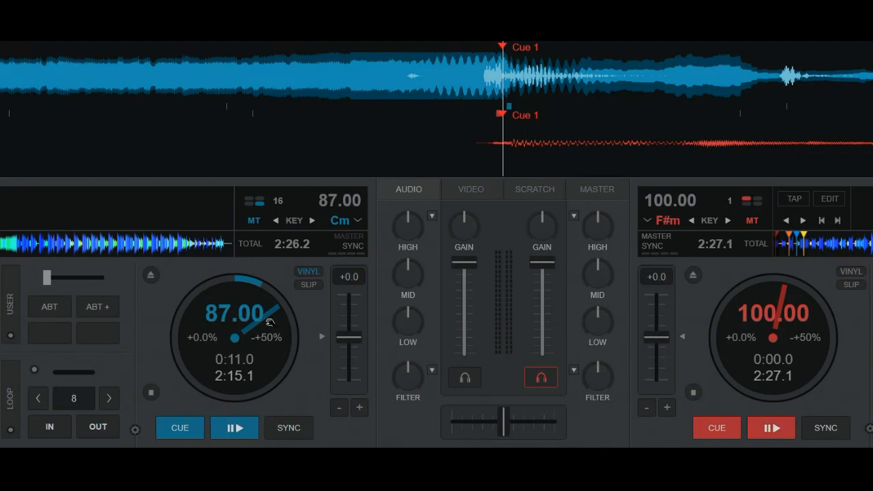
pyautogui.moveTo(704, 317)
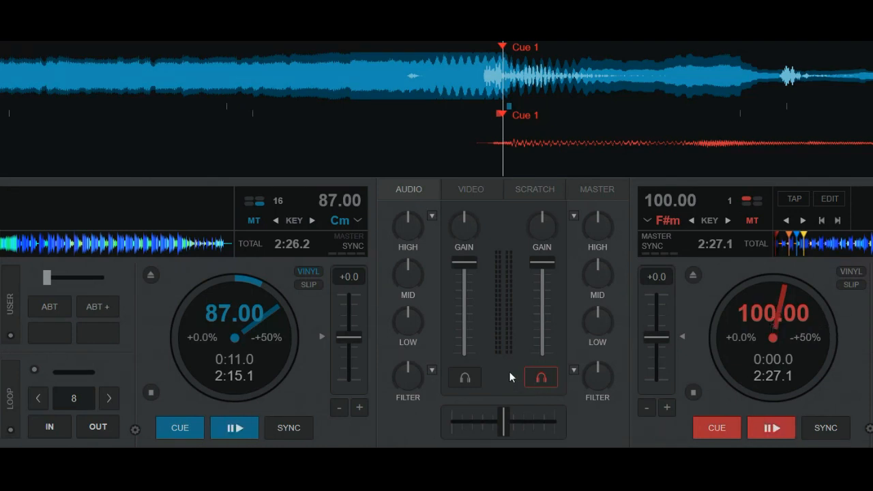
pyautogui.moveTo(512, 371)
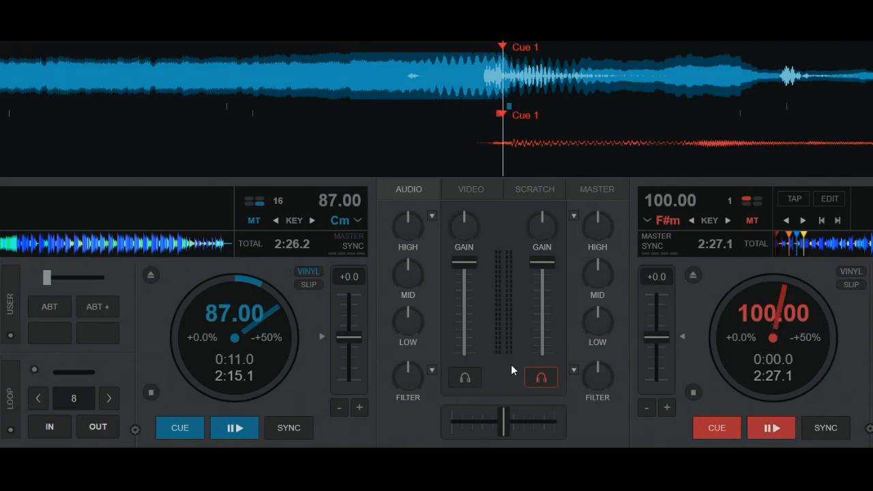
# Use the left deck's ABT custom button to glide its tempo from 87 to deck 2's 100 BPM
pyautogui.click(49, 305)
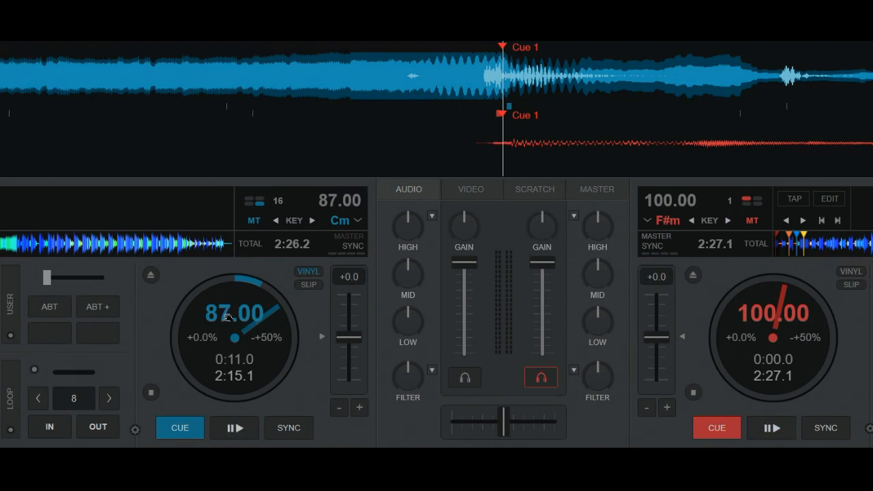
pyautogui.moveTo(67, 334)
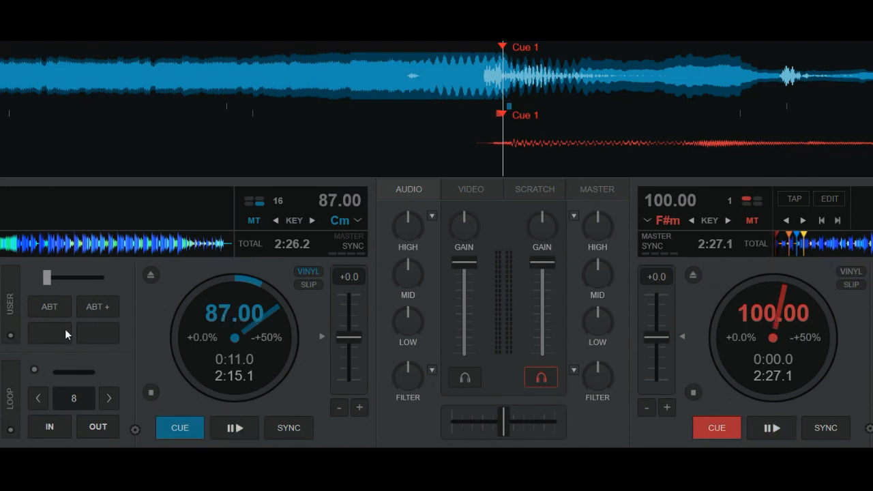
pyautogui.click(49, 306)
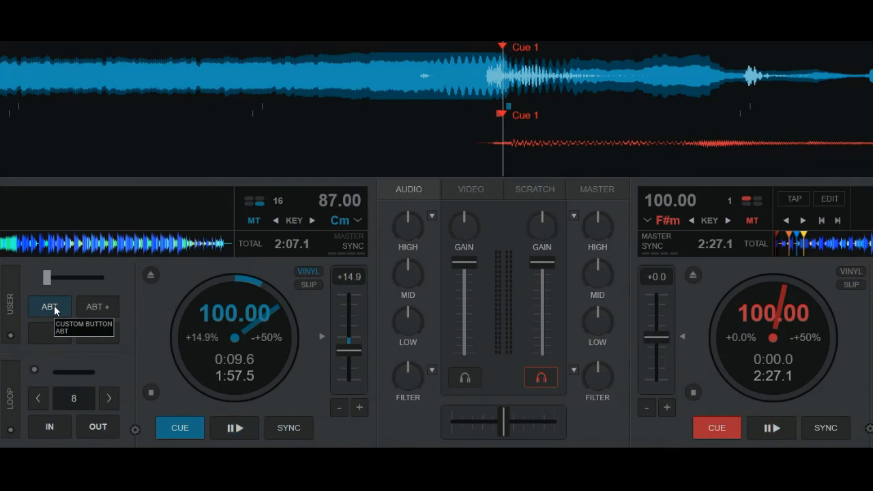
# Restore the left deck to 87 BPM, start it playing and launch the ABT automatic transition
pyautogui.click(235, 428)
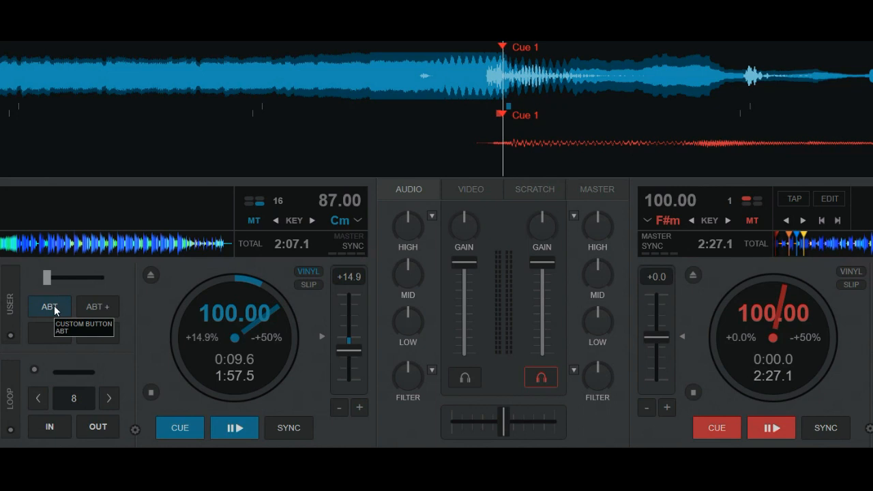
pyautogui.click(49, 305)
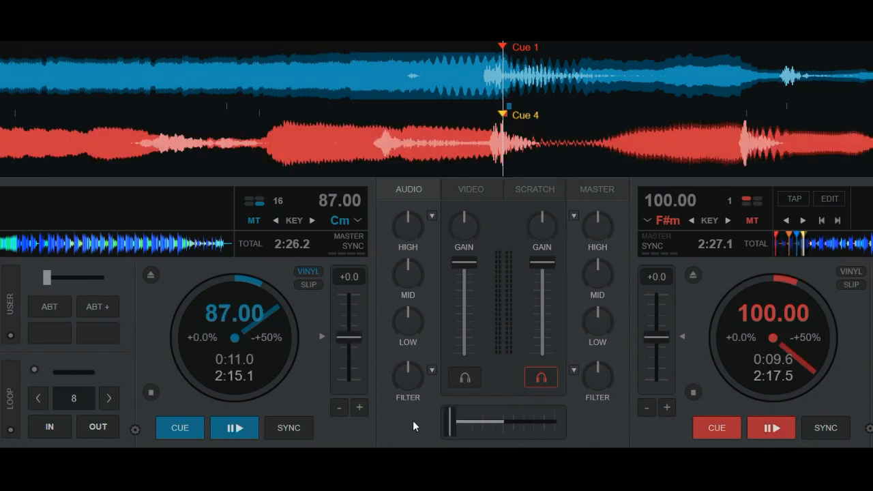
pyautogui.click(234, 429)
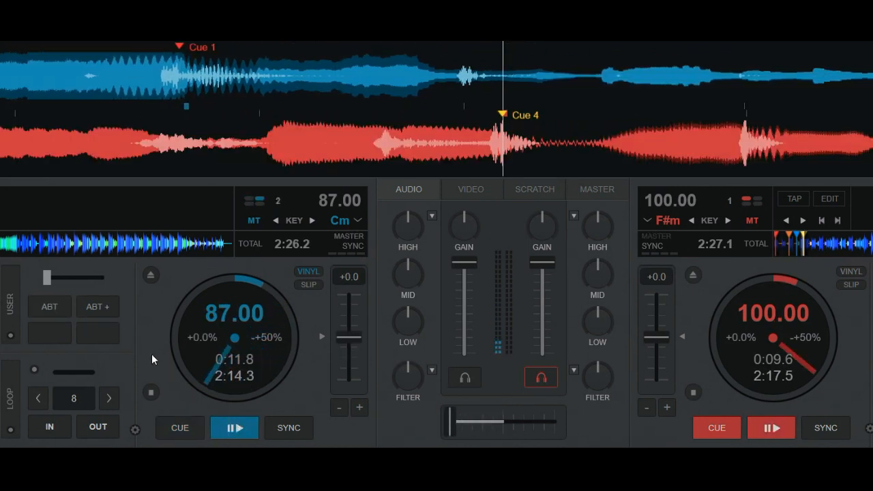
pyautogui.click(99, 333)
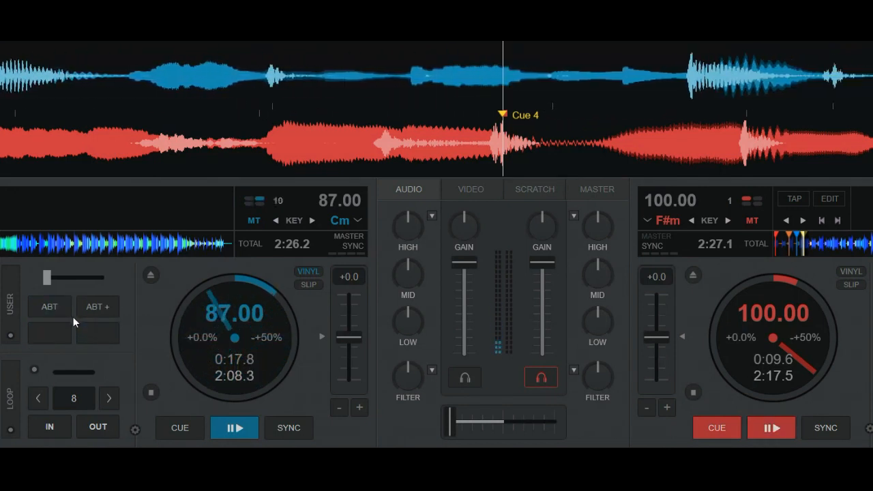
pyautogui.click(49, 305)
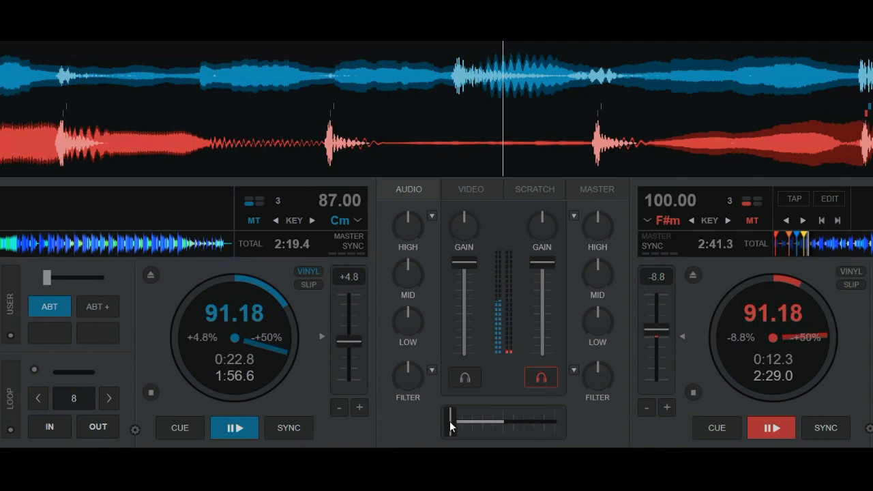
# Move the crossfader from left to right so both tempos glide to 100 BPM, then stop the deck
pyautogui.moveTo(451, 422); pyautogui.dragTo(494, 422)
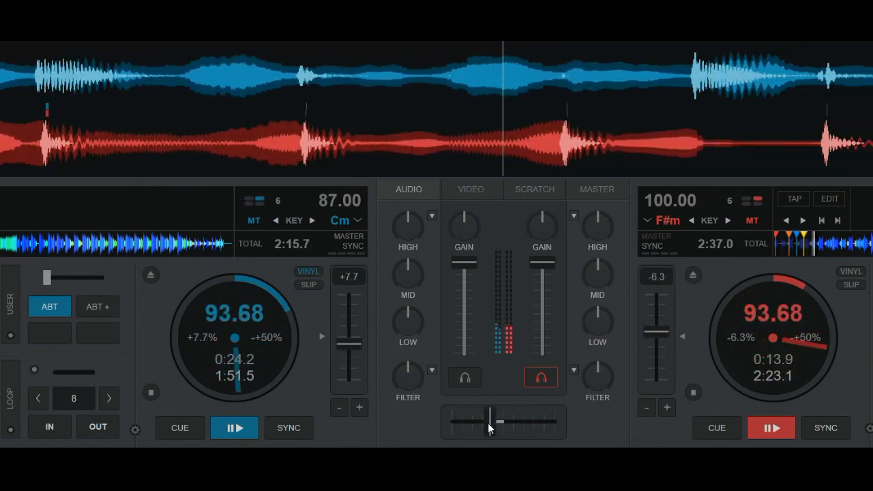
pyautogui.moveTo(491, 422); pyautogui.dragTo(511, 421)
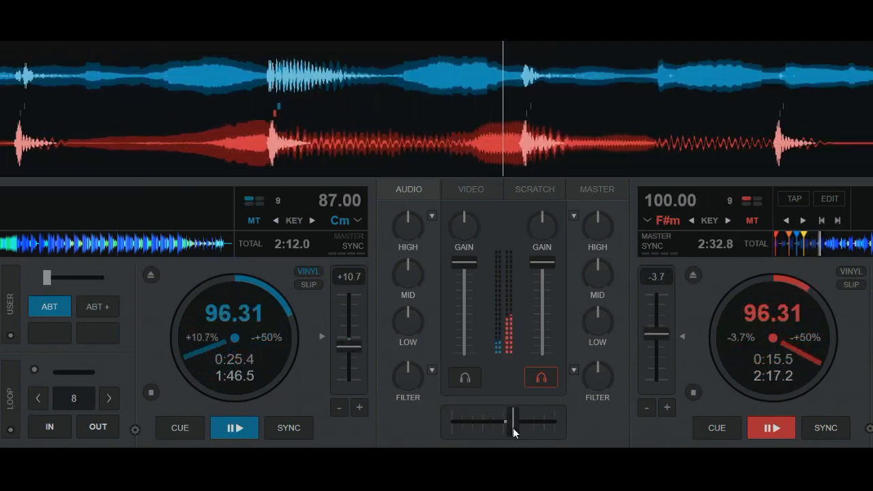
pyautogui.moveTo(512, 420); pyautogui.dragTo(535, 422)
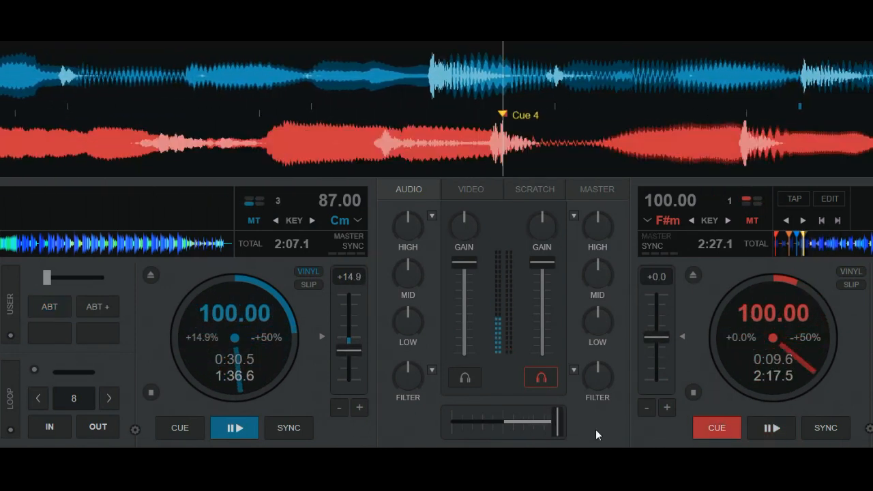
pyautogui.click(180, 428)
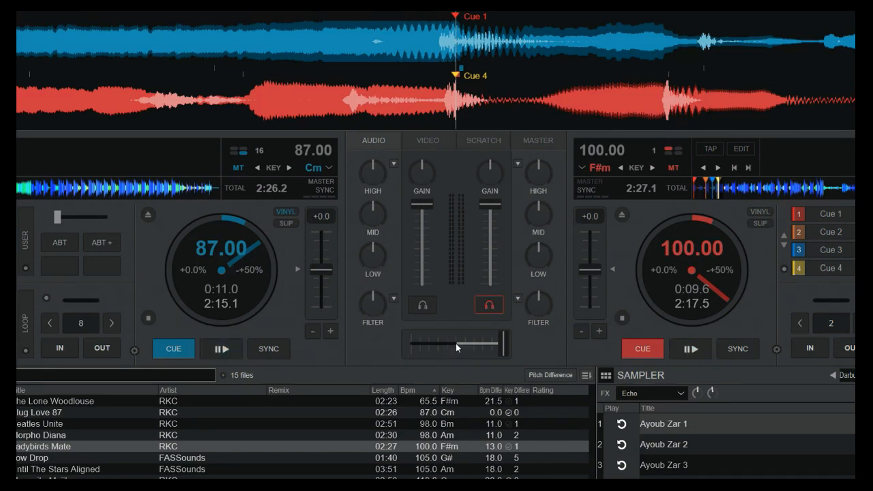
pyautogui.moveTo(494, 344); pyautogui.dragTo(457, 344)
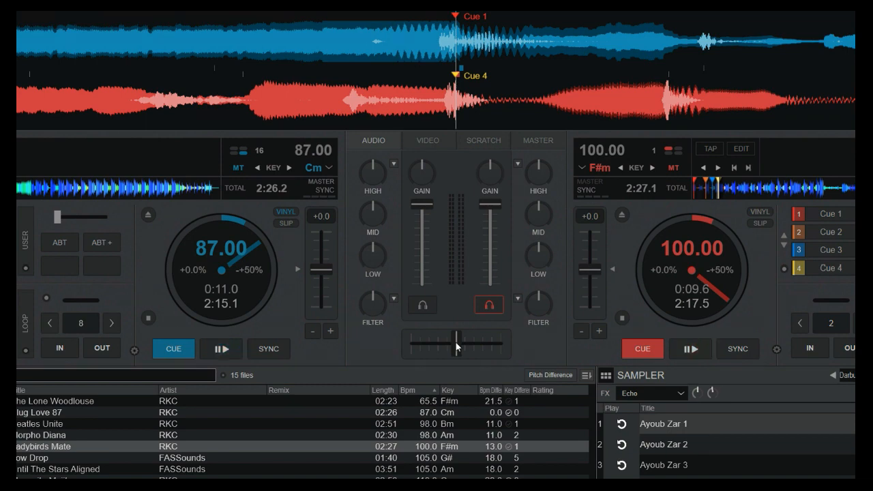
pyautogui.click(690, 349)
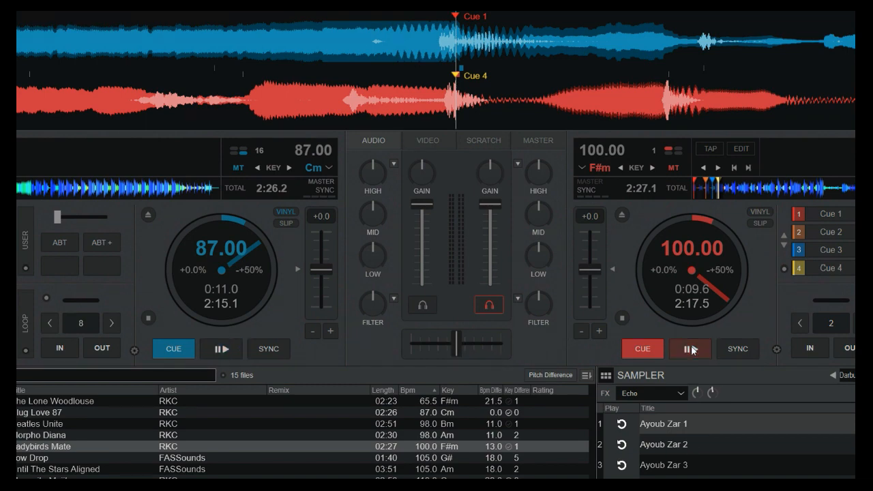
pyautogui.click(691, 349)
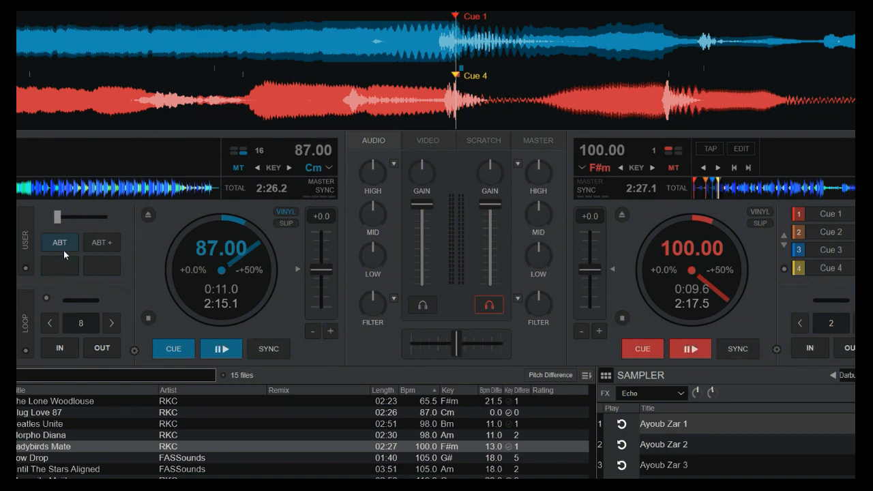
pyautogui.moveTo(60, 243)
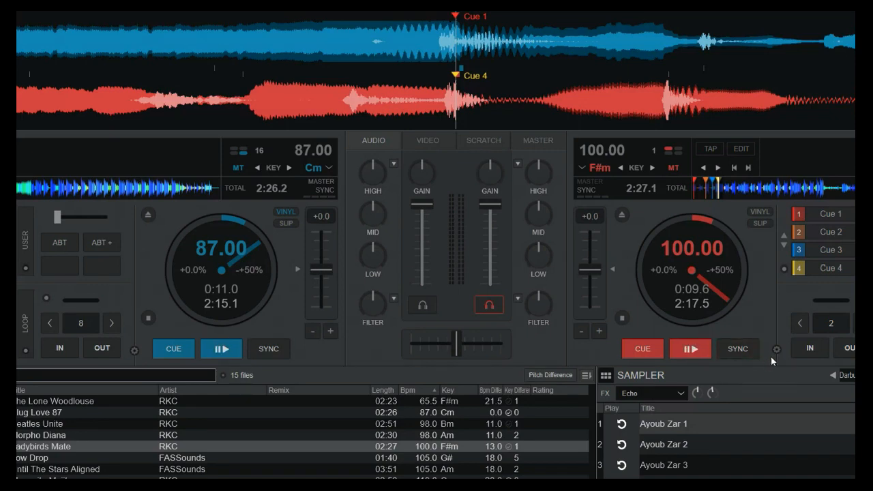
pyautogui.click(776, 350)
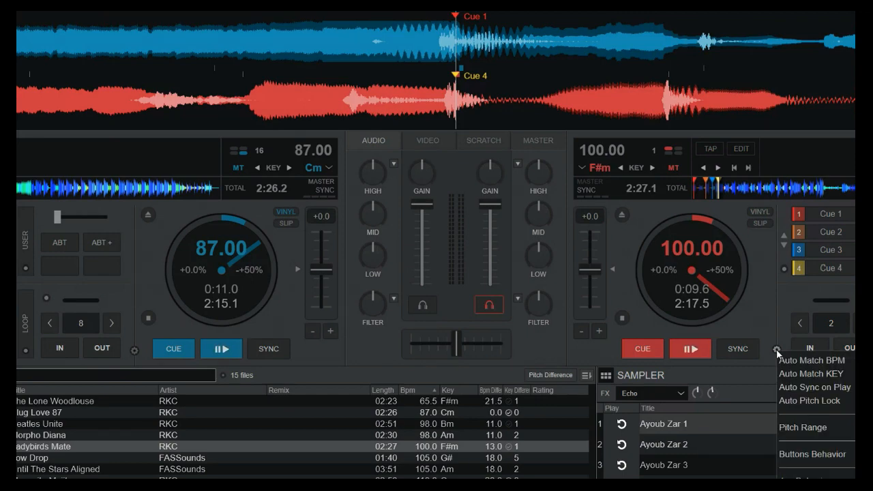
pyautogui.moveTo(814, 387)
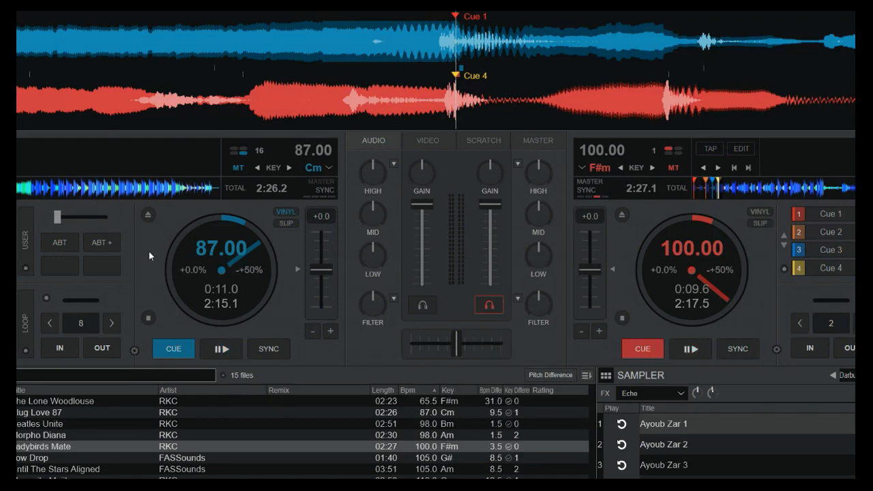
# Run deck A's ABT transition toward 100 BPM while crossfading to deck B, then cue both decks
pyautogui.click(221, 349)
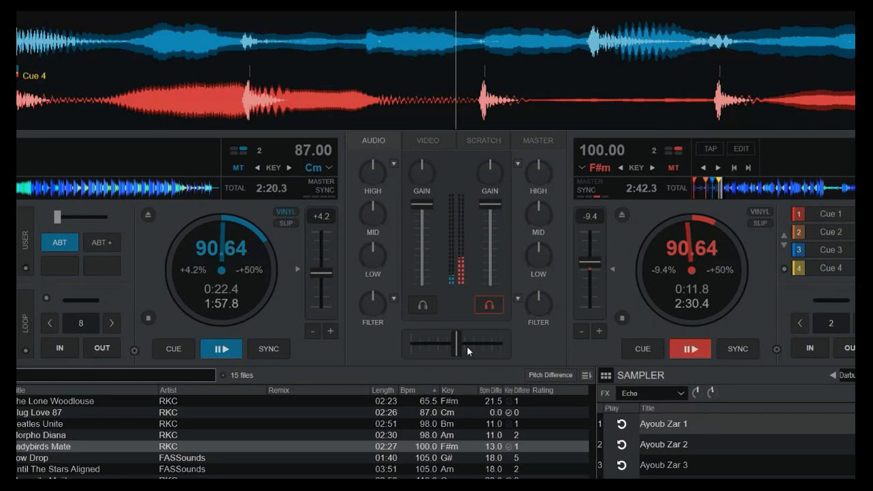
pyautogui.moveTo(457, 344); pyautogui.dragTo(457, 344)
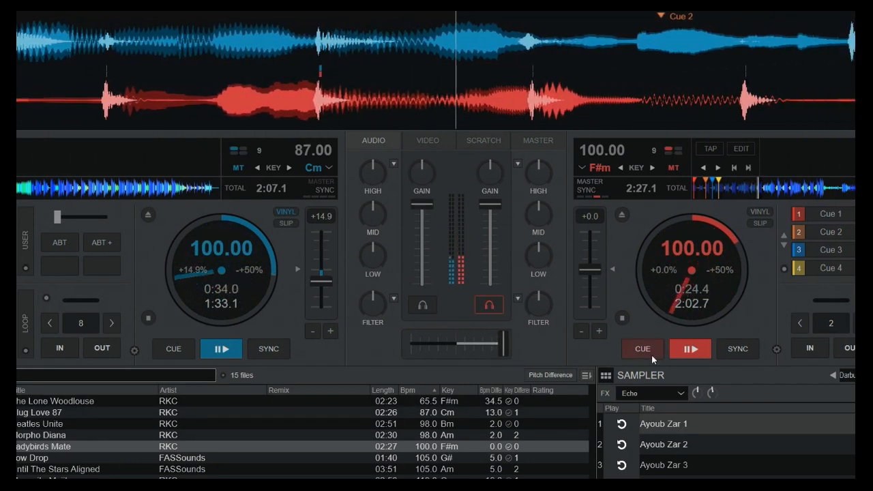
pyautogui.click(173, 350)
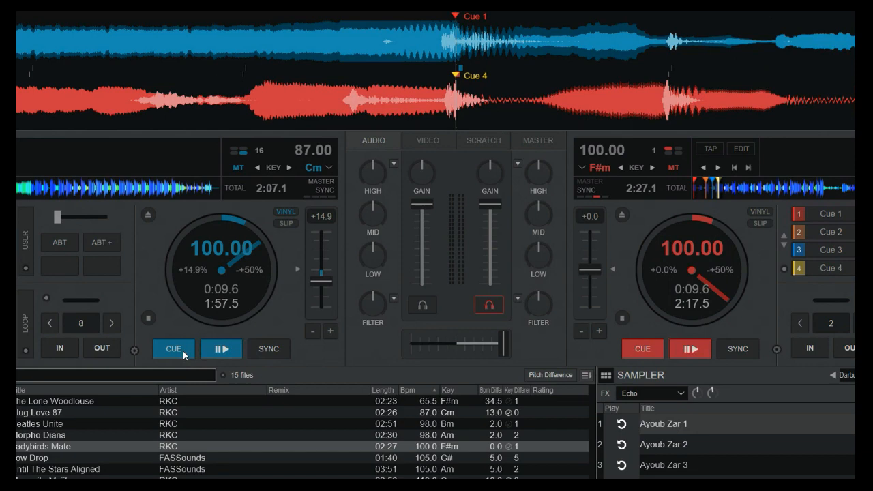
pyautogui.click(777, 350)
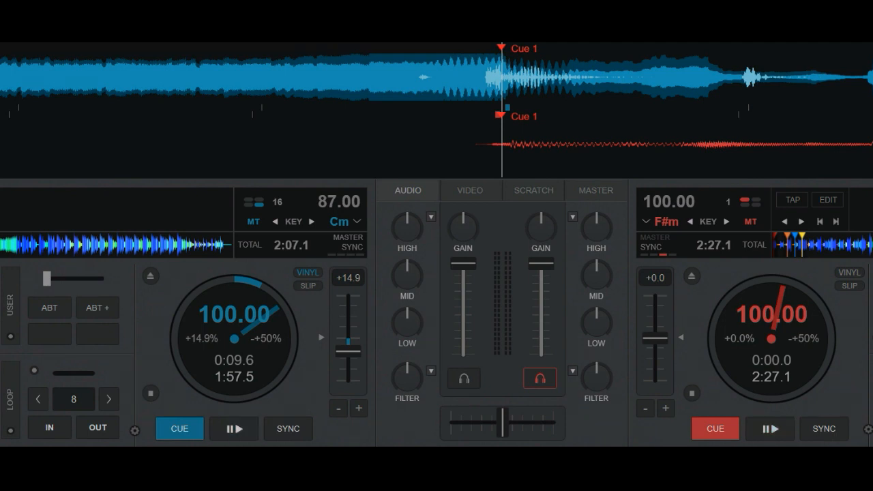
# Show the ABT+ pad's script in the Button Editor and read the auto_bpm_transition_options description
pyautogui.click(98, 308)
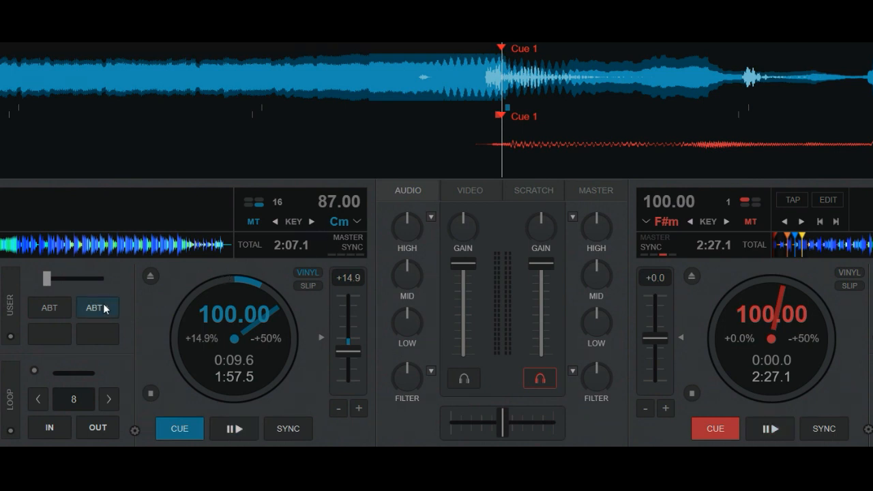
pyautogui.rightClick(97, 308)
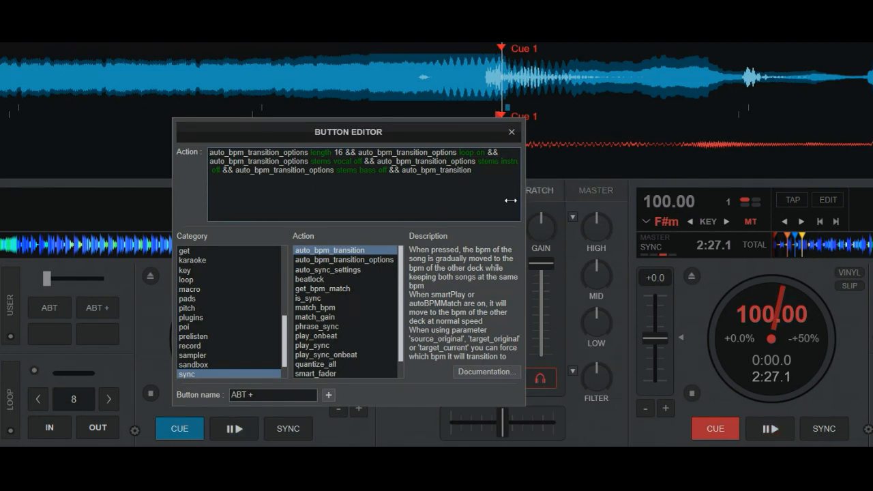
pyautogui.click(344, 260)
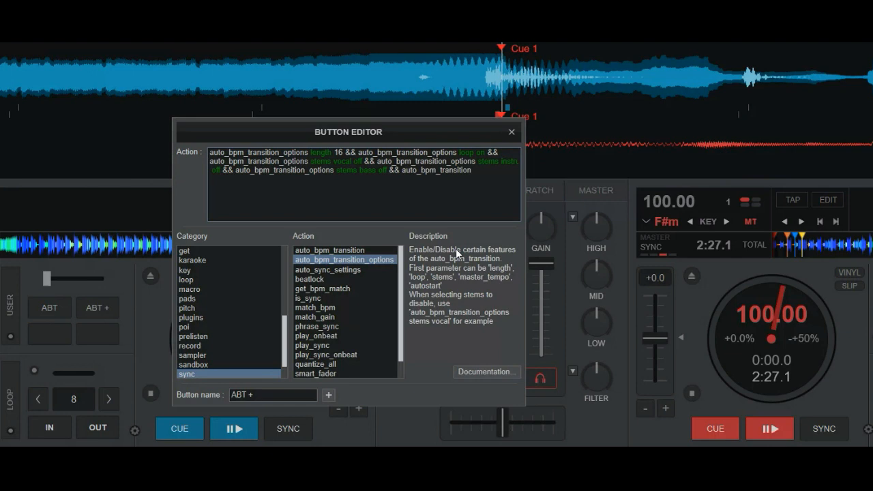
pyautogui.moveTo(506, 257)
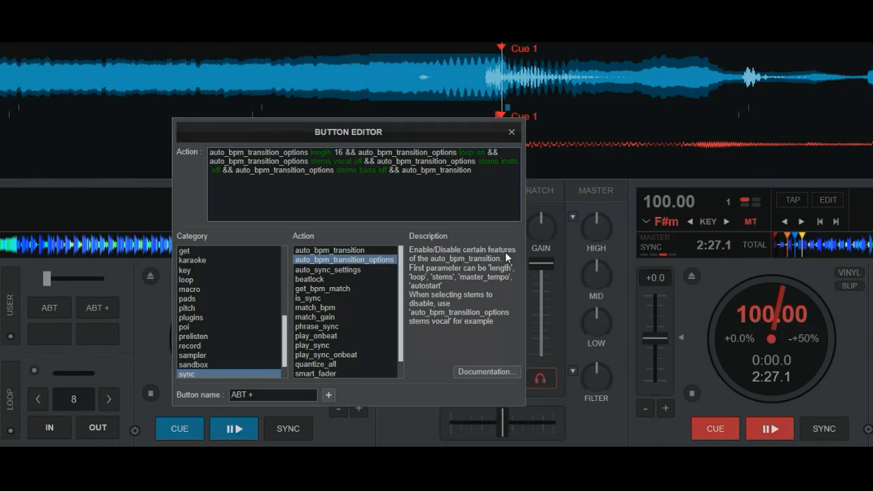
pyautogui.moveTo(493, 275)
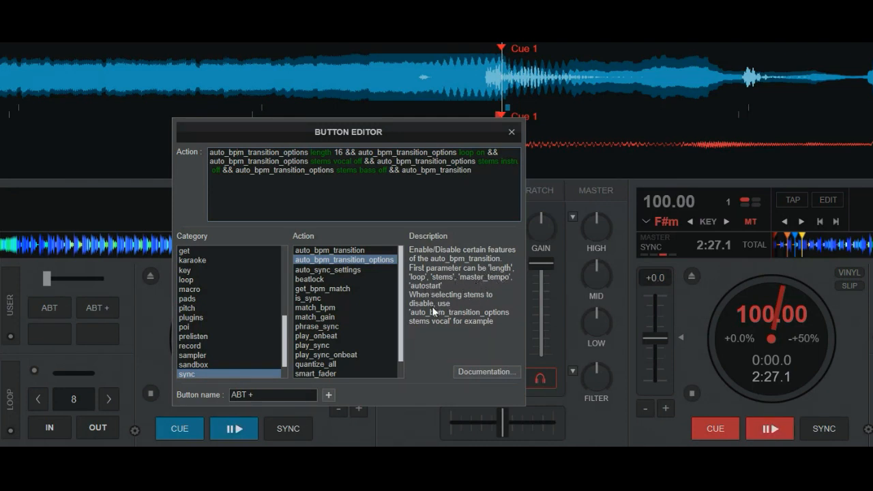
pyautogui.moveTo(494, 321)
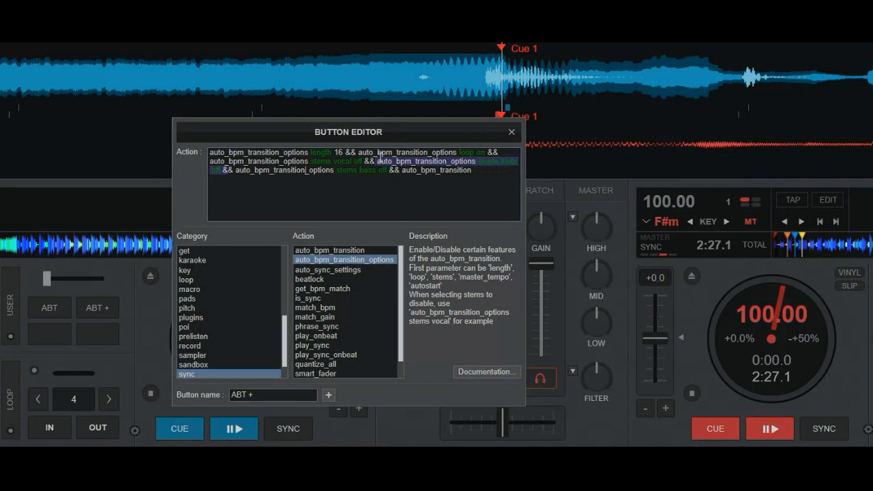
pyautogui.click(286, 181)
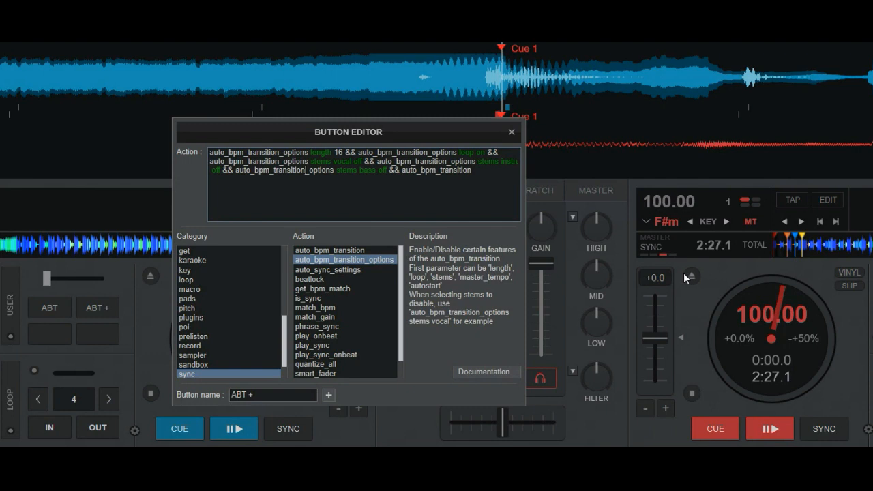
pyautogui.moveTo(511, 131)
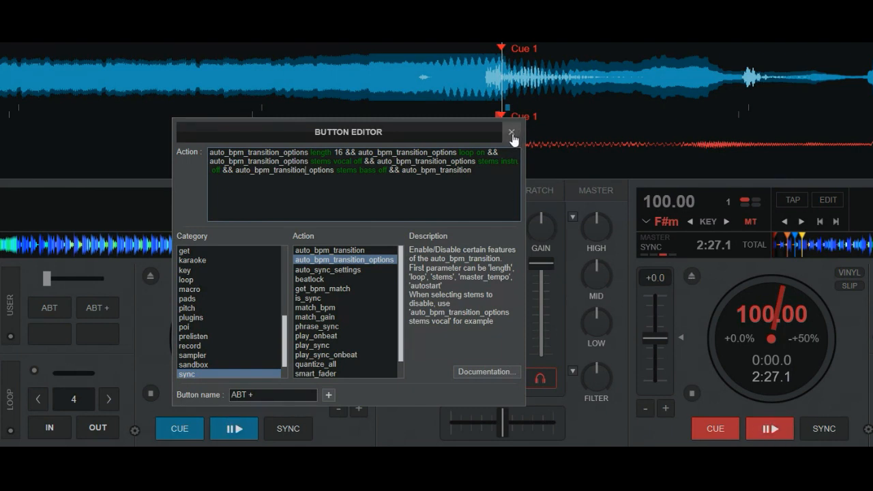
# Close the Button Editor, play deck A and trigger the looping ABT+ tempo transition
pyautogui.click(513, 131)
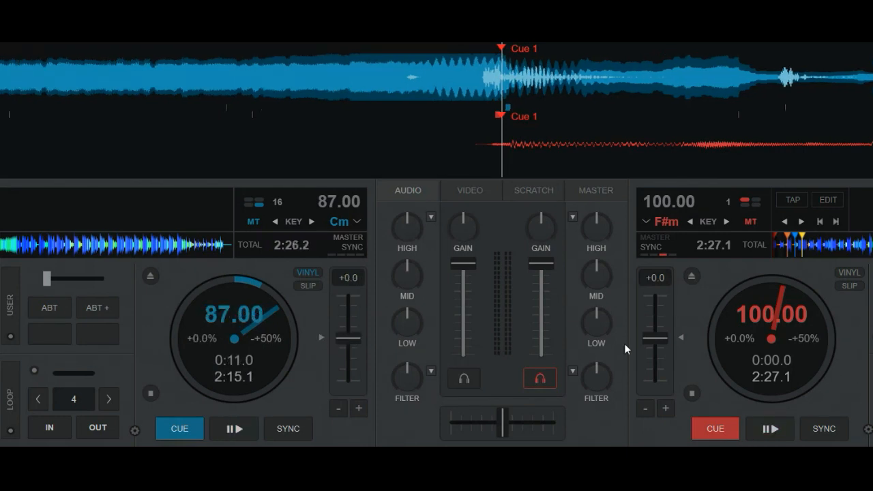
pyautogui.moveTo(258, 407)
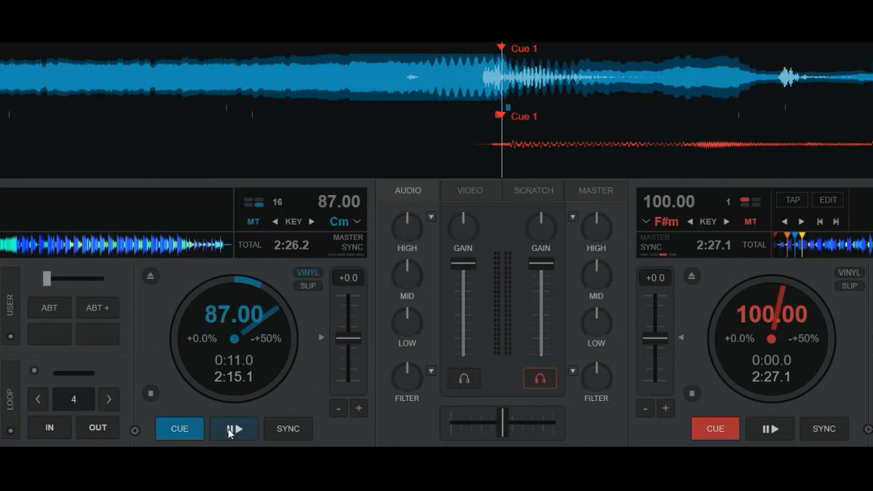
pyautogui.click(235, 428)
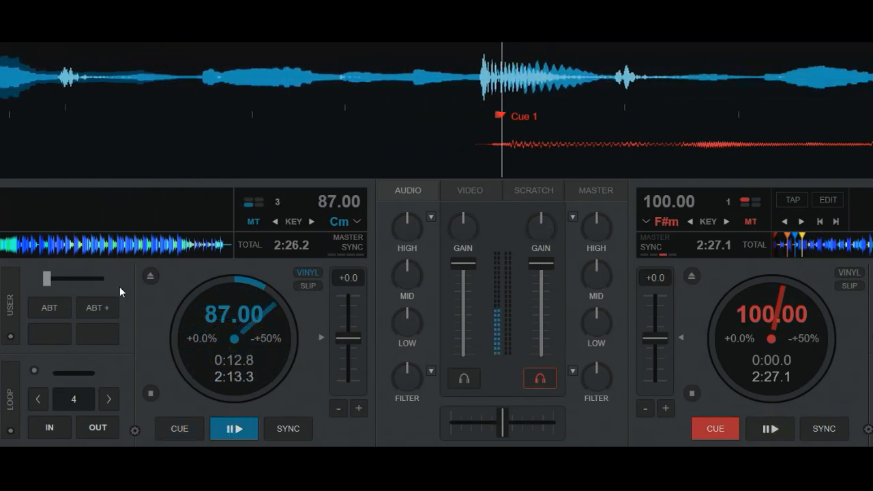
pyautogui.click(97, 309)
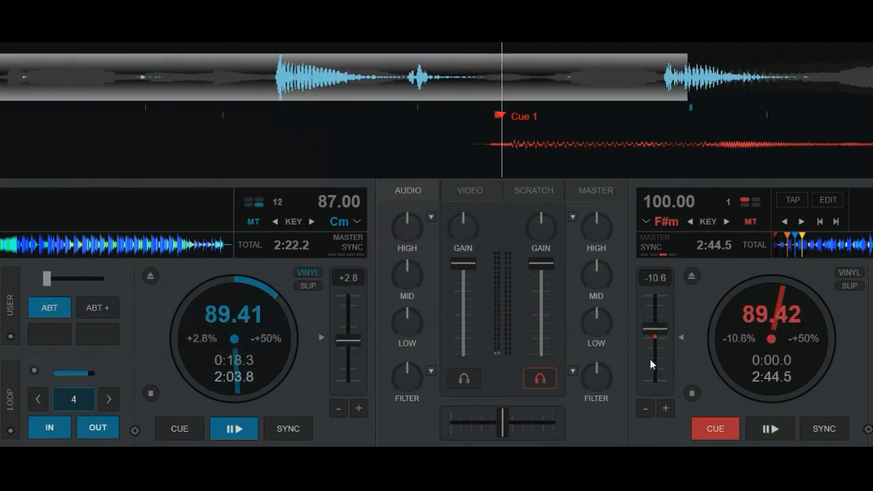
# Play deck B, crossfade fully right so both decks reach 100 BPM, then return to cue
pyautogui.click(770, 429)
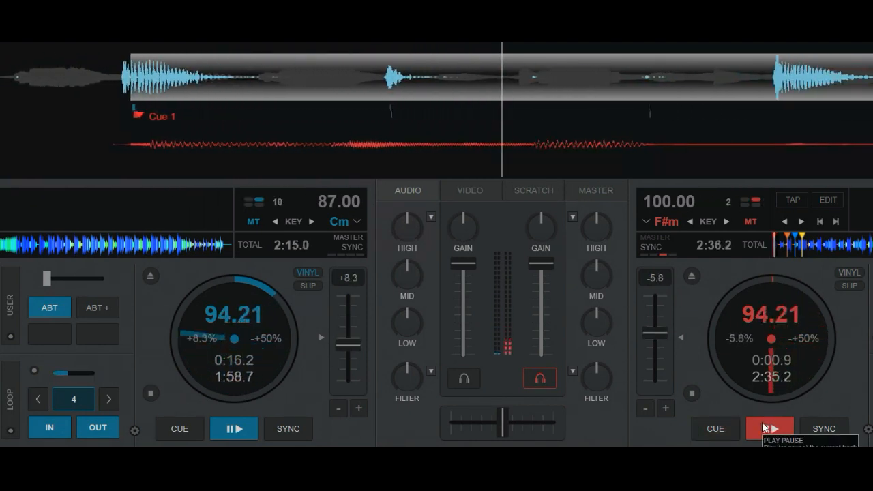
pyautogui.click(769, 429)
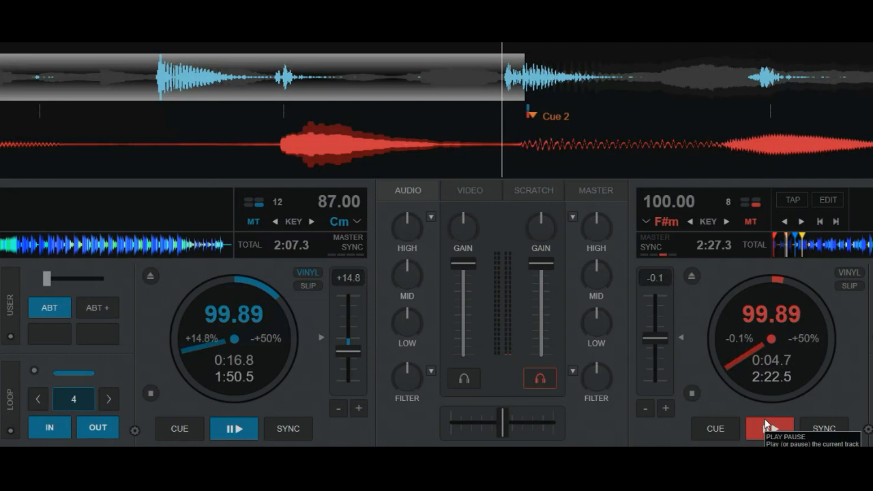
pyautogui.click(769, 429)
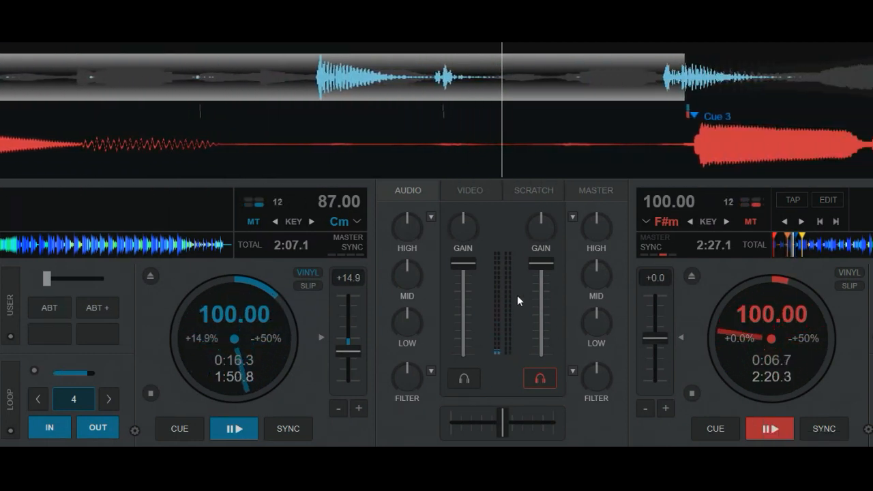
pyautogui.moveTo(505, 421); pyautogui.dragTo(529, 422)
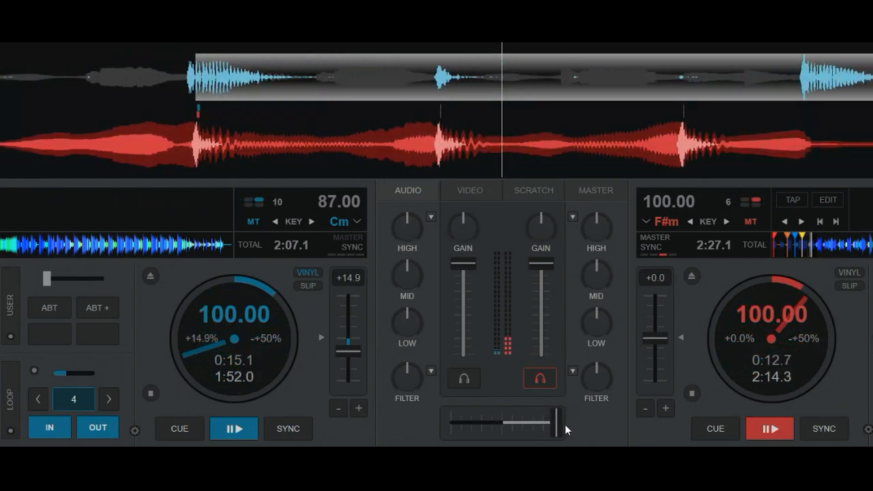
pyautogui.click(715, 428)
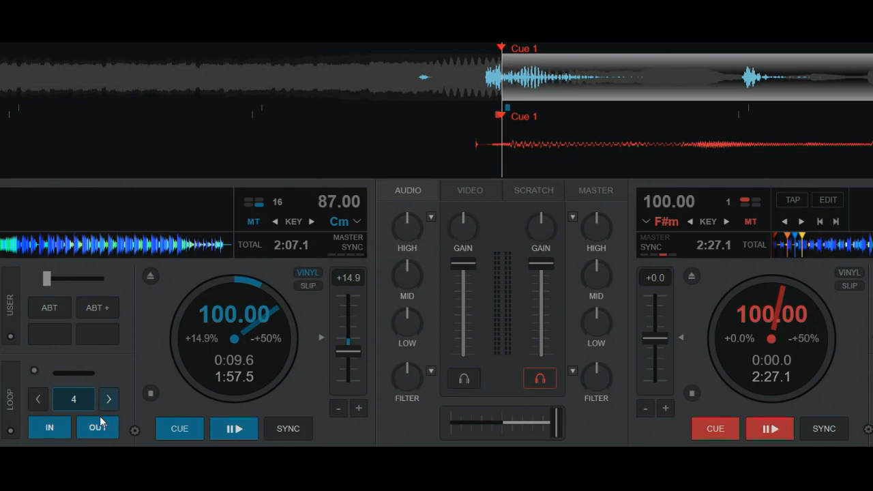
pyautogui.moveTo(330, 365)
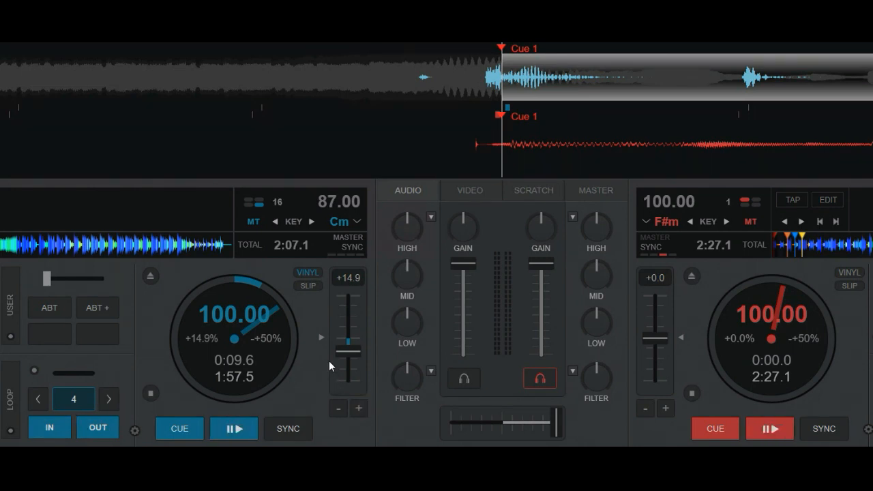
pyautogui.moveTo(347, 339)
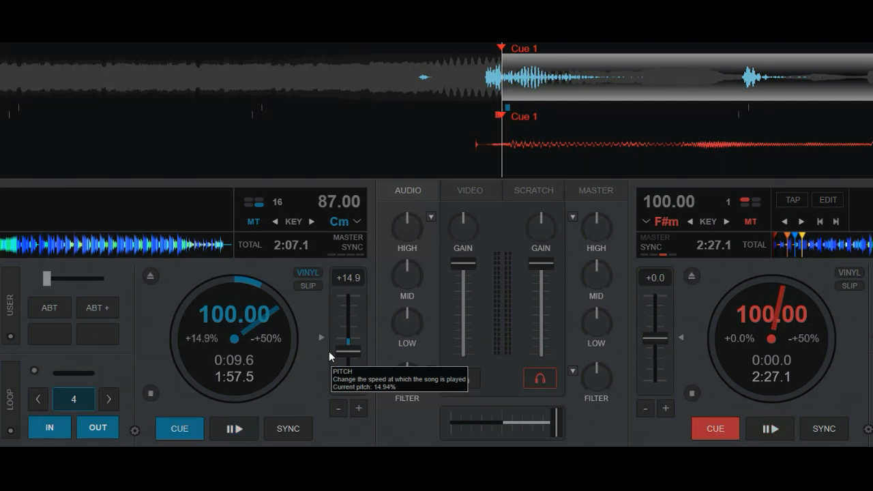
pyautogui.moveTo(333, 360)
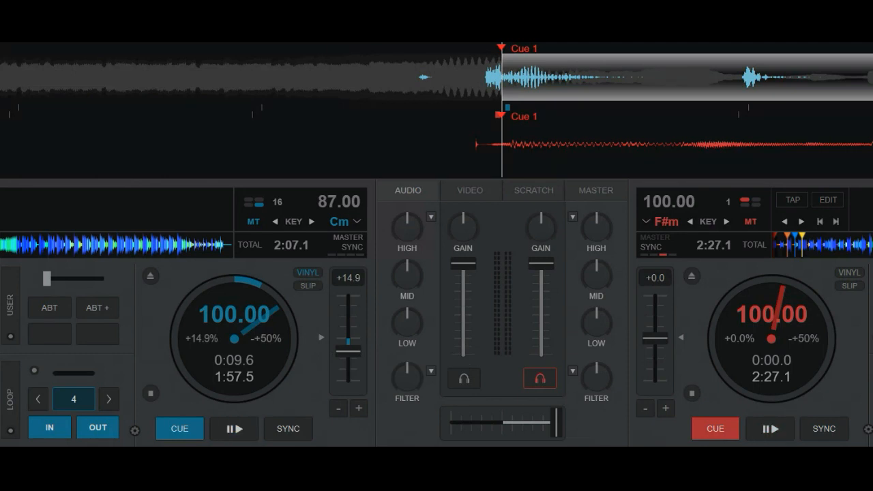
pyautogui.moveTo(273, 406)
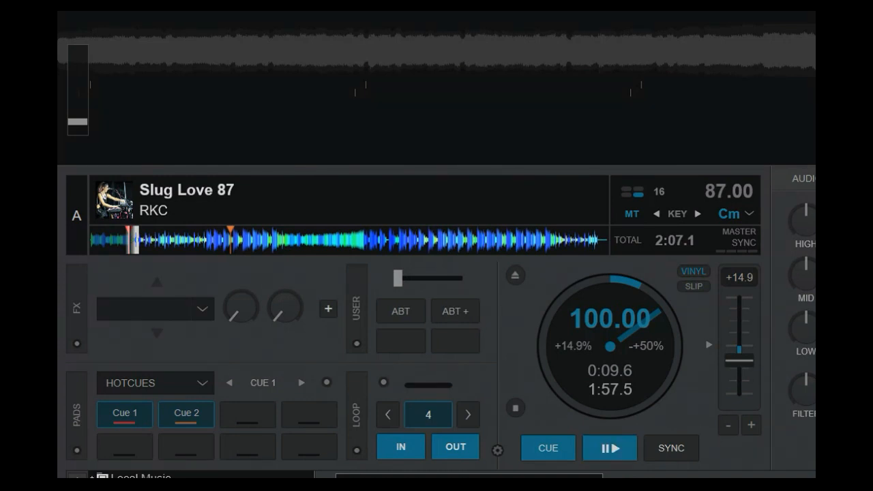
pyautogui.moveTo(513, 319)
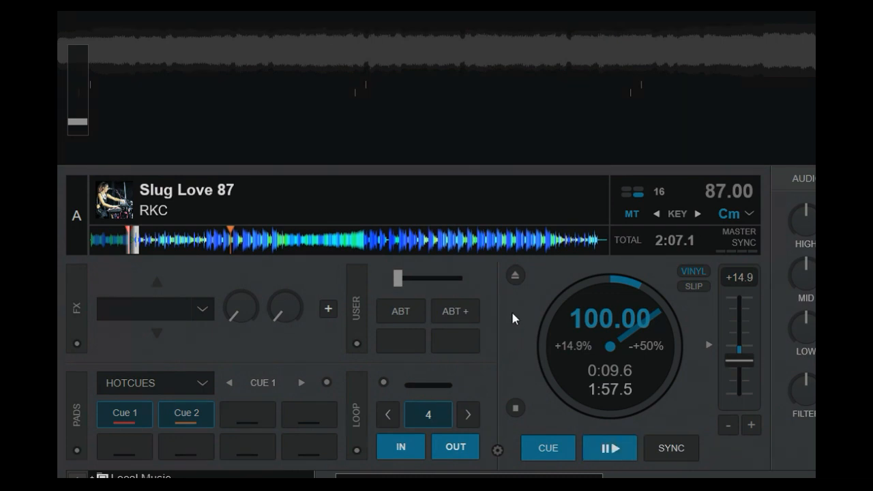
pyautogui.moveTo(505, 321)
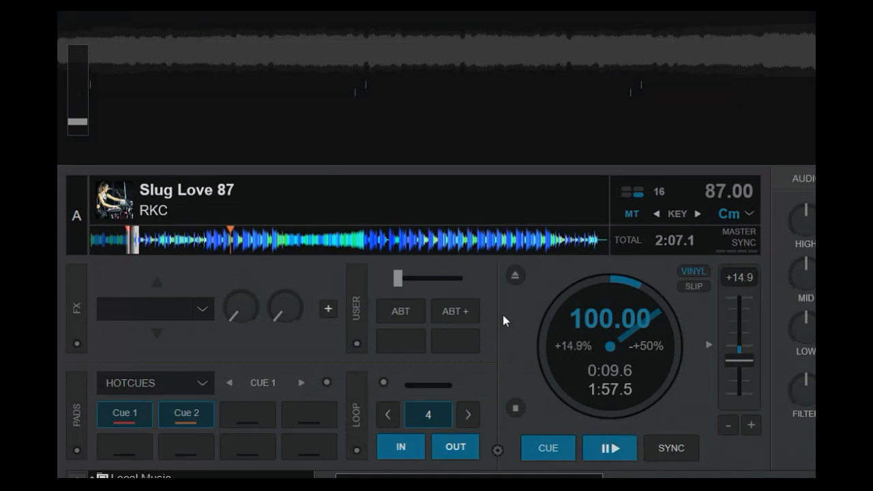
# Raise deck A's pitch so Slug Love 87 plays at 100.00 BPM (+14.9%)
pyautogui.click(609, 447)
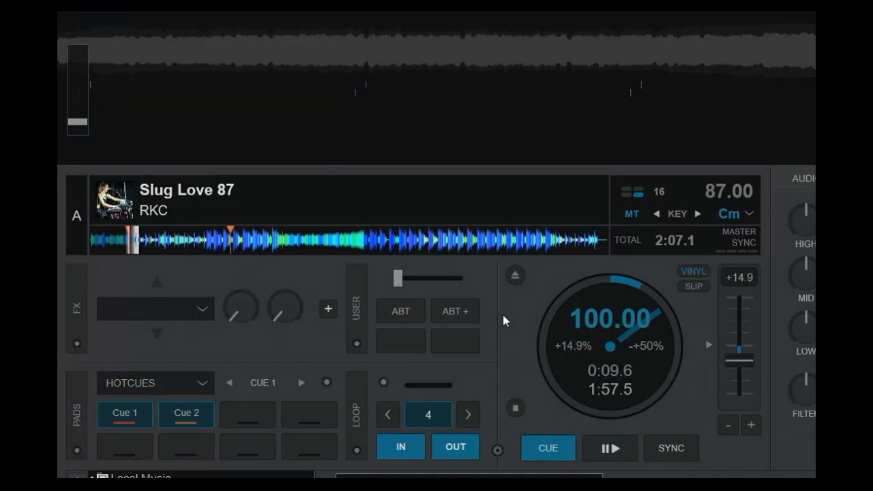
pyautogui.moveTo(533, 302)
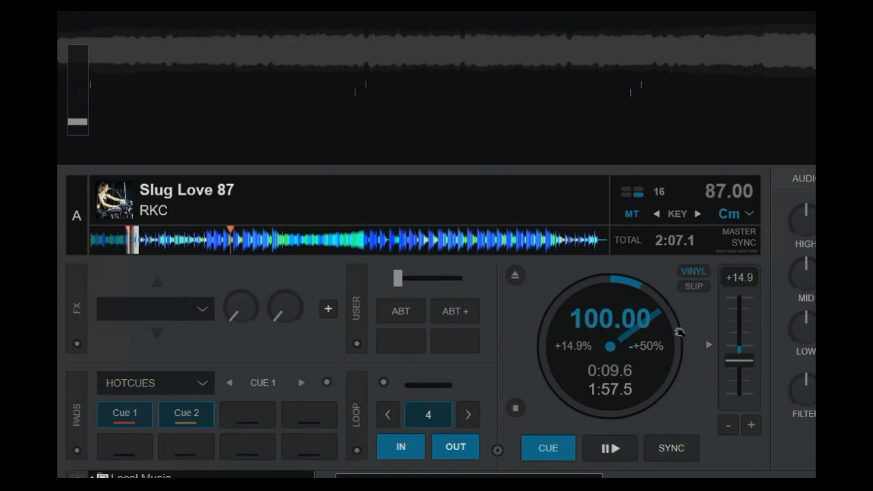
pyautogui.moveTo(687, 319)
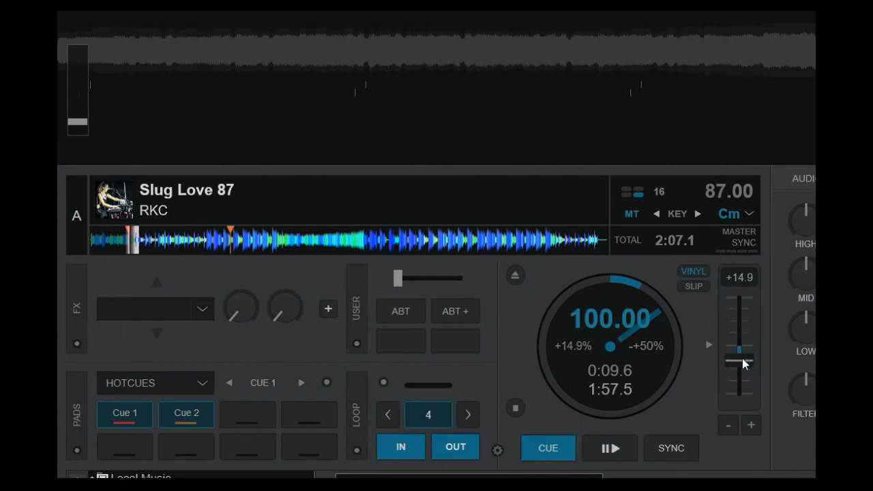
pyautogui.moveTo(742, 366)
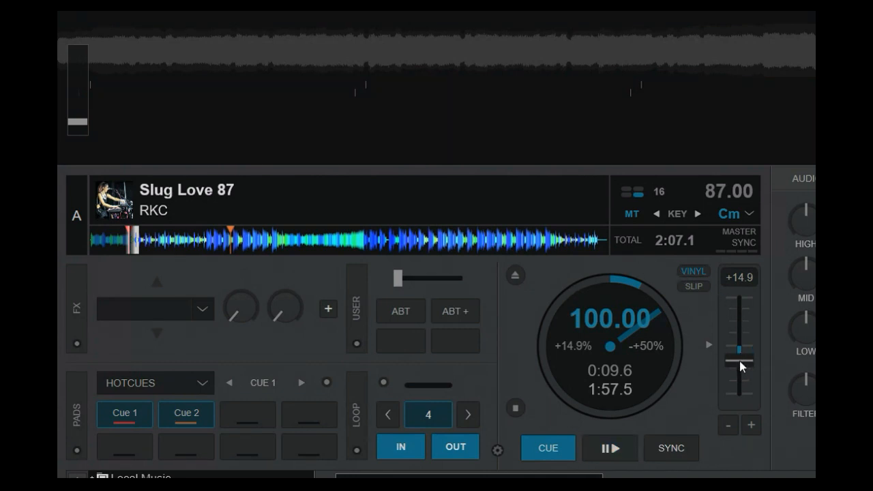
pyautogui.moveTo(225, 368)
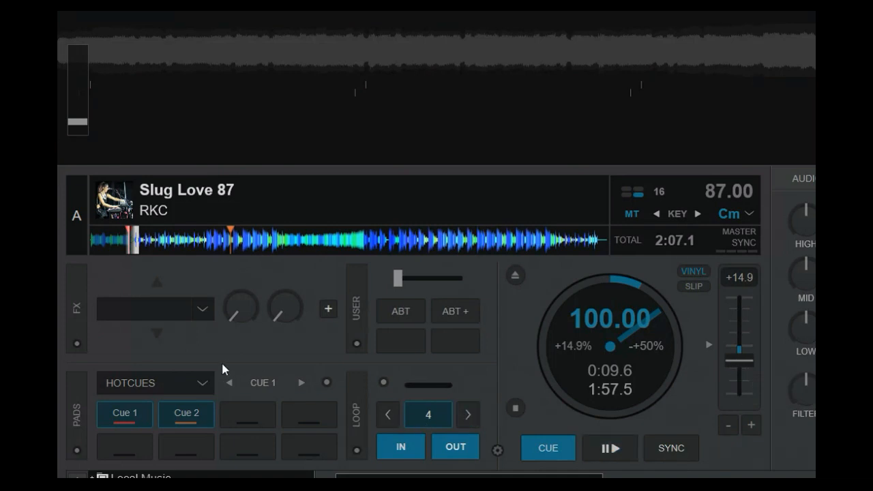
# Switch deck A's pads to the Stems page and toggle the Instru stem on and off
pyautogui.click(155, 382)
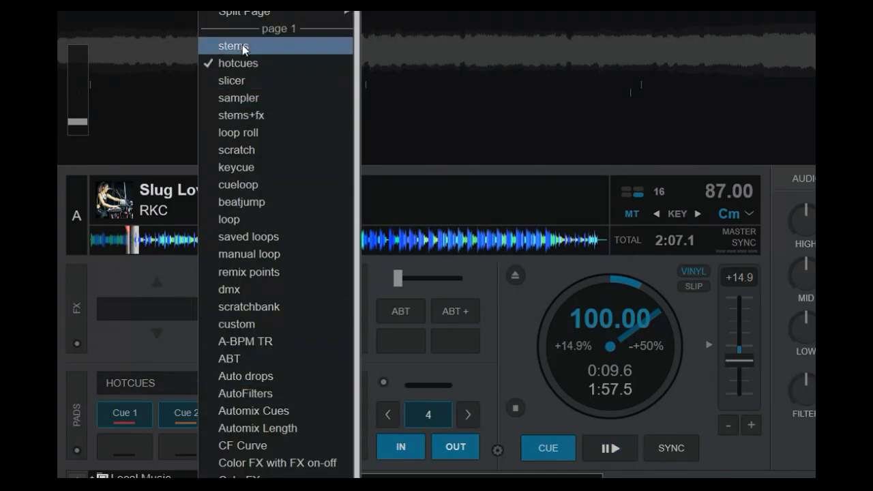
pyautogui.click(233, 46)
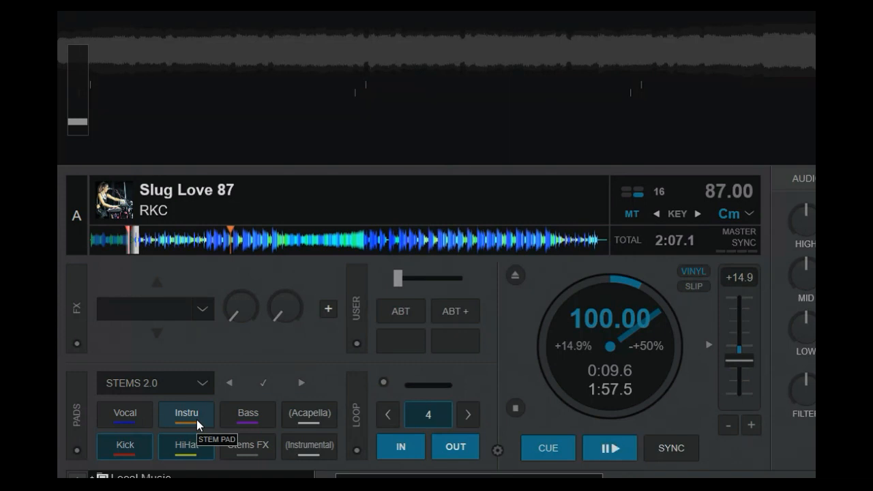
pyautogui.click(609, 447)
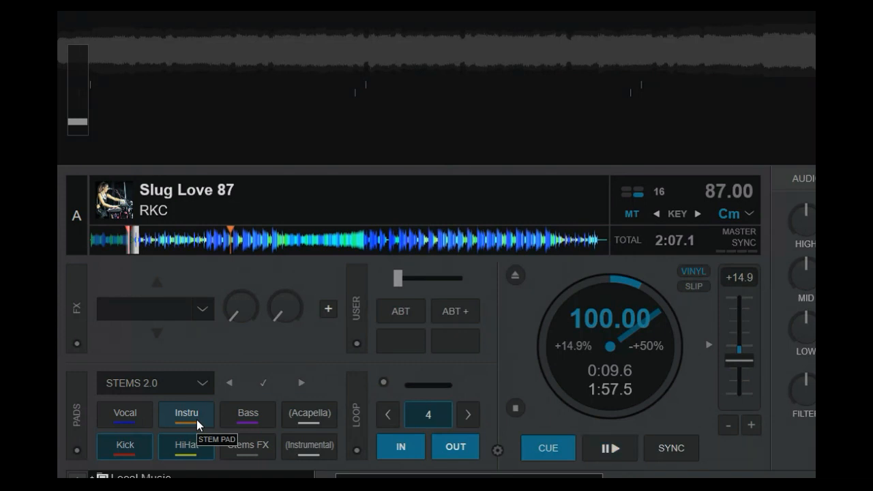
pyautogui.click(609, 448)
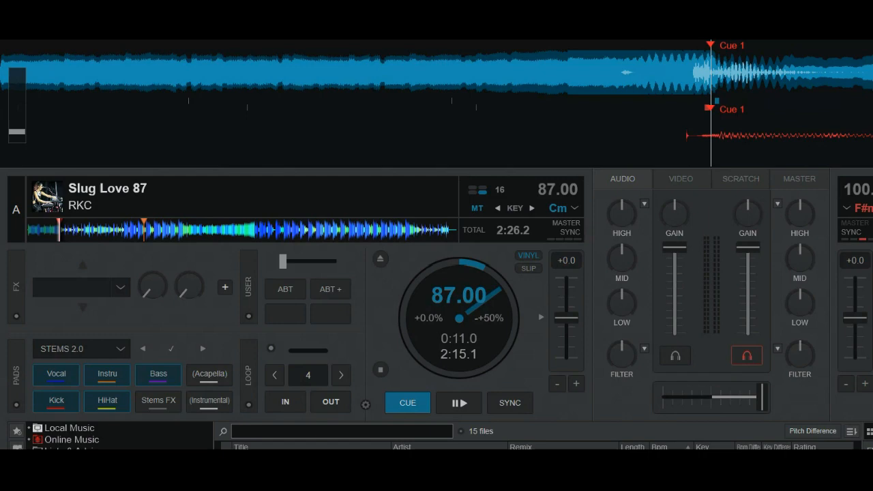
# Search the Extensions catalogue's Pads category for 'auto' to locate the A-BPM TR pad
pyautogui.click(387, 416)
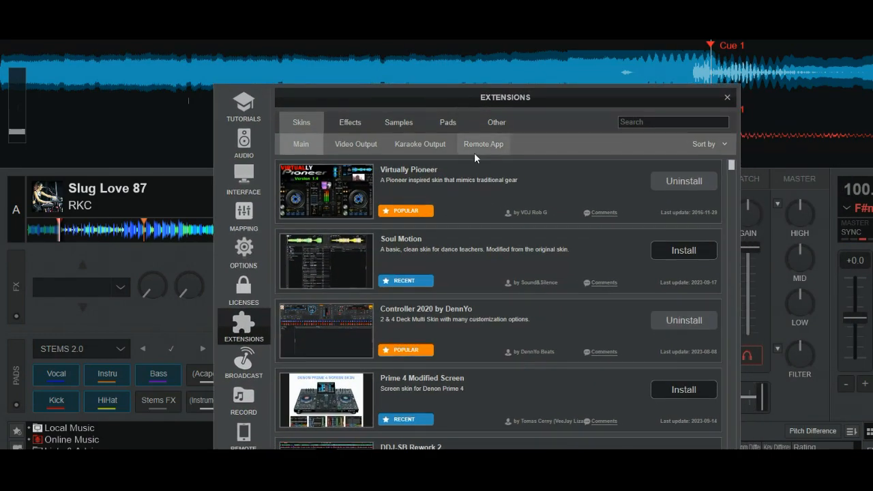
pyautogui.click(448, 123)
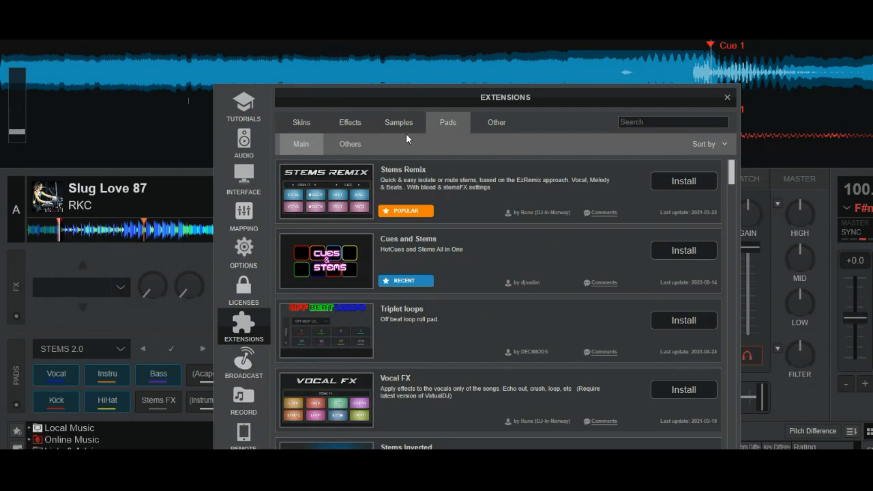
pyautogui.click(671, 122)
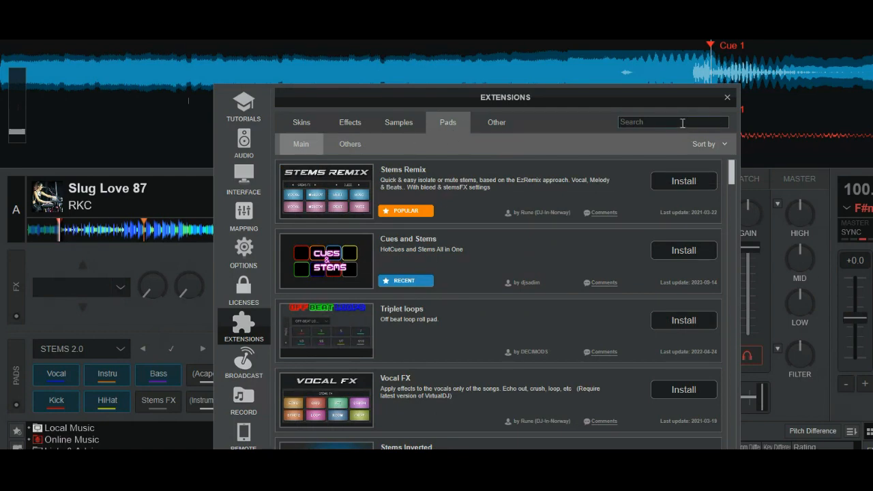
pyautogui.write('auto bpm')
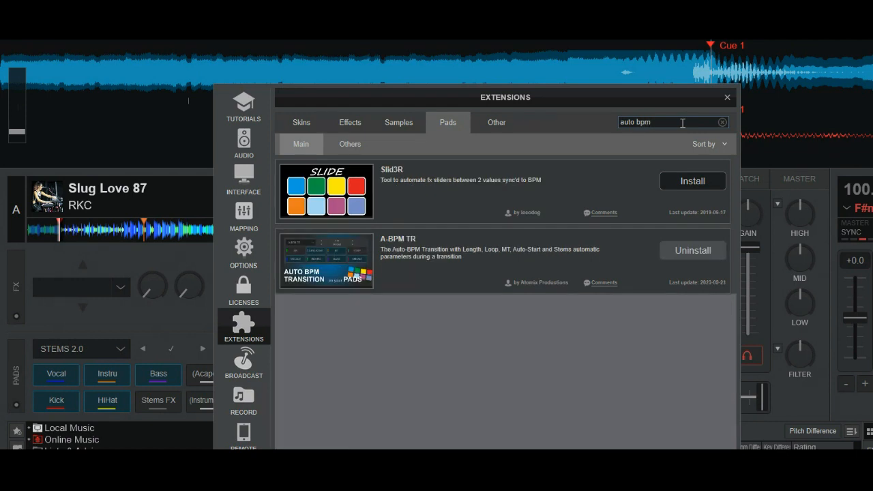
pyautogui.moveTo(390, 246)
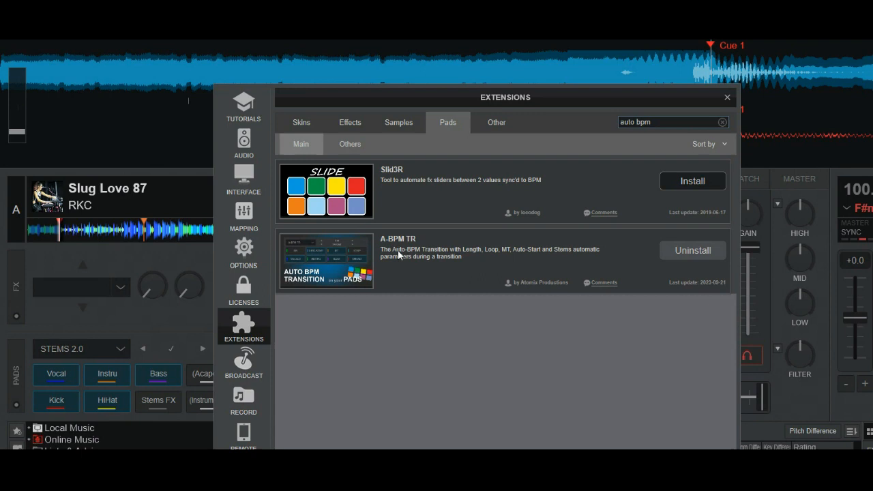
pyautogui.moveTo(420, 255)
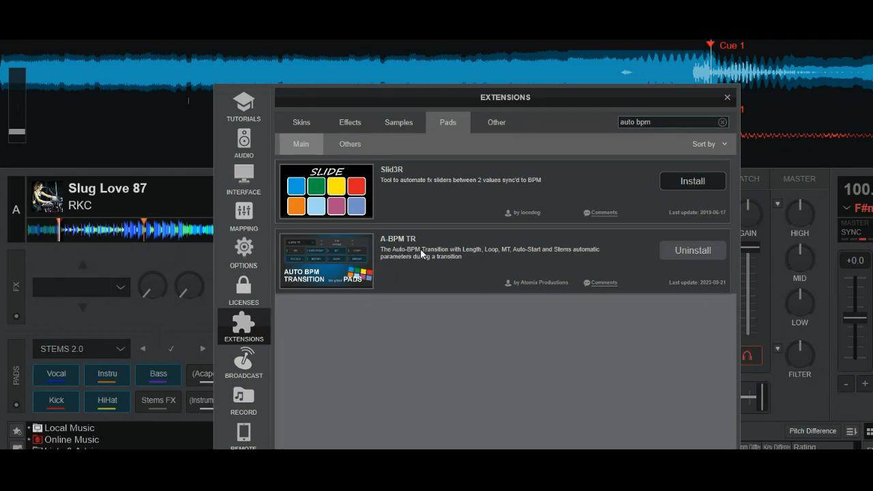
pyautogui.moveTo(461, 250)
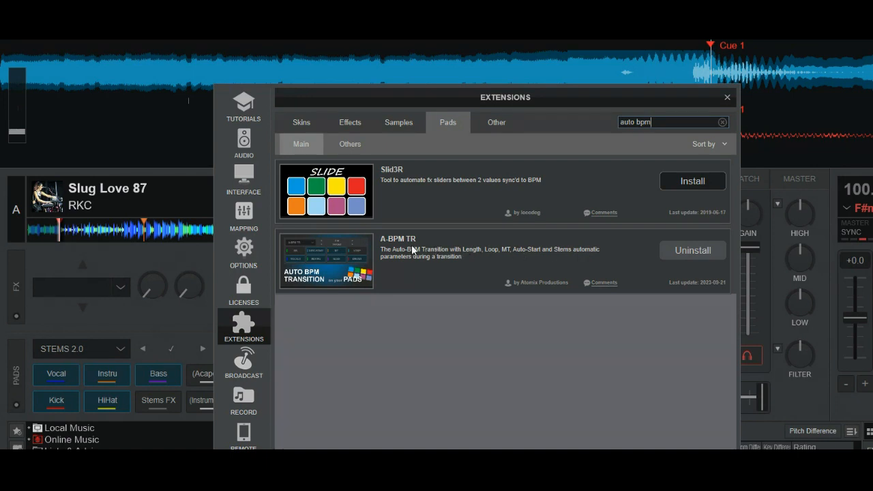
pyautogui.moveTo(402, 255)
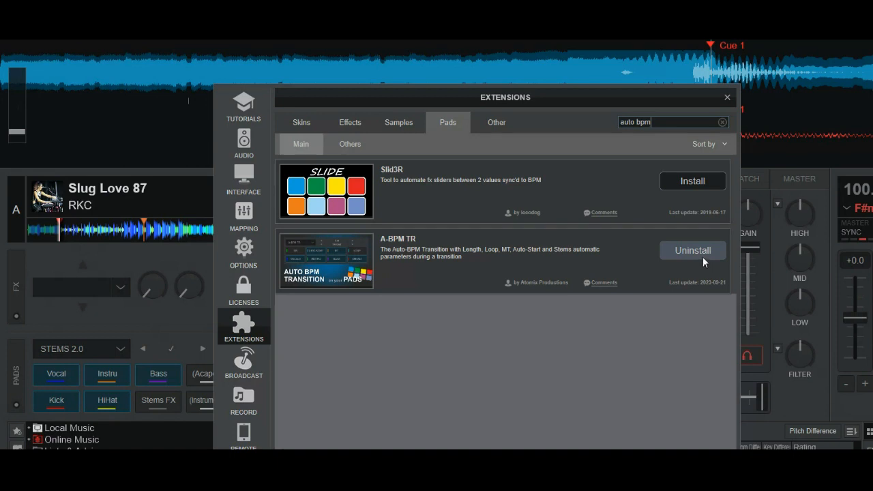
pyautogui.moveTo(702, 262)
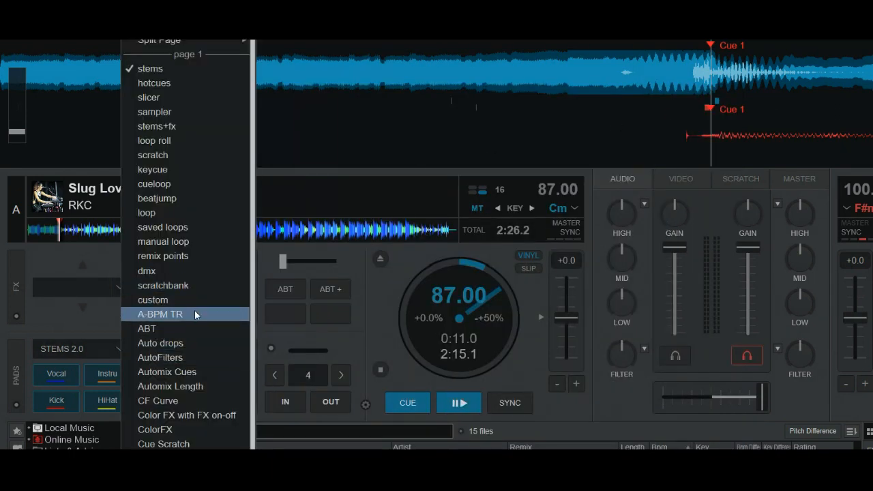
# Select the A-BPM TR page for deck A's pads
pyautogui.click(160, 314)
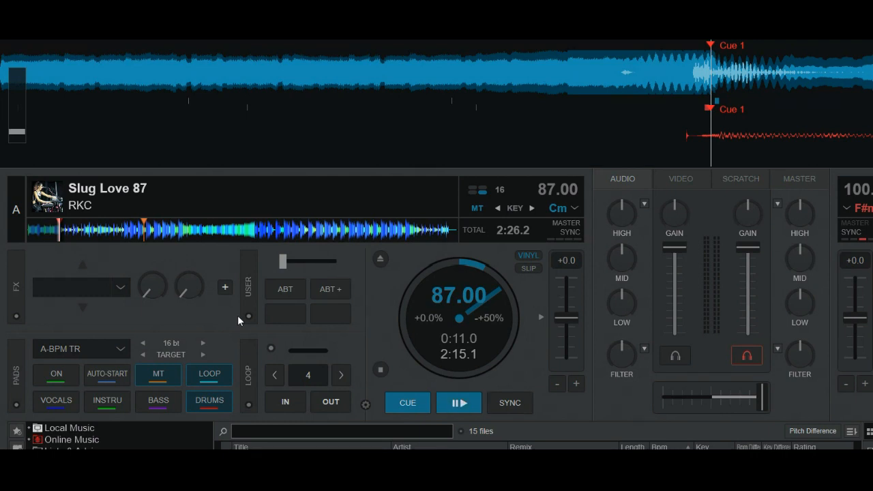
pyautogui.click(458, 402)
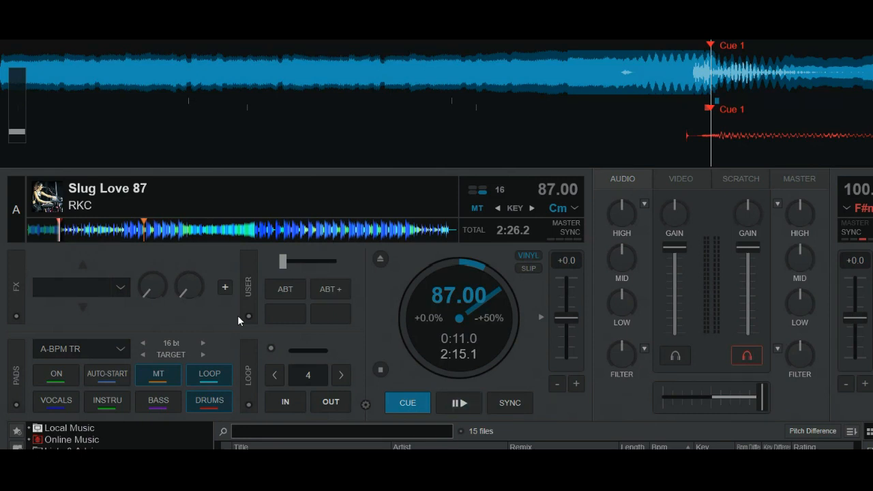
pyautogui.moveTo(381, 315)
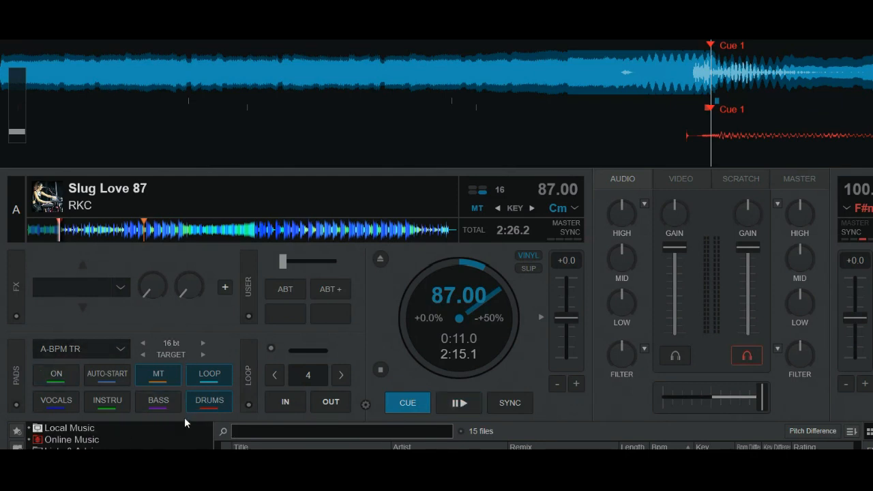
pyautogui.moveTo(157, 439)
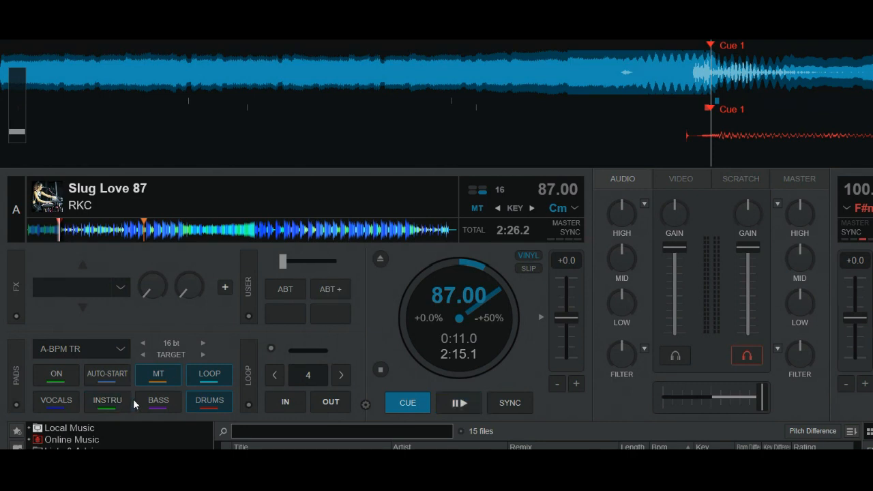
pyautogui.moveTo(158, 401)
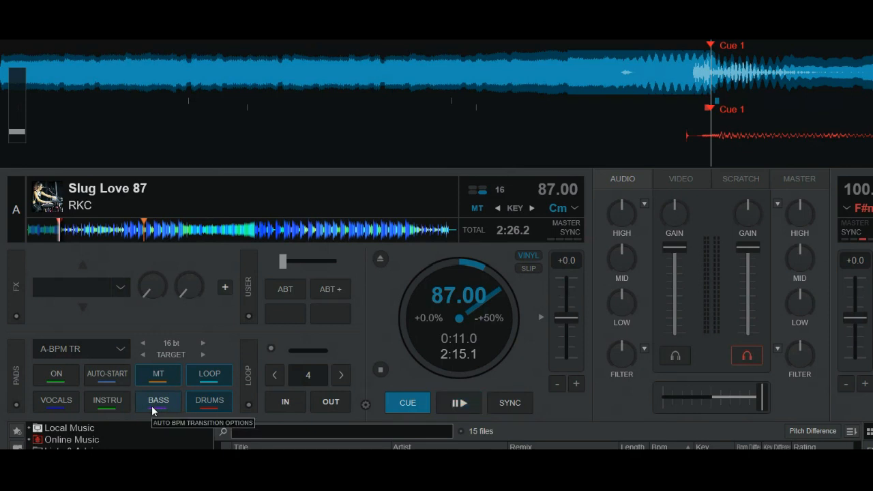
# Toggle the BASS stem option on and off and switch on the DRUMS stem option for the transition
pyautogui.click(56, 401)
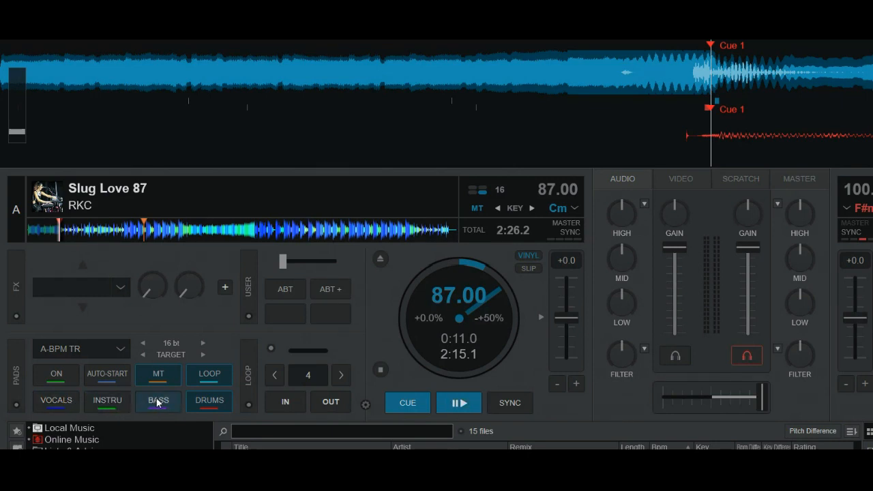
pyautogui.click(56, 401)
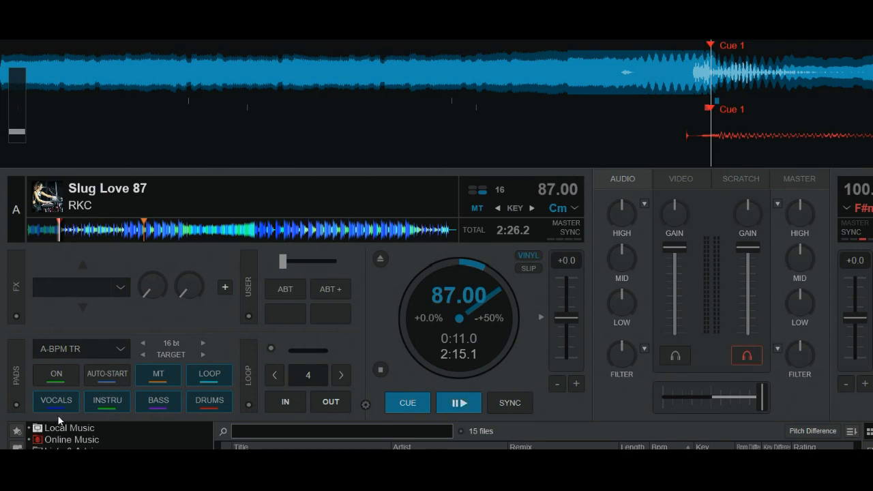
pyautogui.moveTo(220, 374)
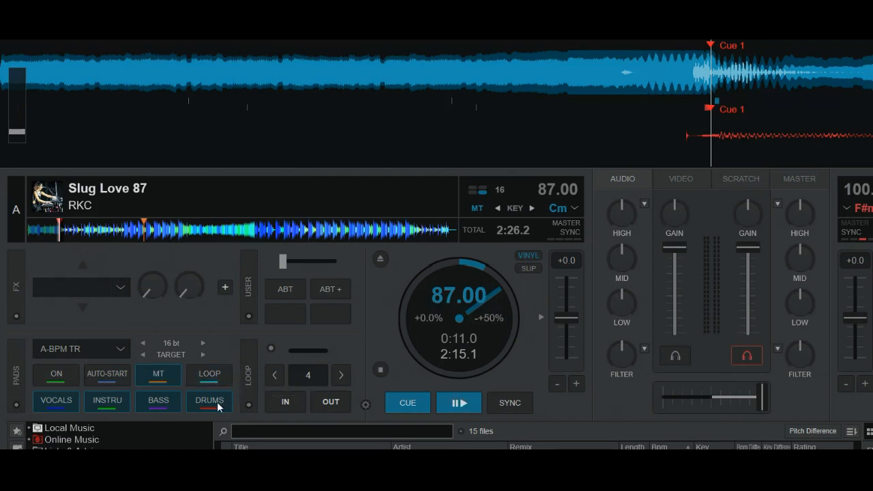
pyautogui.click(210, 373)
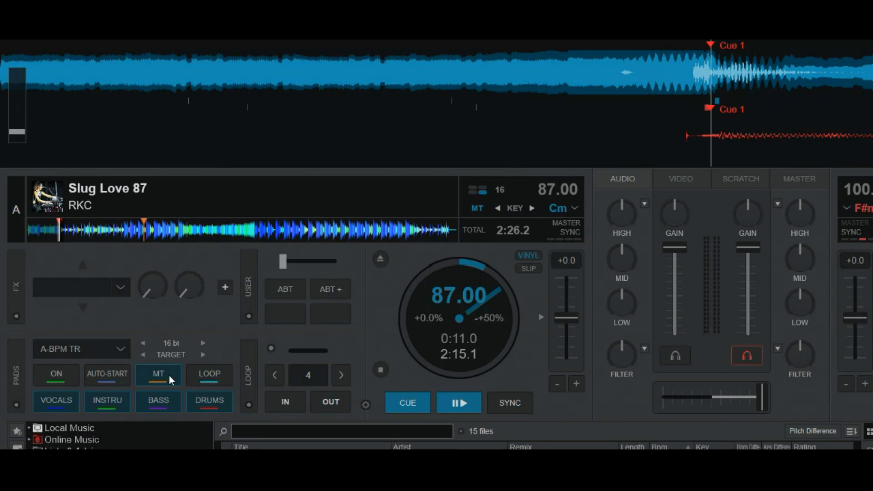
pyautogui.moveTo(159, 374)
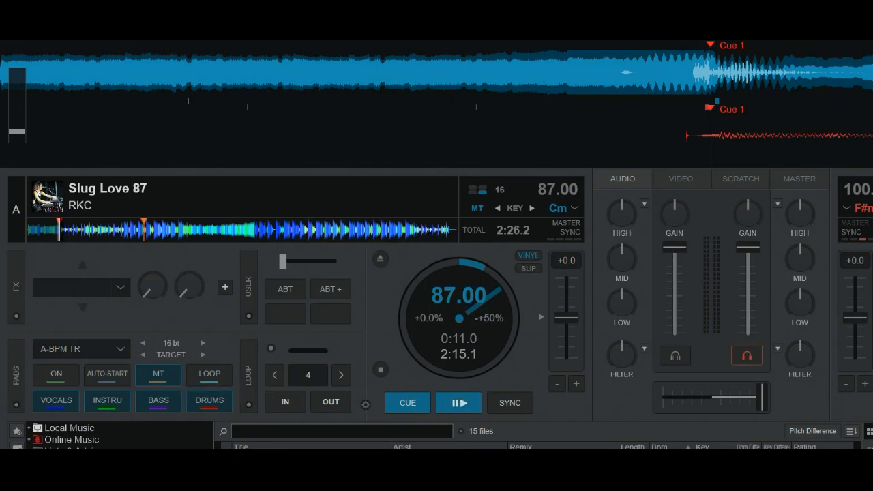
pyautogui.click(459, 402)
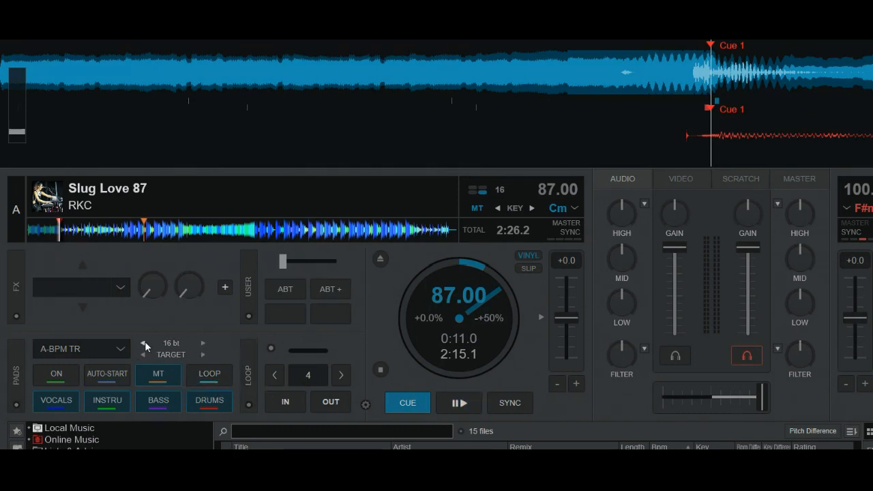
pyautogui.moveTo(202, 348)
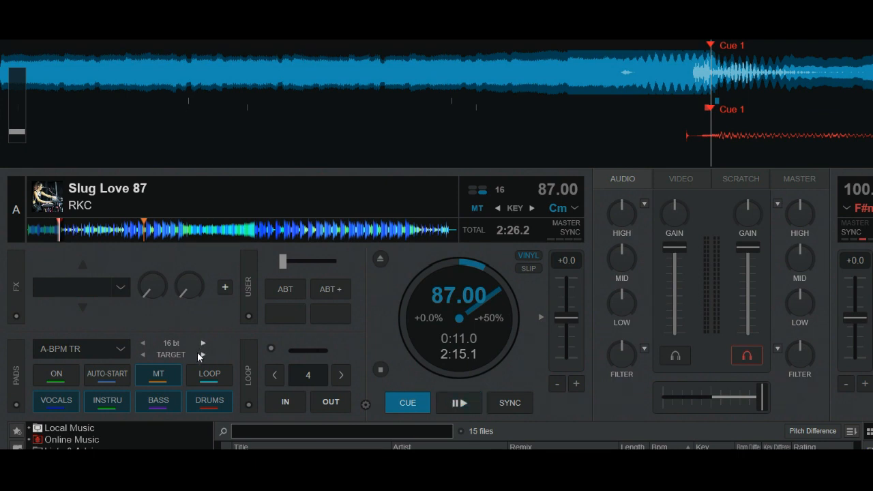
pyautogui.click(458, 403)
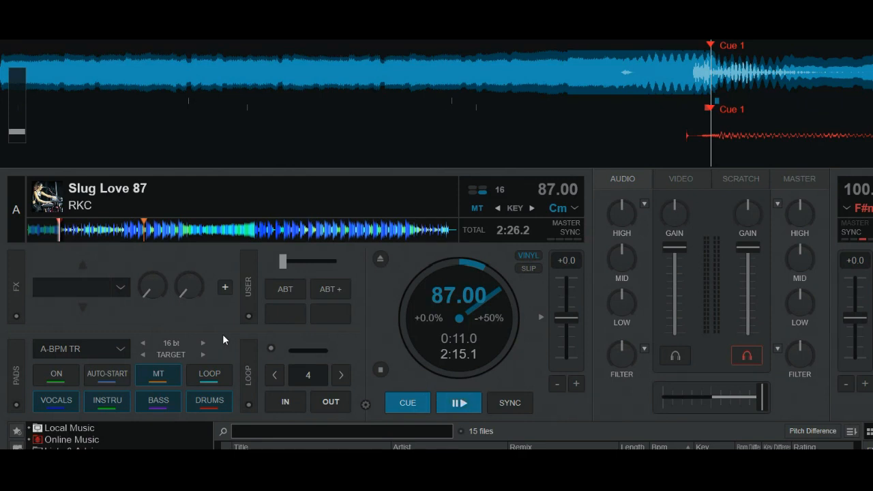
pyautogui.moveTo(174, 360)
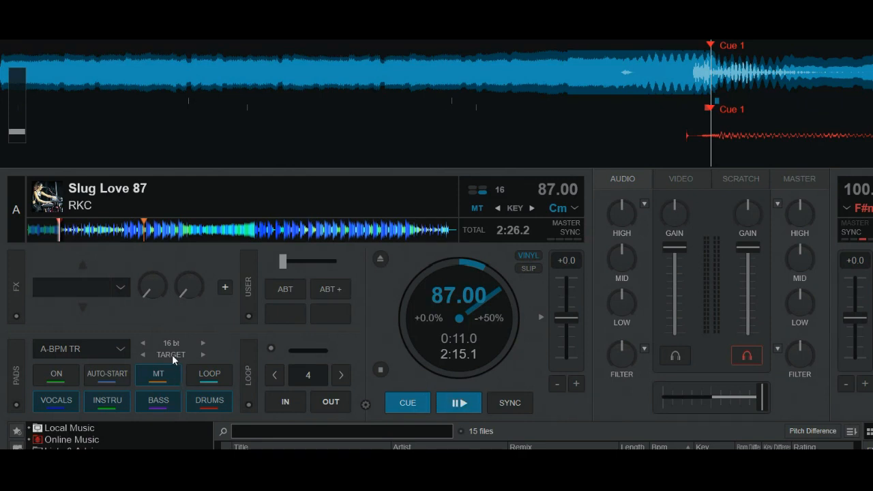
pyautogui.moveTo(172, 361)
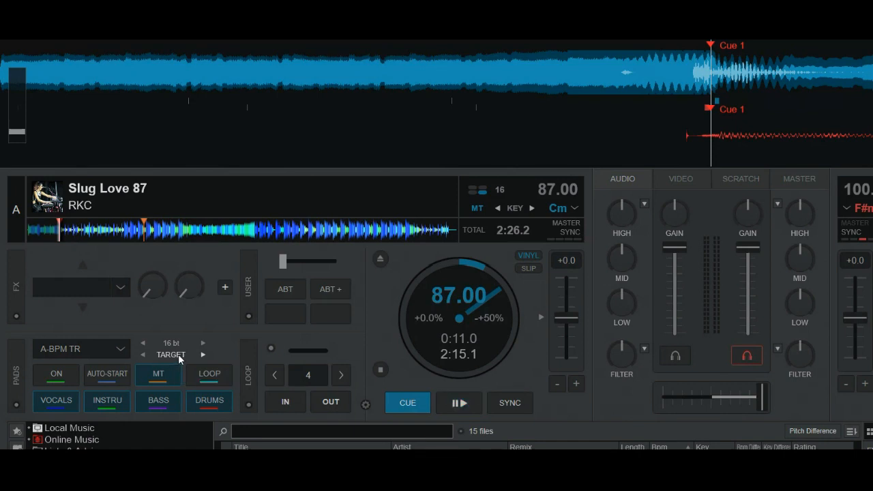
pyautogui.click(56, 374)
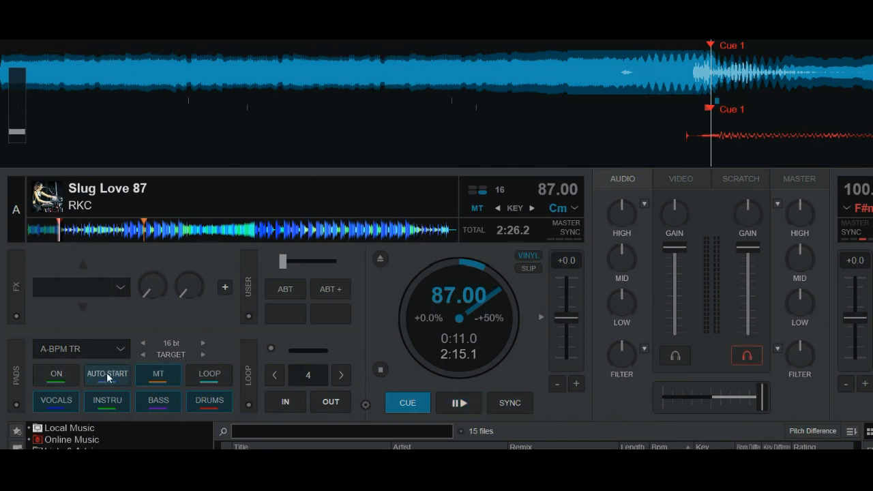
pyautogui.moveTo(106, 374)
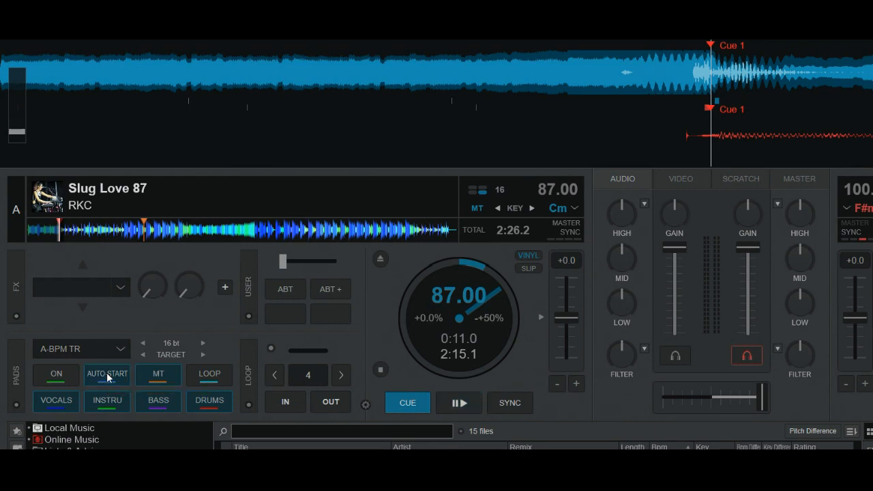
# Select 16-beat length and TARGET mode on deck A's A-BPM TR pad page
pyautogui.click(107, 374)
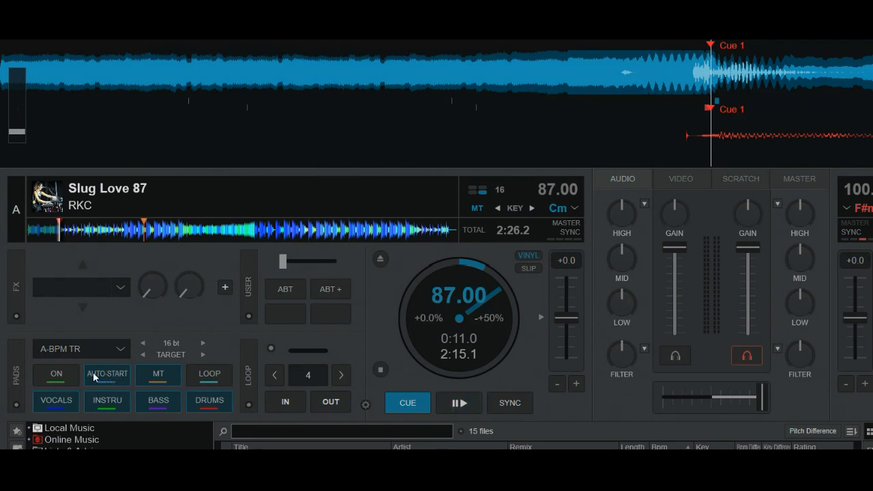
pyautogui.click(458, 402)
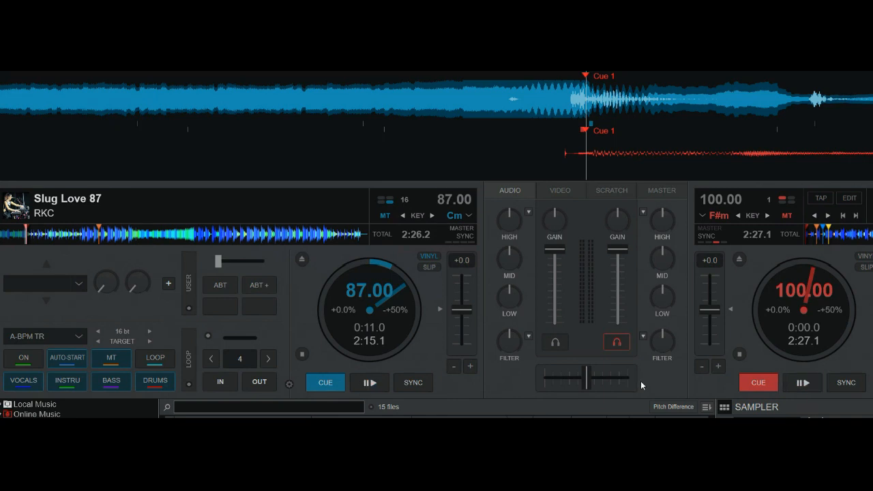
pyautogui.moveTo(67, 357)
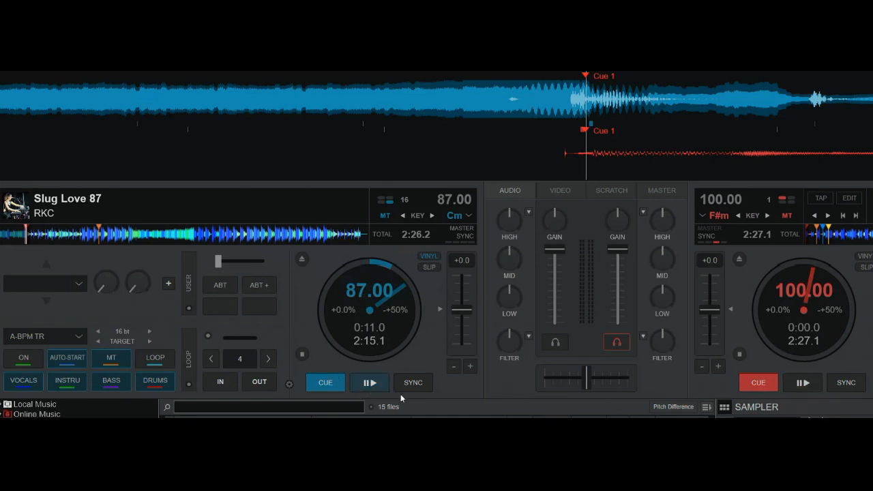
# Play Slug Love and trigger the A-BPM TR transition from 87 to 100 BPM
pyautogui.click(370, 382)
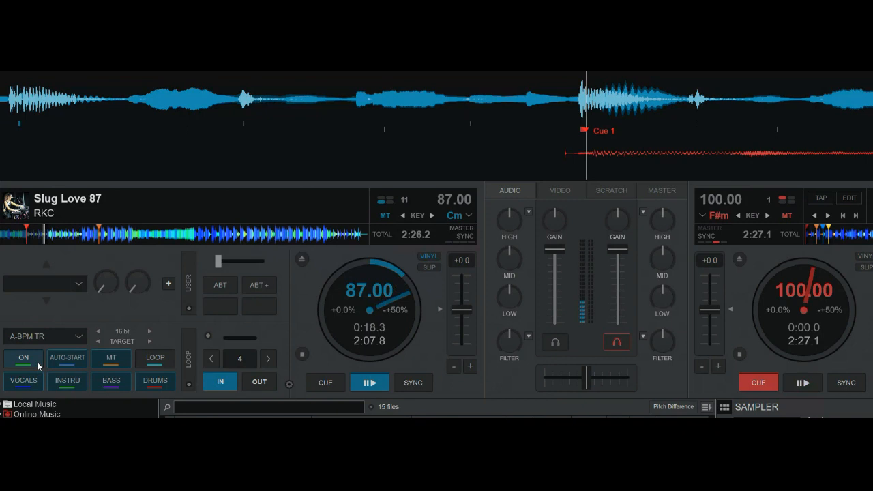
pyautogui.click(802, 382)
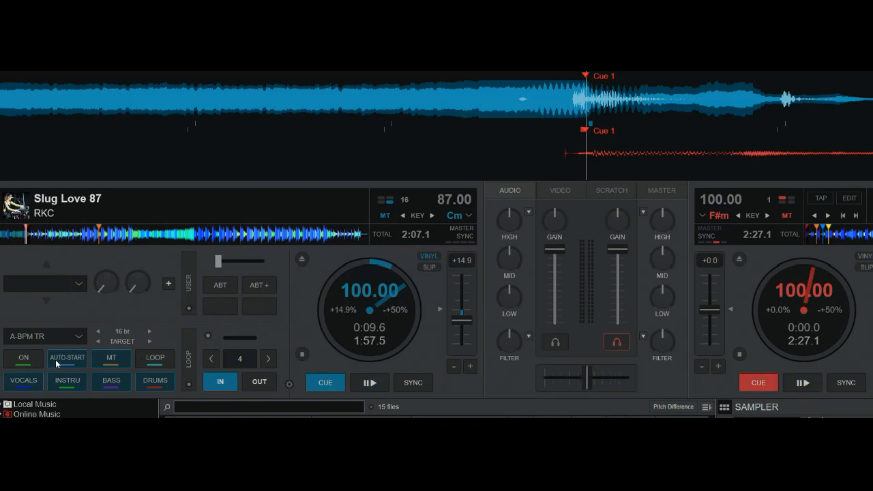
pyautogui.moveTo(66, 366)
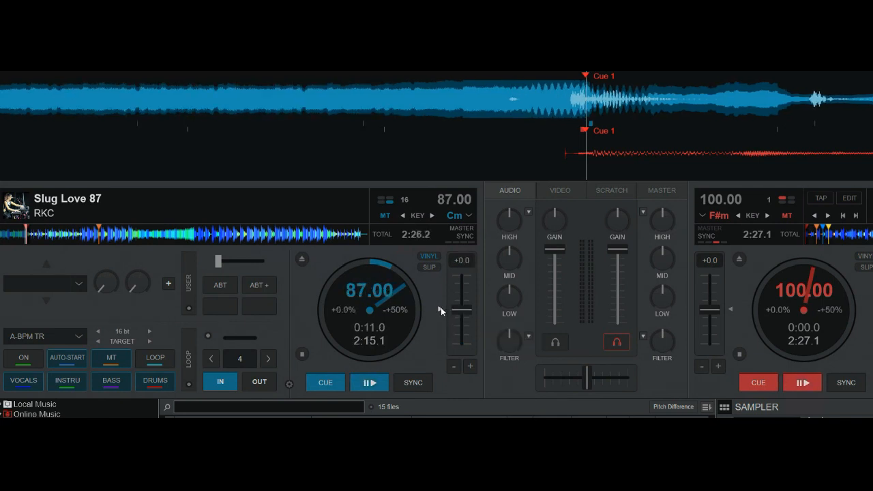
pyautogui.moveTo(455, 324)
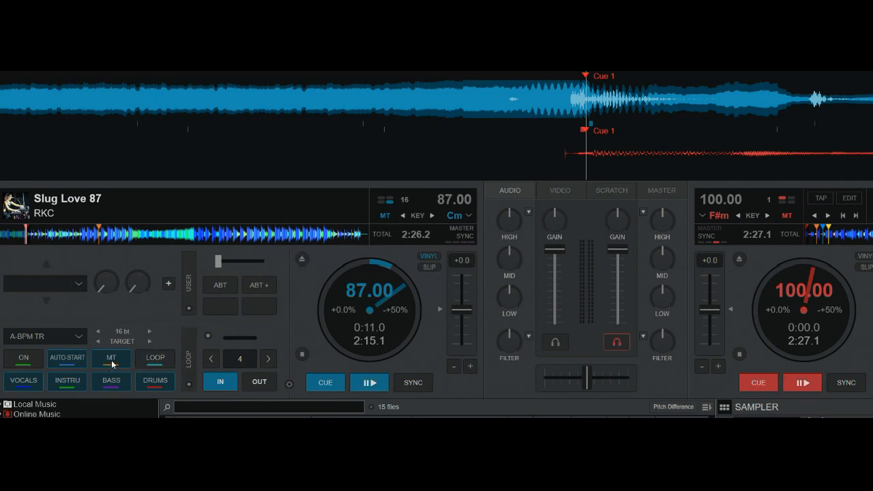
pyautogui.moveTo(128, 363)
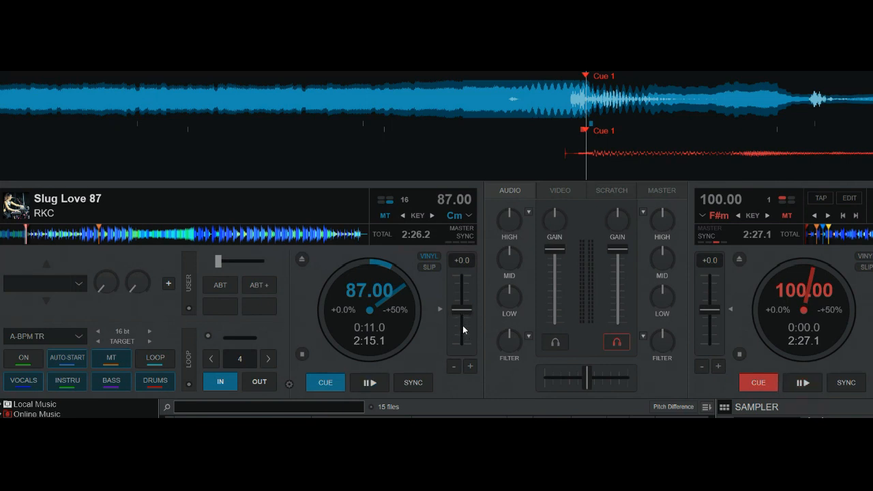
pyautogui.moveTo(494, 312)
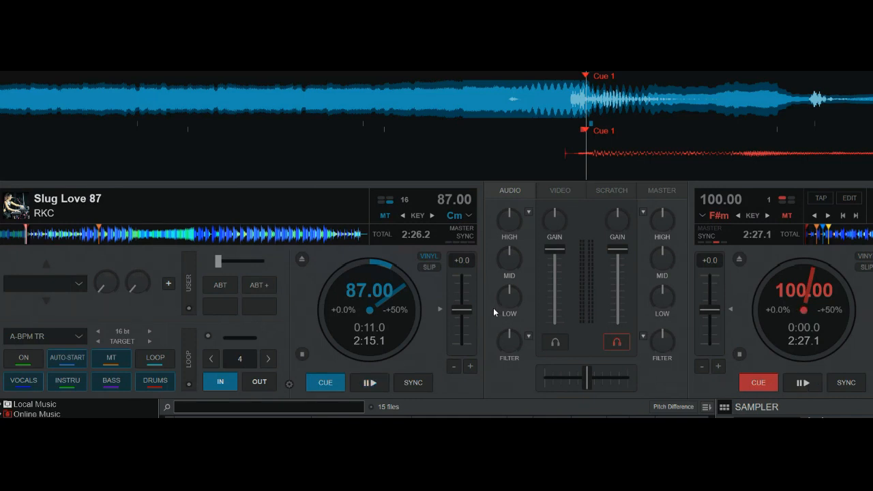
pyautogui.moveTo(466, 298)
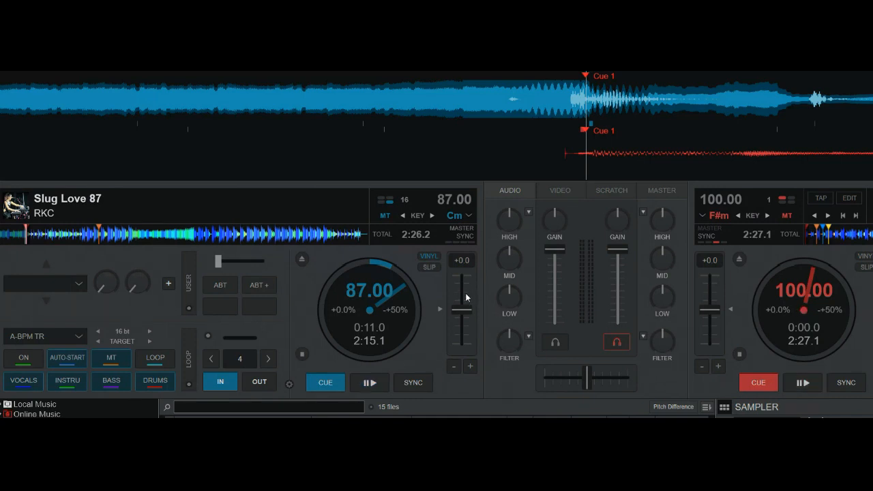
pyautogui.moveTo(462, 307)
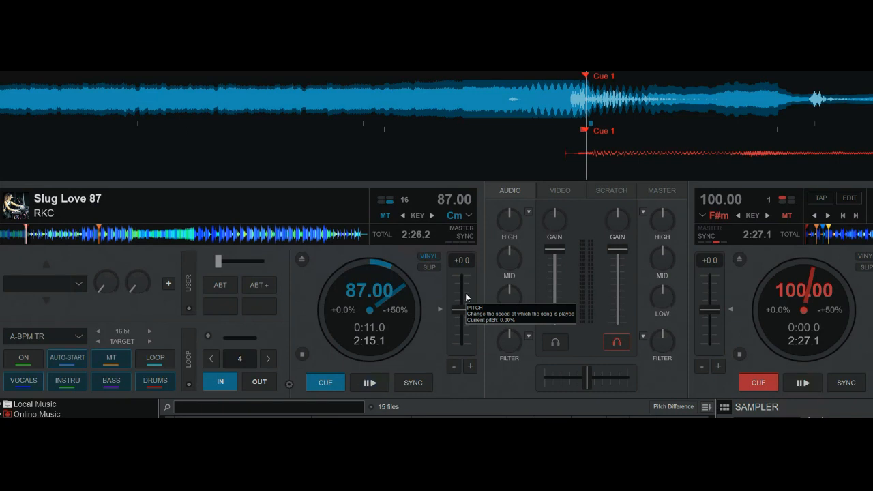
pyautogui.moveTo(175, 340)
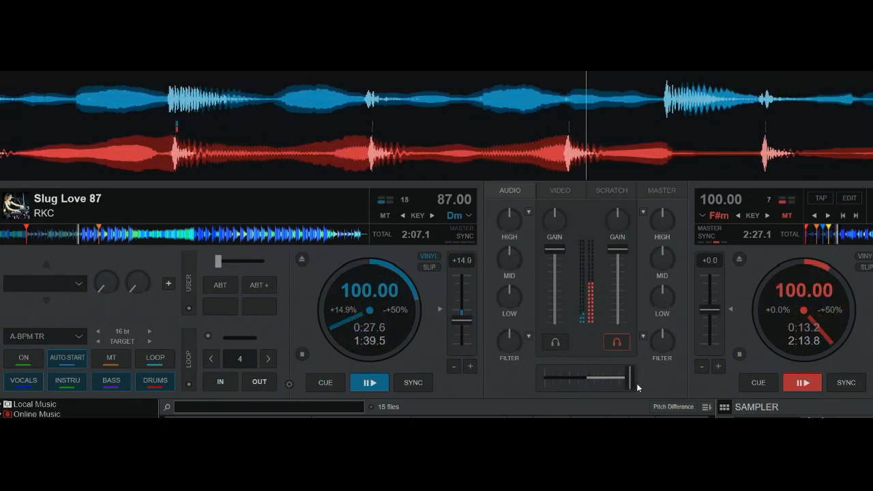
# Return Slug Love to its cue point and stop the second track on deck B
pyautogui.click(325, 381)
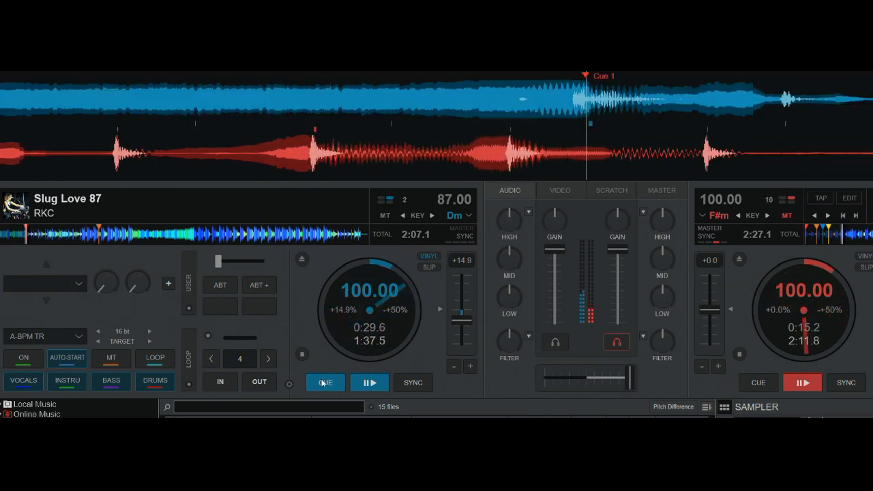
pyautogui.click(757, 382)
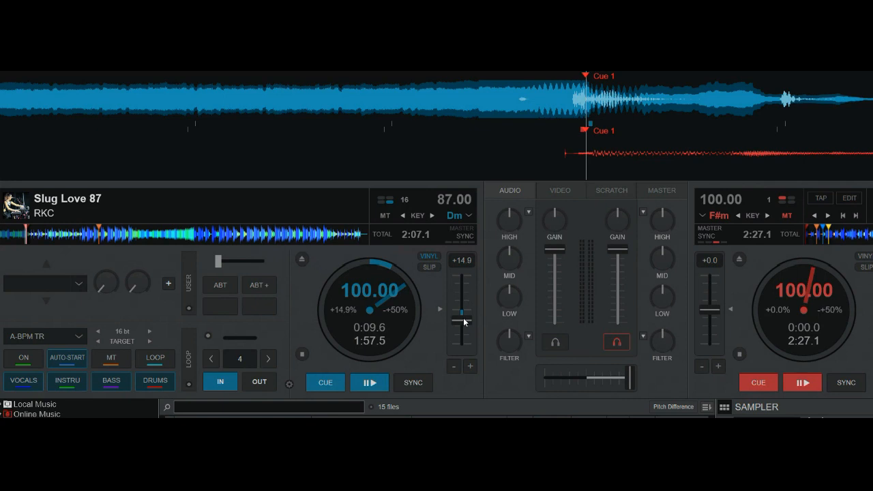
pyautogui.moveTo(462, 320)
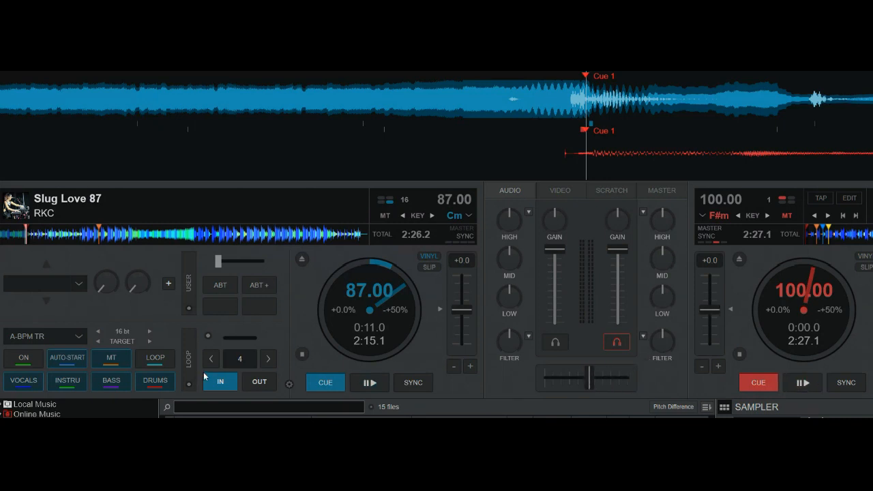
# Halve the loop length twice to 1 beat, play Slug Love and trigger the transition to 100 BPM
pyautogui.click(210, 358)
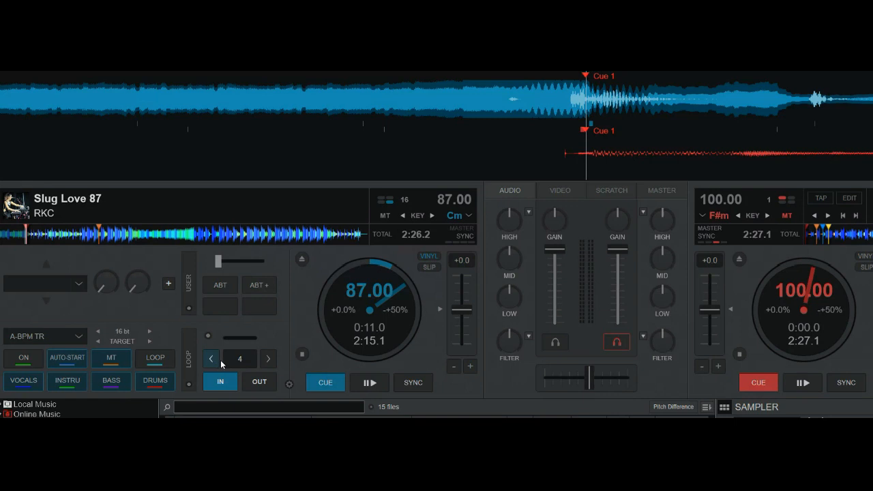
pyautogui.click(211, 357)
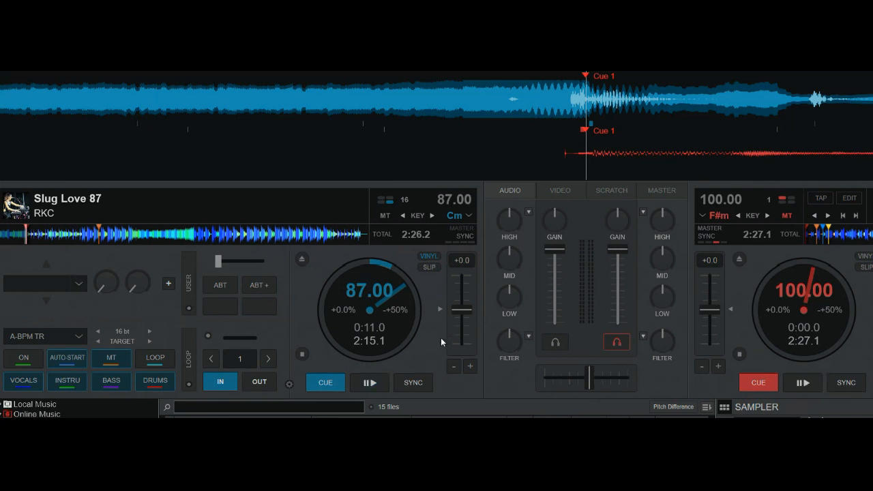
pyautogui.moveTo(698, 407)
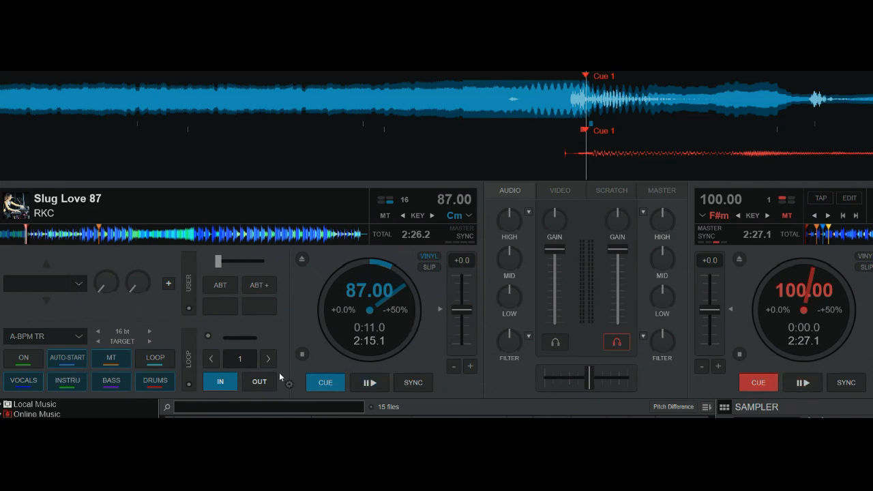
pyautogui.moveTo(302, 371)
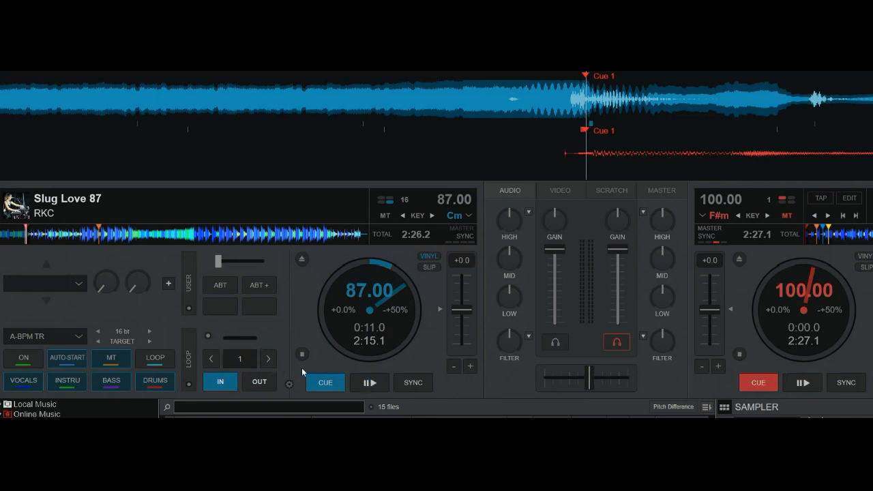
pyautogui.moveTo(517, 398)
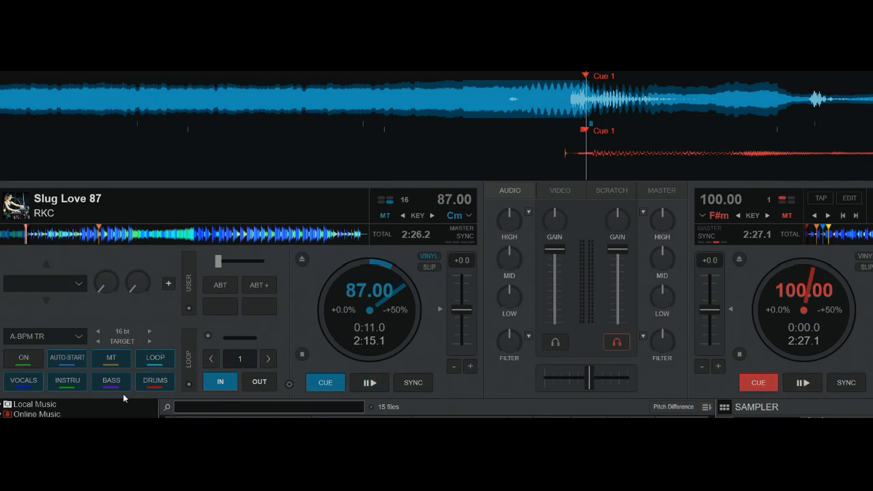
pyautogui.click(370, 382)
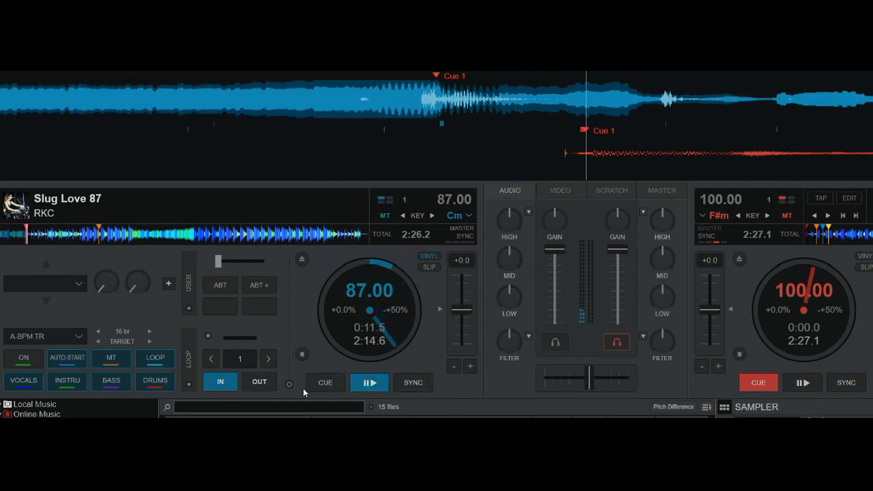
pyautogui.click(23, 357)
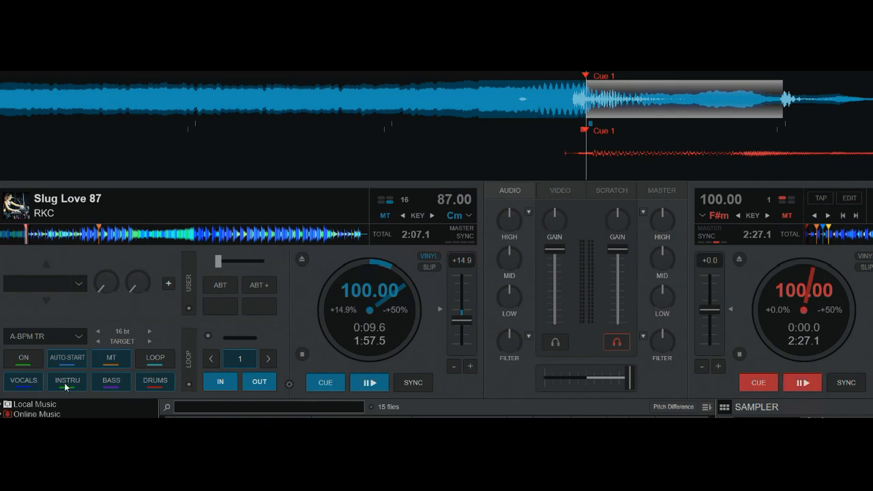
pyautogui.moveTo(158, 384)
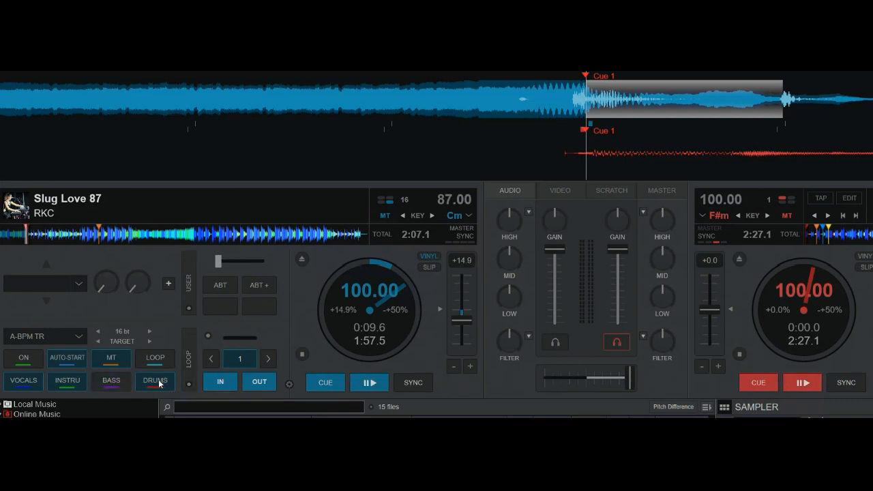
# Try a stem pad while the 1-beat loop keeps running at 100 BPM
pyautogui.click(67, 381)
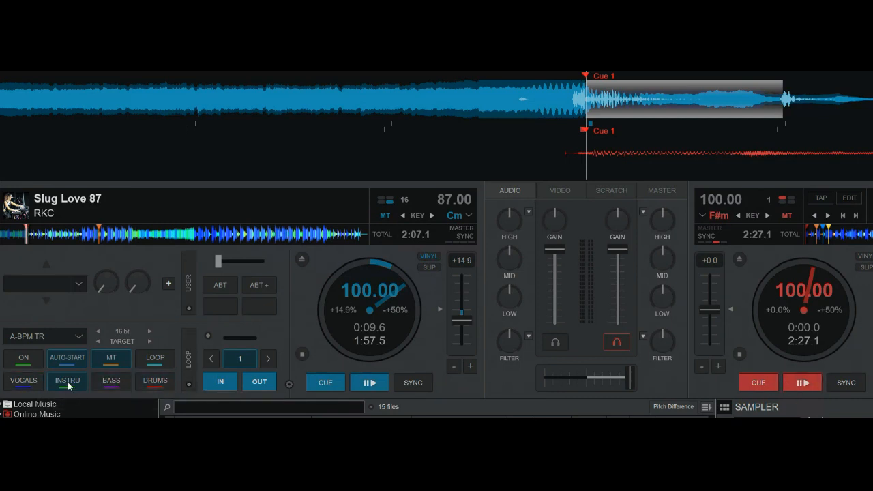
pyautogui.moveTo(116, 403)
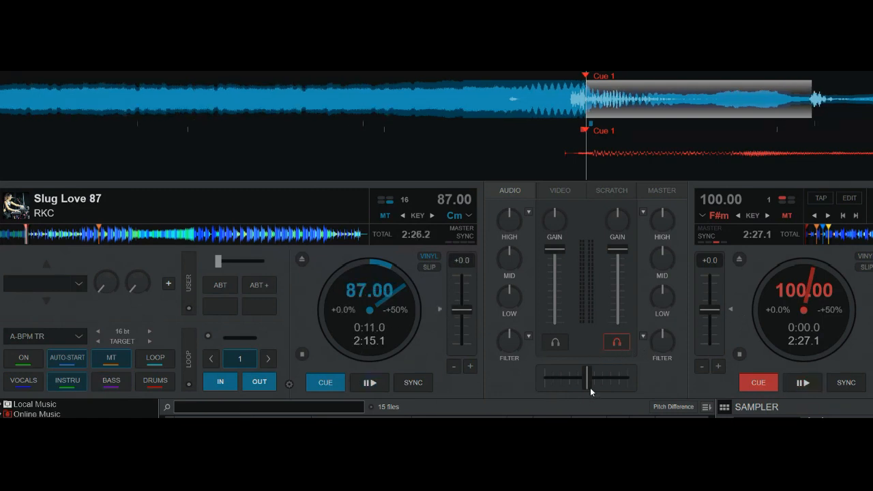
# Turn off the loop, replay Slug Love up to 100 BPM, then stop it at the cue point
pyautogui.click(325, 382)
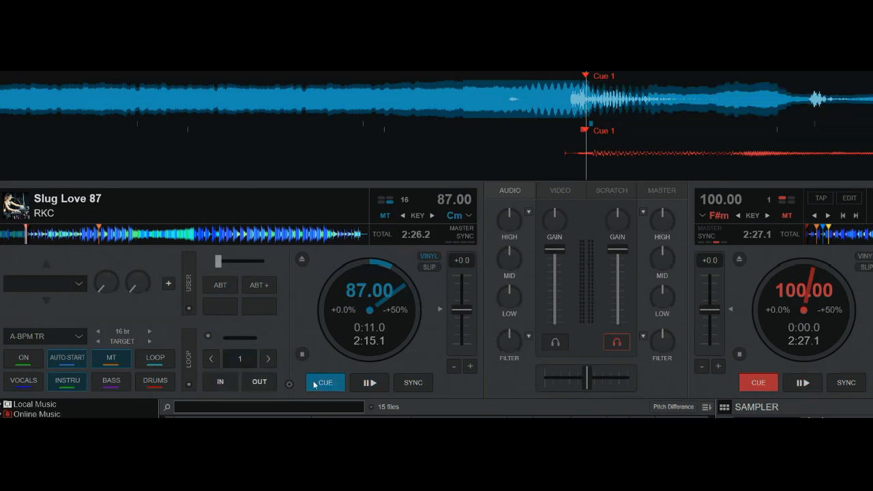
pyautogui.click(368, 382)
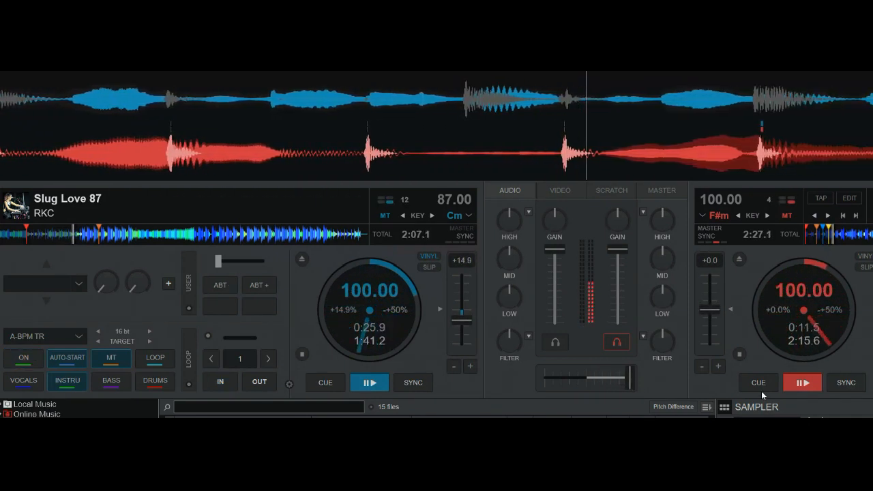
pyautogui.click(325, 382)
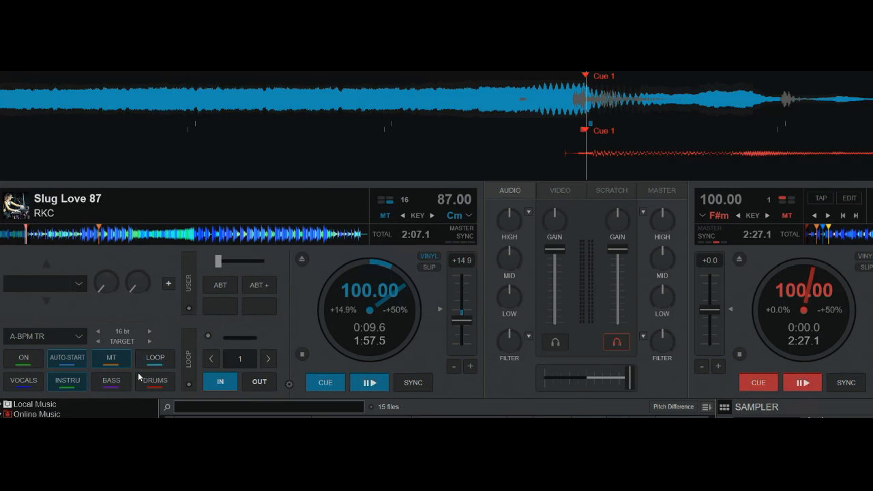
# Adjust the A-BPM TR transition length to 8, then 32, then back to 8 beats
pyautogui.click(98, 332)
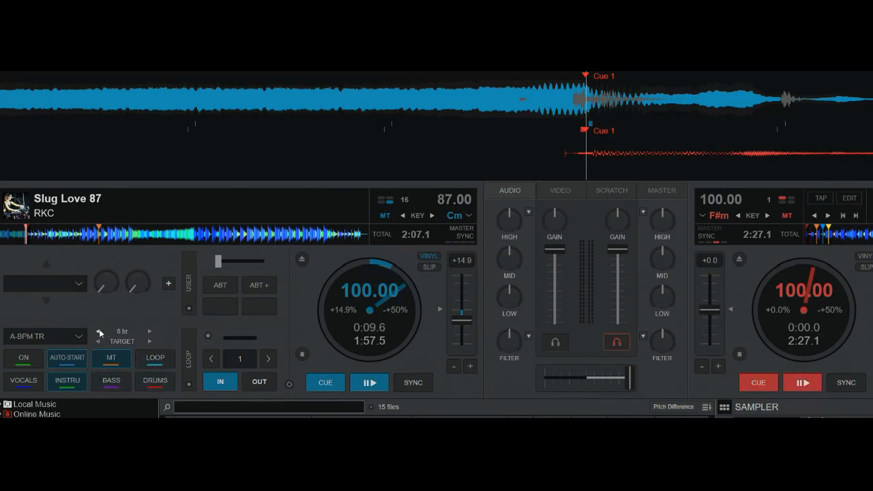
pyautogui.click(150, 332)
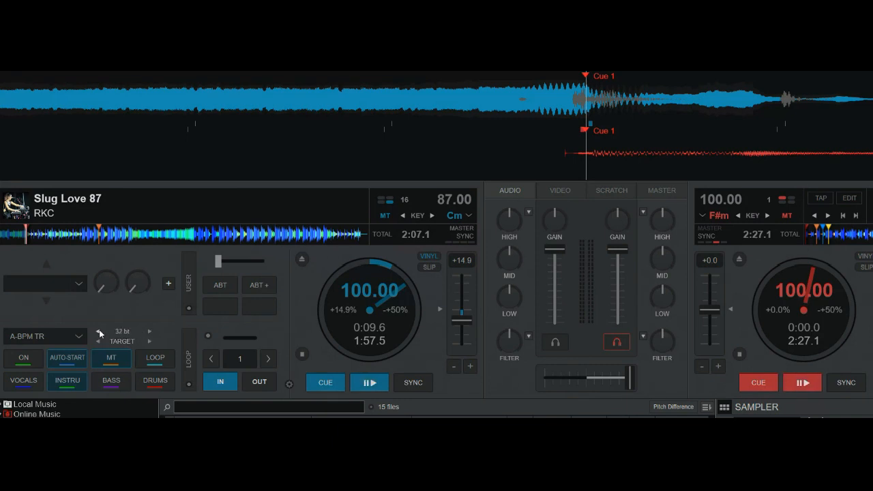
pyautogui.click(101, 341)
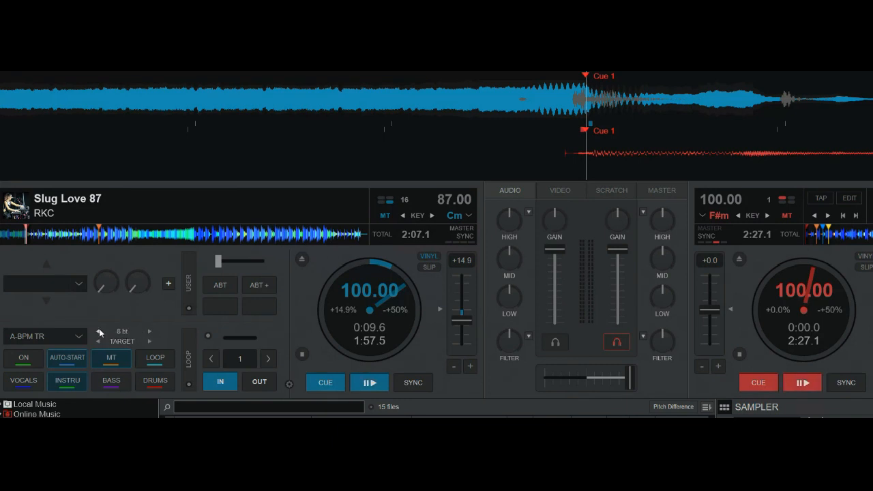
pyautogui.moveTo(100, 333)
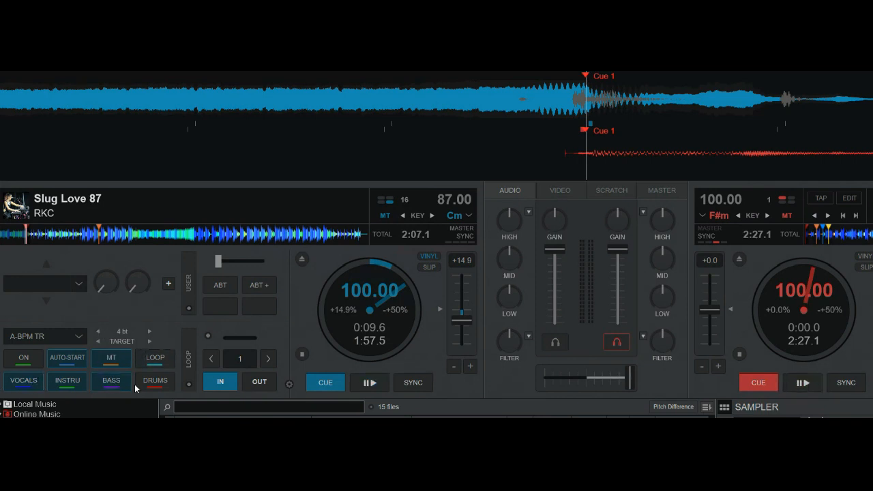
pyautogui.moveTo(155, 380)
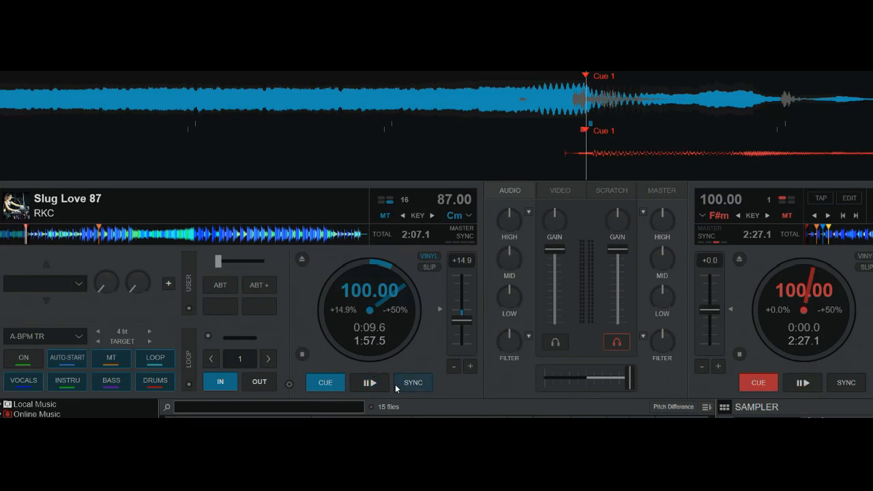
# Stop the left deck at its cue at 87 BPM, replay both decks and trigger the ON pad again
pyautogui.click(412, 382)
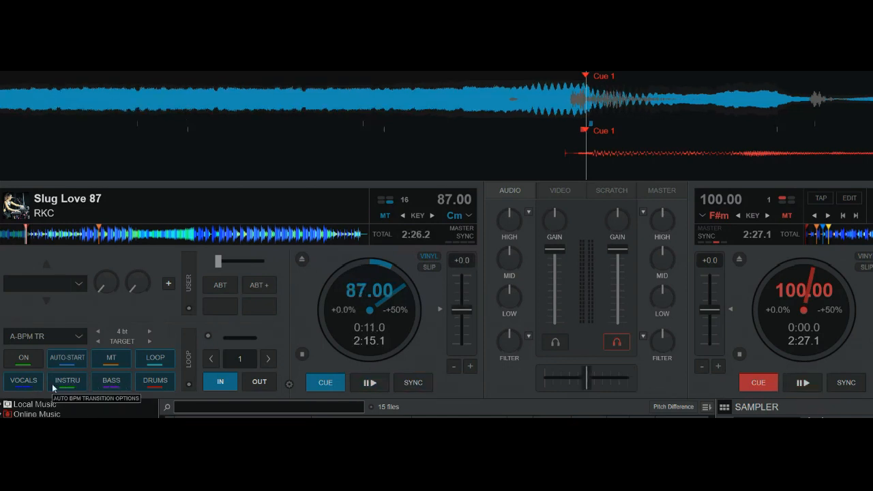
pyautogui.moveTo(248, 333)
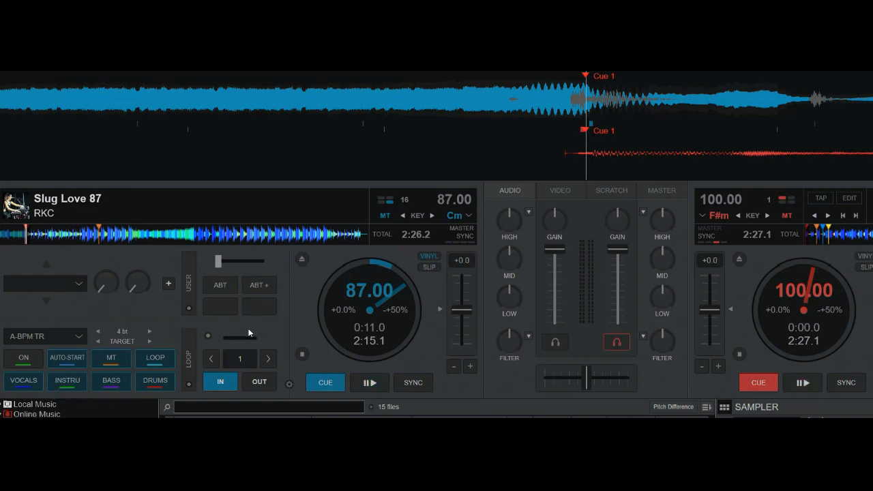
pyautogui.click(370, 382)
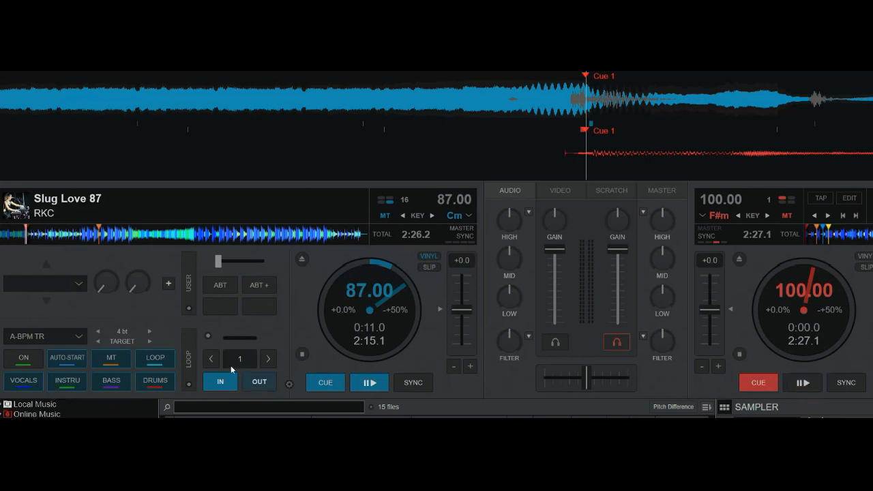
pyautogui.click(802, 382)
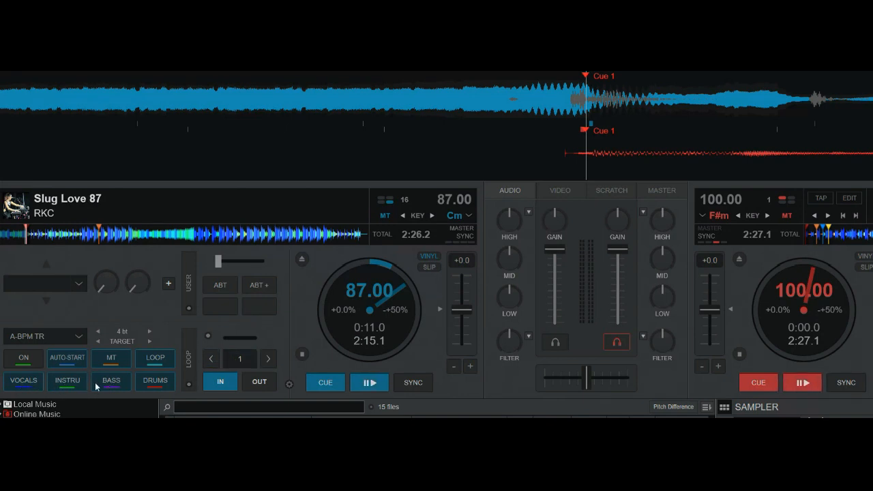
pyautogui.click(23, 357)
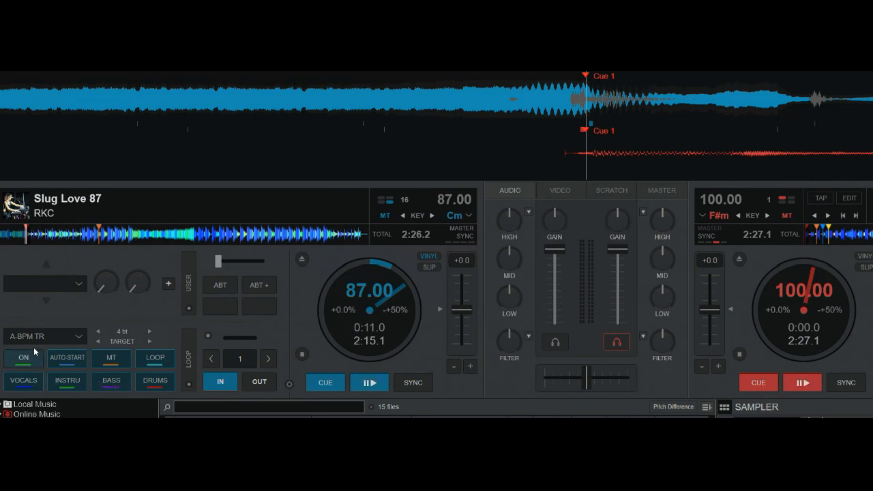
pyautogui.click(44, 336)
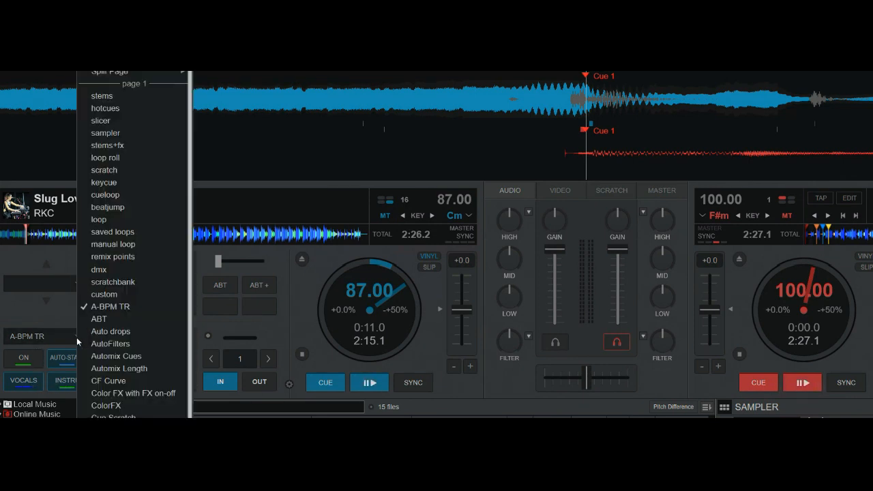
pyautogui.click(101, 96)
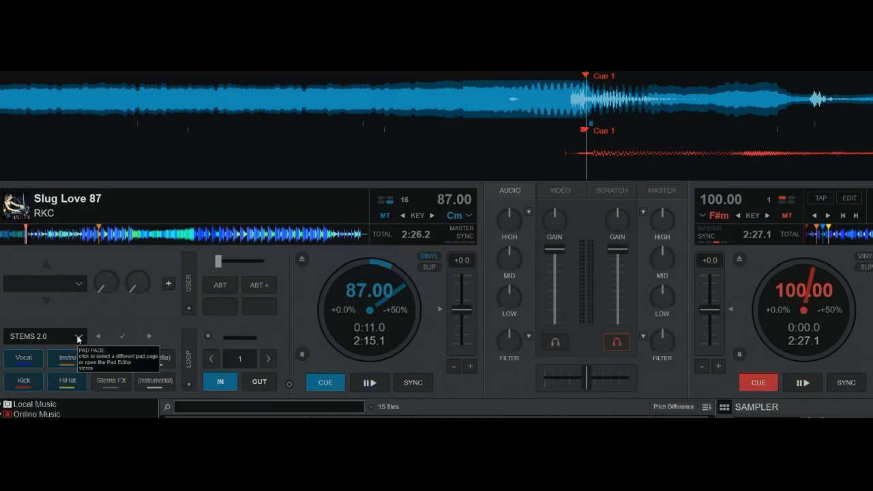
pyautogui.click(77, 339)
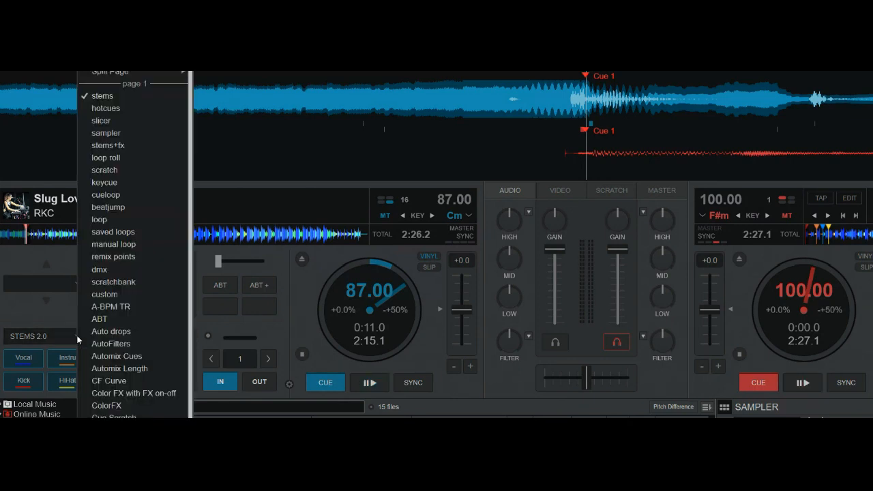
pyautogui.moveTo(98, 319)
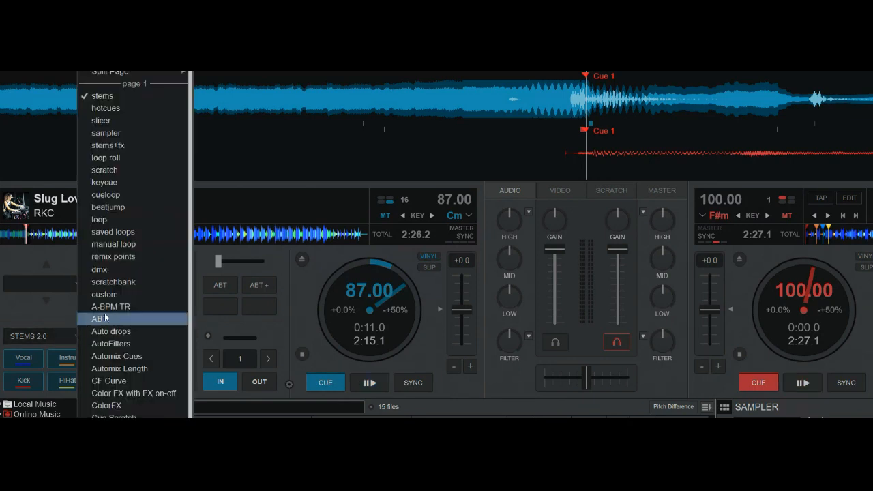
pyautogui.click(111, 306)
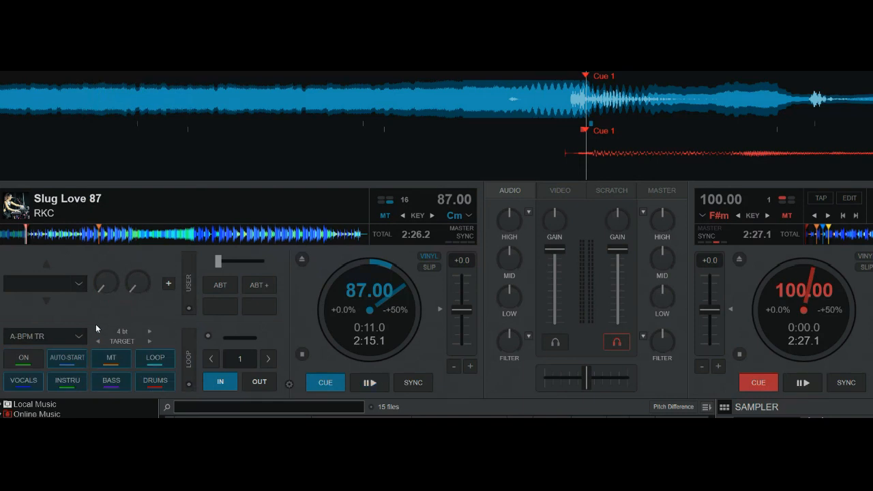
pyautogui.moveTo(95, 386)
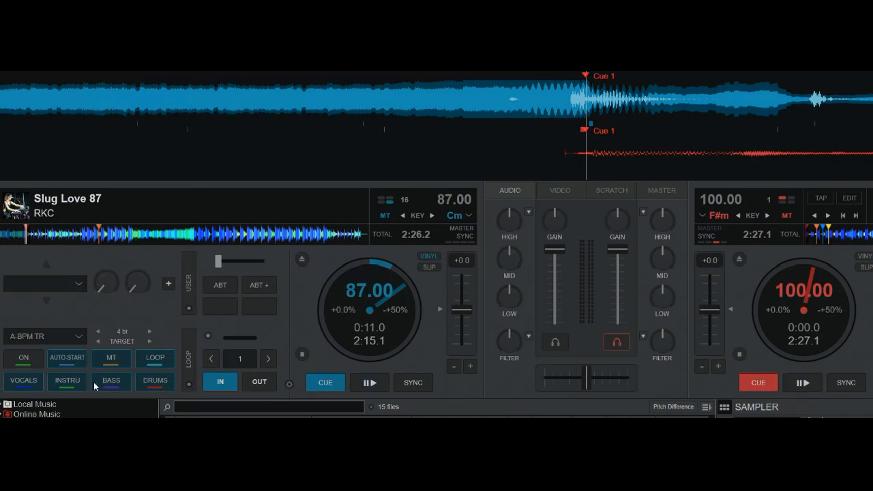
pyautogui.moveTo(112, 389)
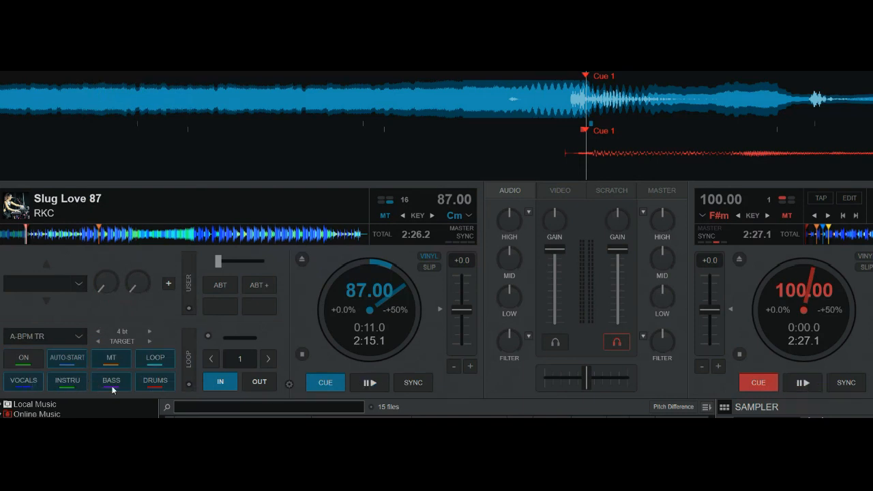
pyautogui.click(369, 382)
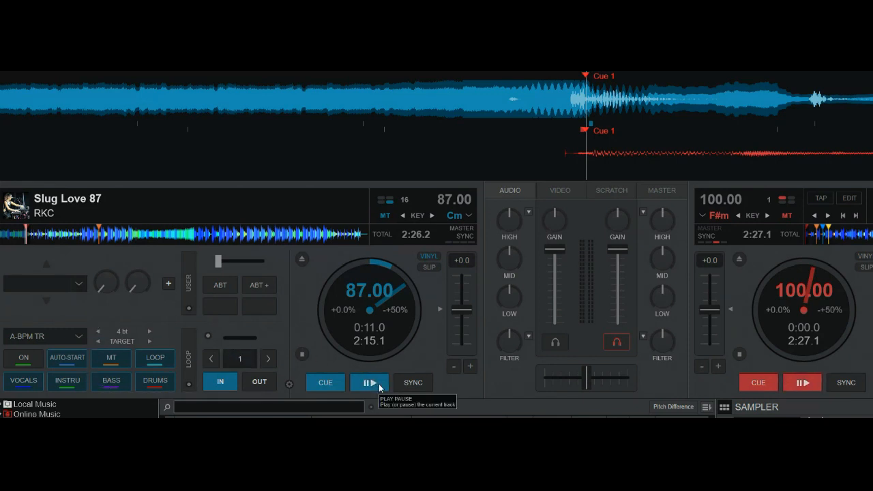
# Play the left deck into the target transition to 100 BPM, then cue the right deck
pyautogui.click(369, 382)
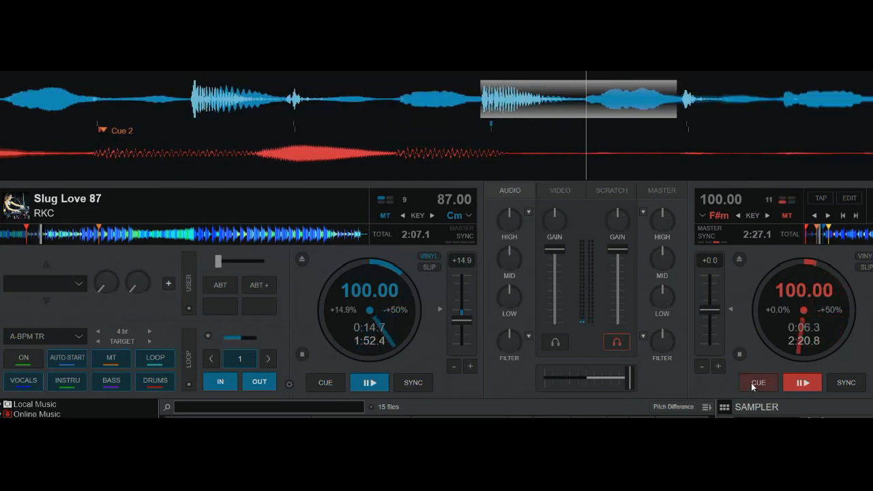
pyautogui.click(758, 382)
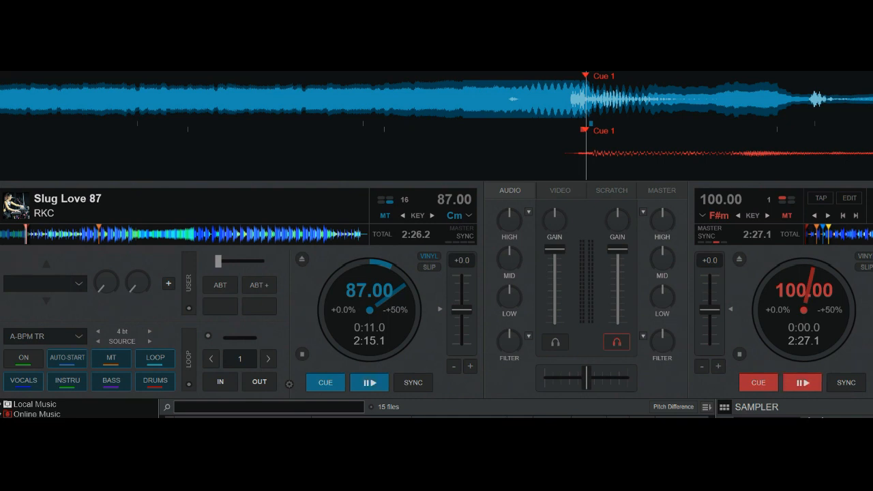
pyautogui.moveTo(439, 312)
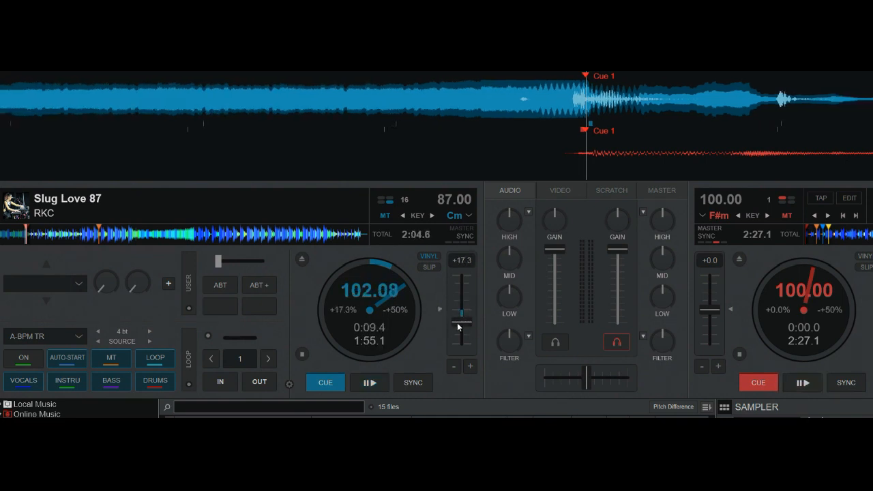
# Raise deck 1's pitch to about 103.82 BPM, play, trigger the SOURCE transition and crossfade toward deck 2
pyautogui.moveTo(462, 316); pyautogui.dragTo(461, 307)
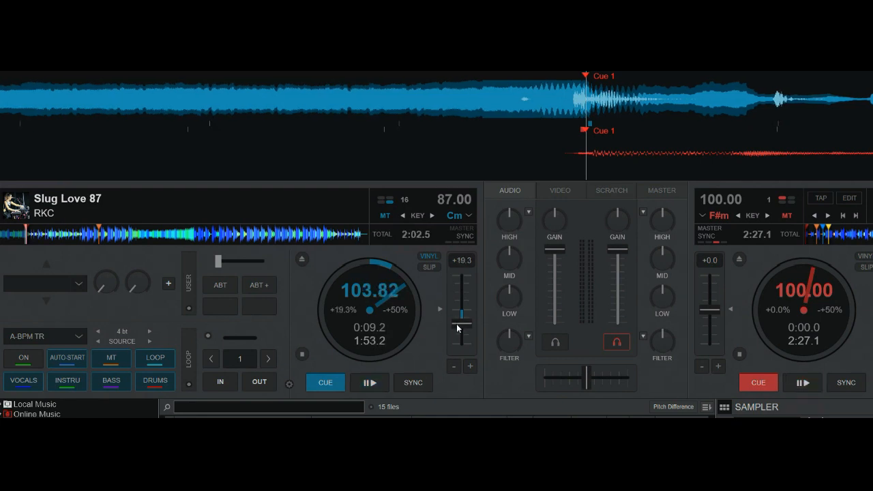
pyautogui.moveTo(431, 355)
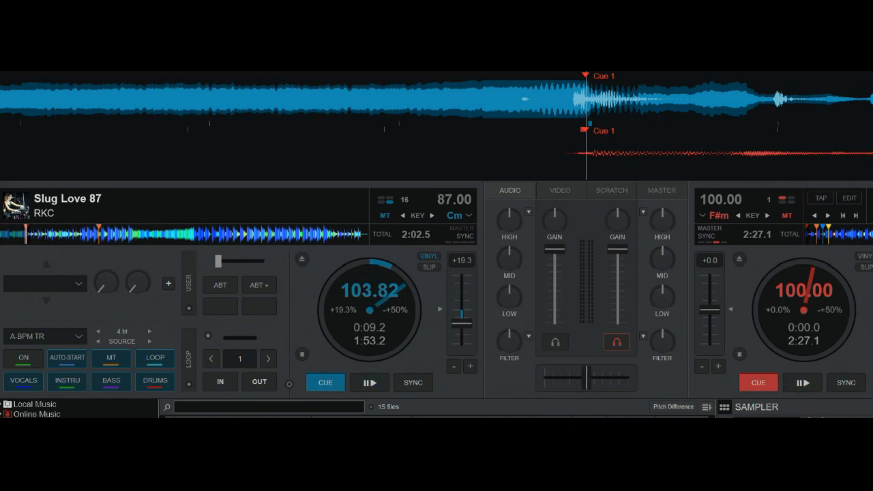
pyautogui.click(370, 382)
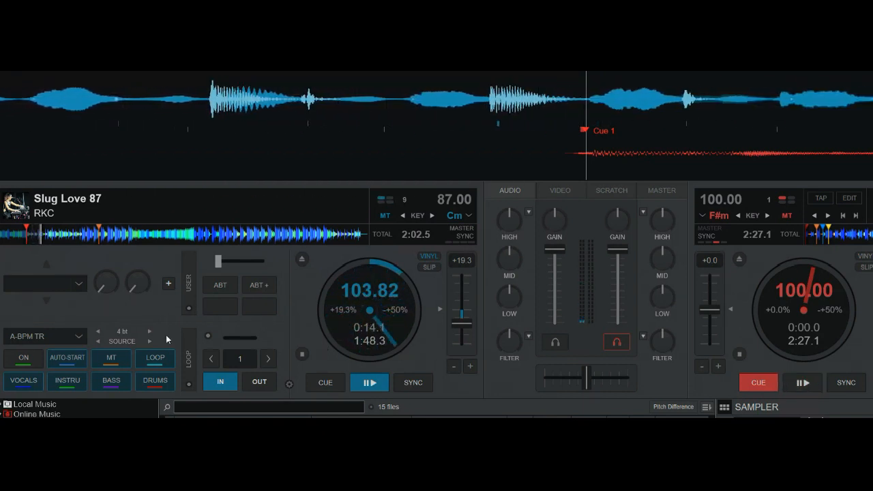
pyautogui.click(24, 358)
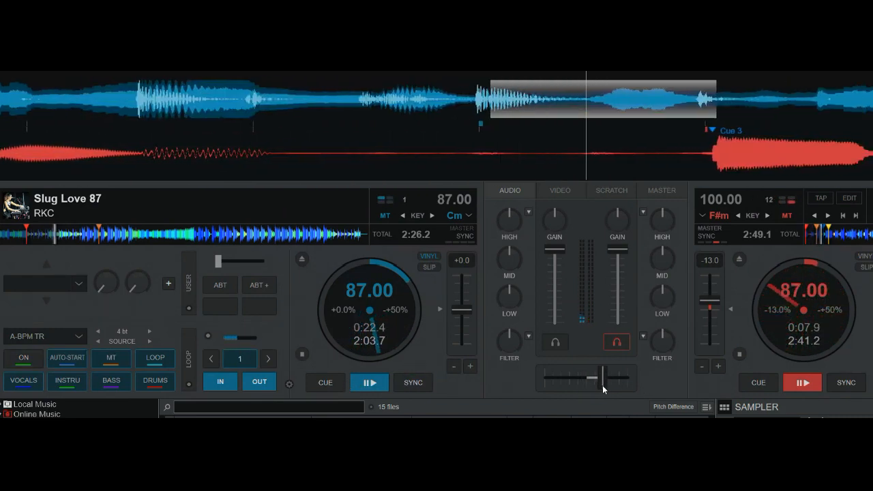
pyautogui.moveTo(600, 376); pyautogui.dragTo(630, 376)
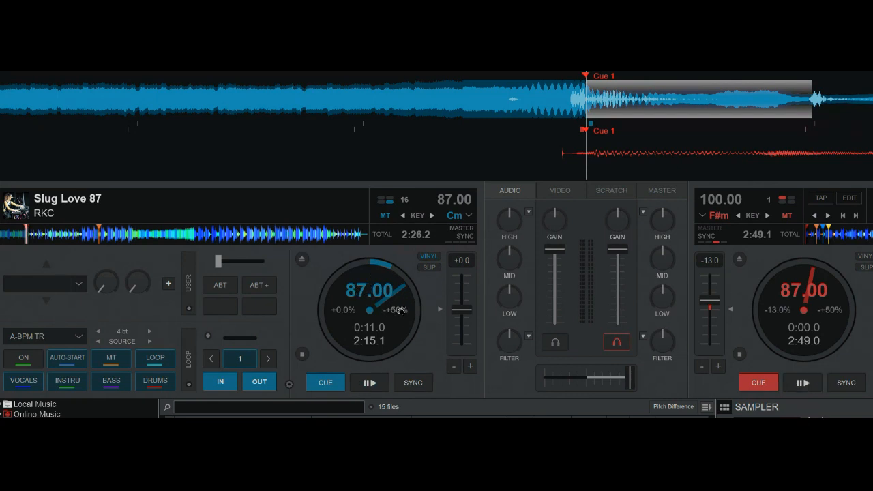
pyautogui.moveTo(369, 290)
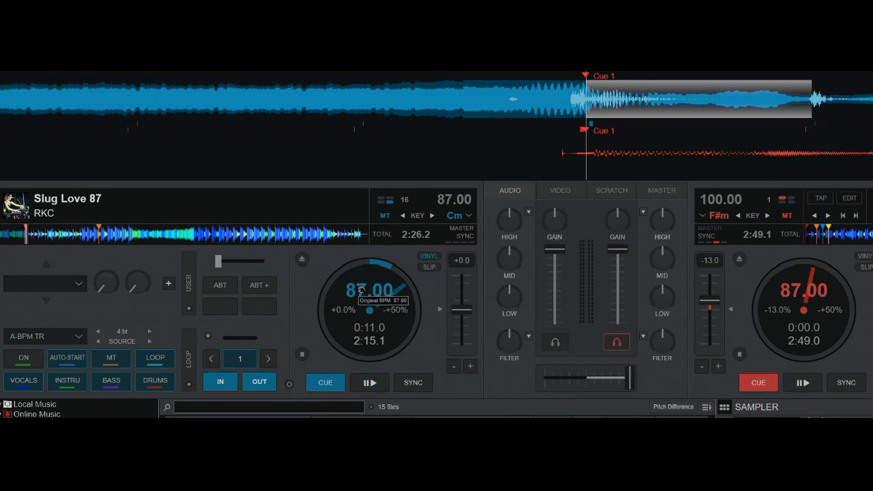
pyautogui.moveTo(155, 333)
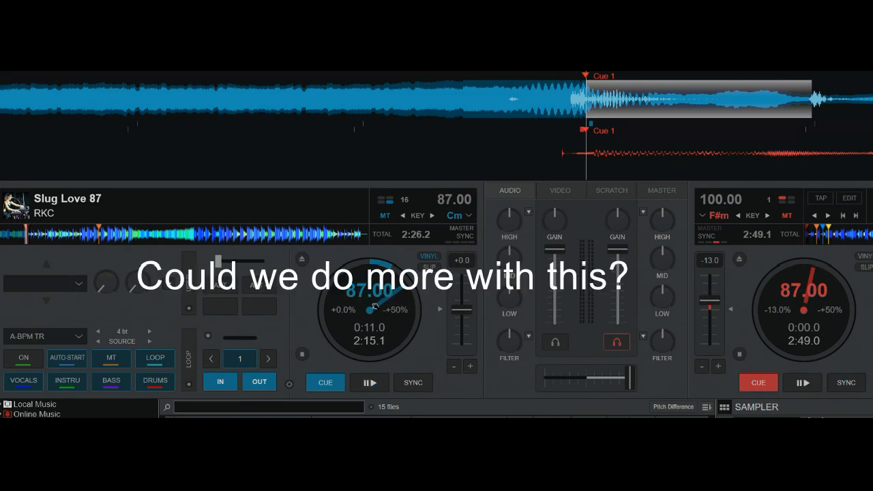
# Stop both decks at their cue points and return the A-BPM TR transition mode to TARGET
pyautogui.click(370, 382)
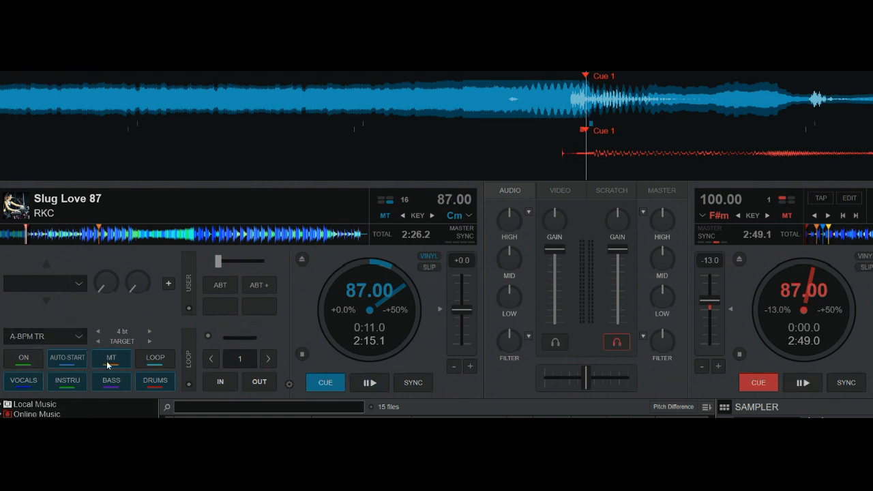
pyautogui.moveTo(169, 336)
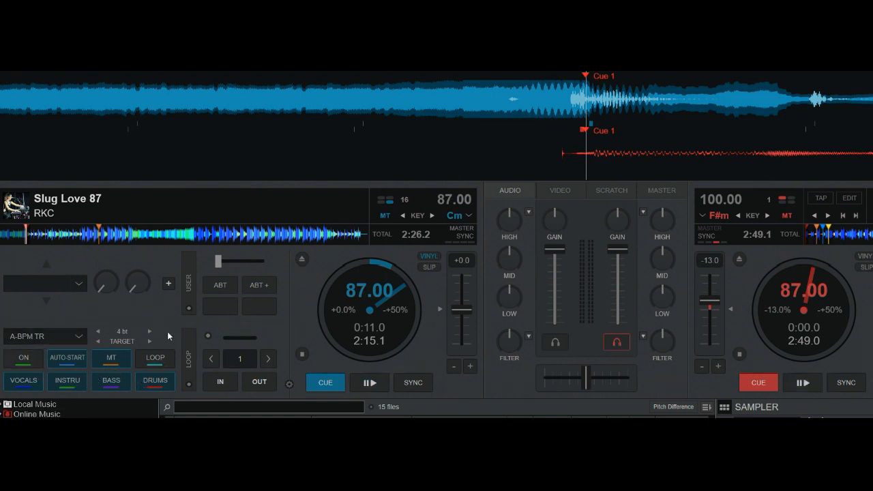
pyautogui.moveTo(150, 295)
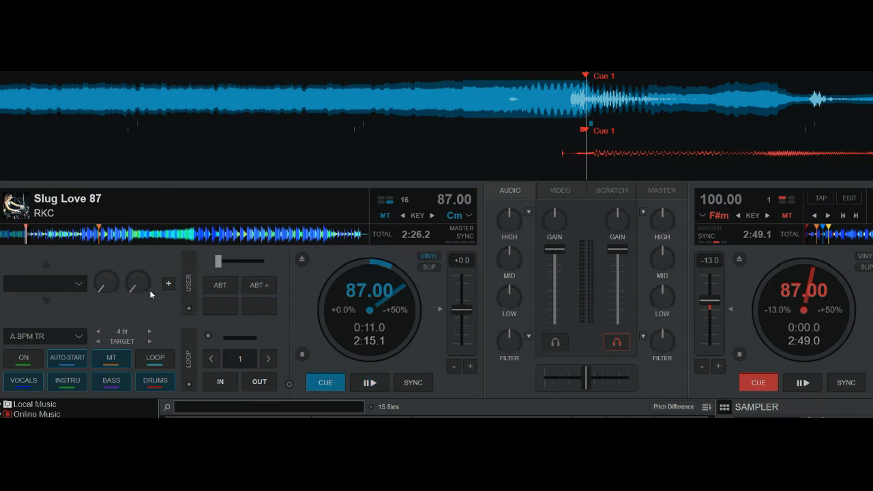
pyautogui.moveTo(298, 334)
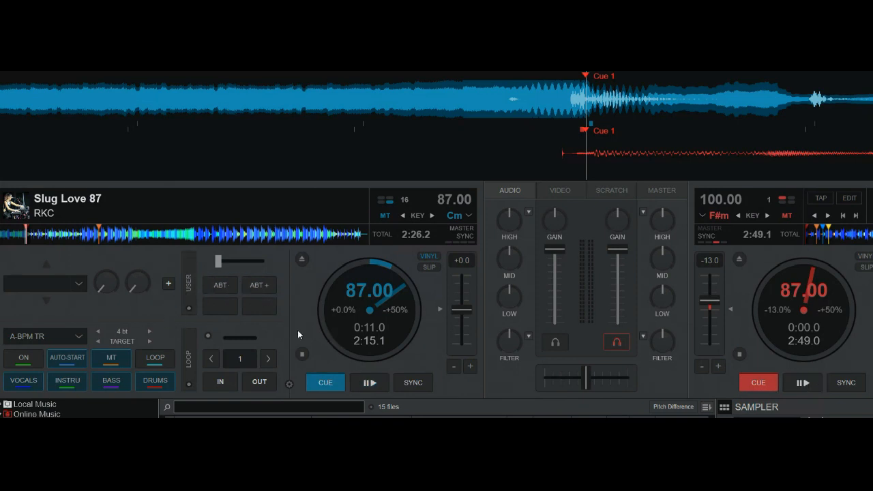